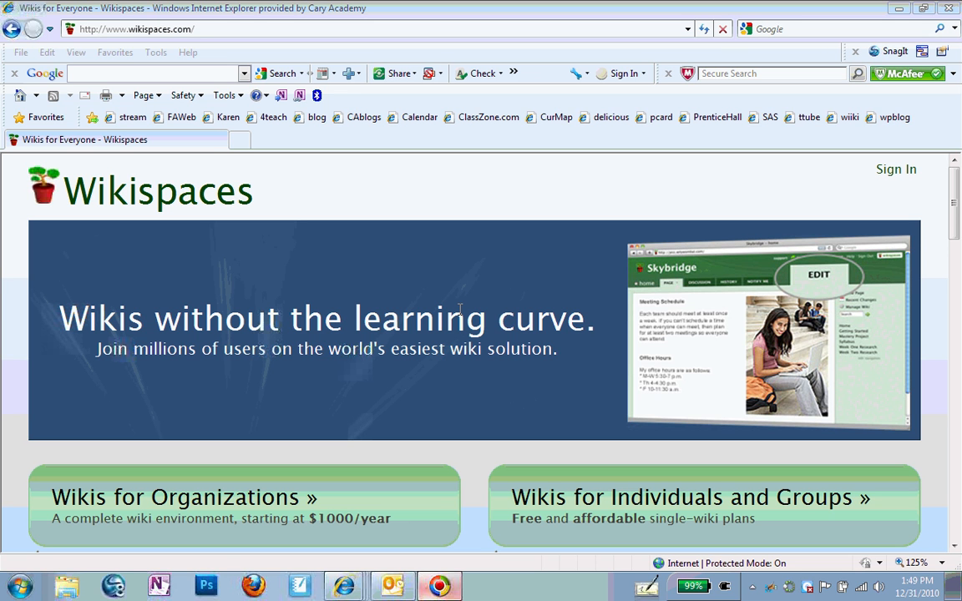
{"action": "mouse_move", "coordinate": [357, 182]}
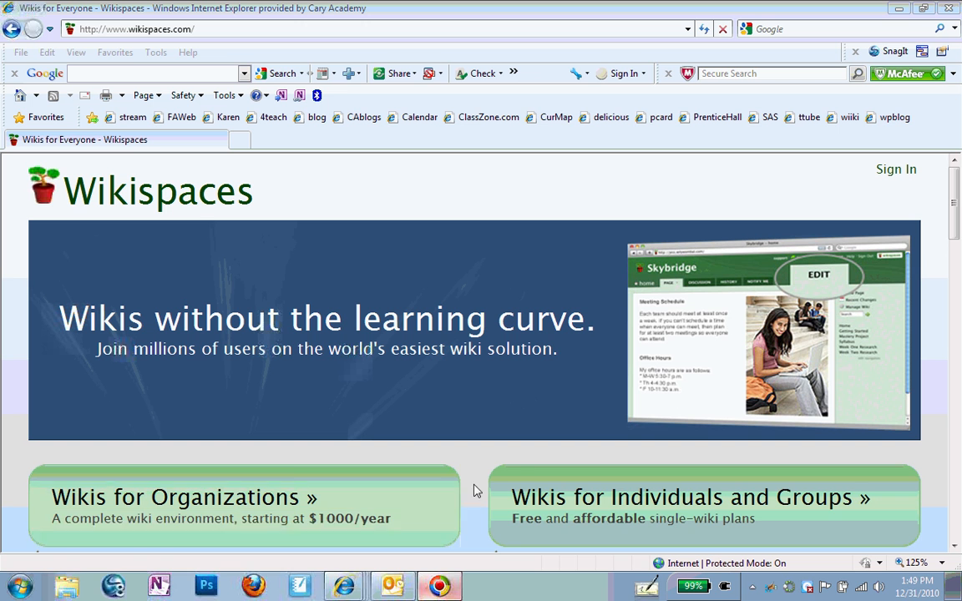
{"action": "mouse_move", "coordinate": [350, 518]}
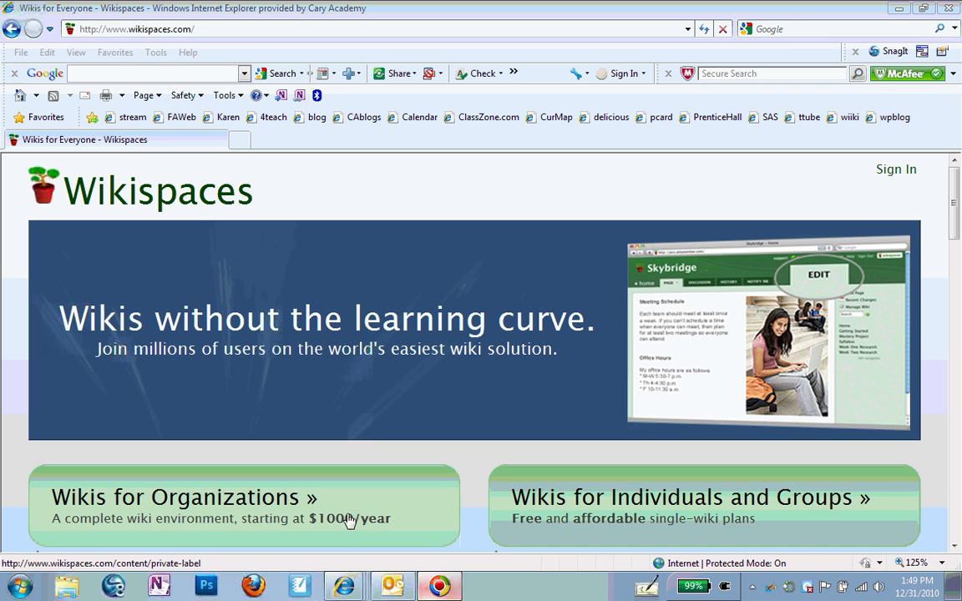
{"action": "mouse_move", "coordinate": [607, 505]}
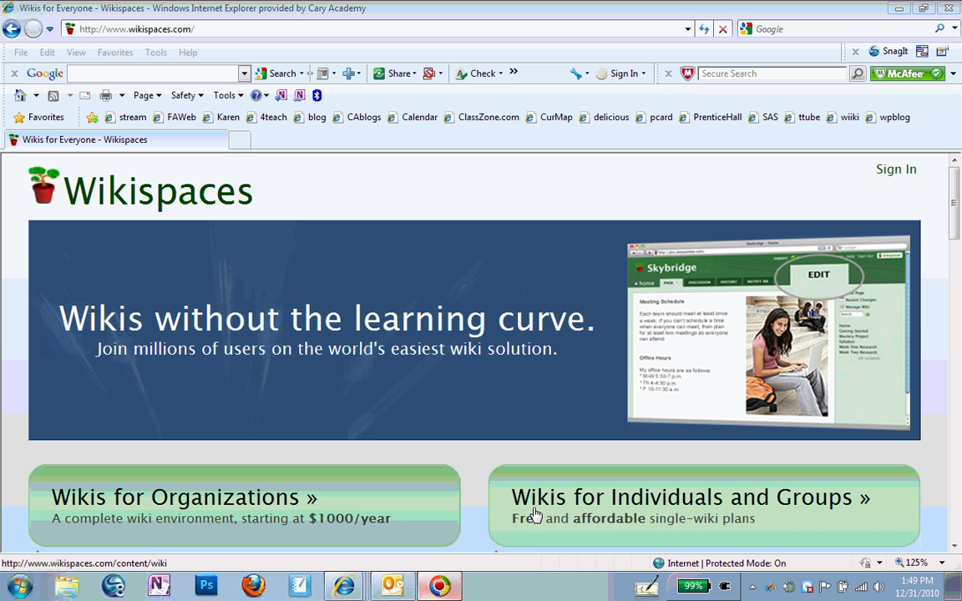
{"action": "mouse_move", "coordinate": [777, 499]}
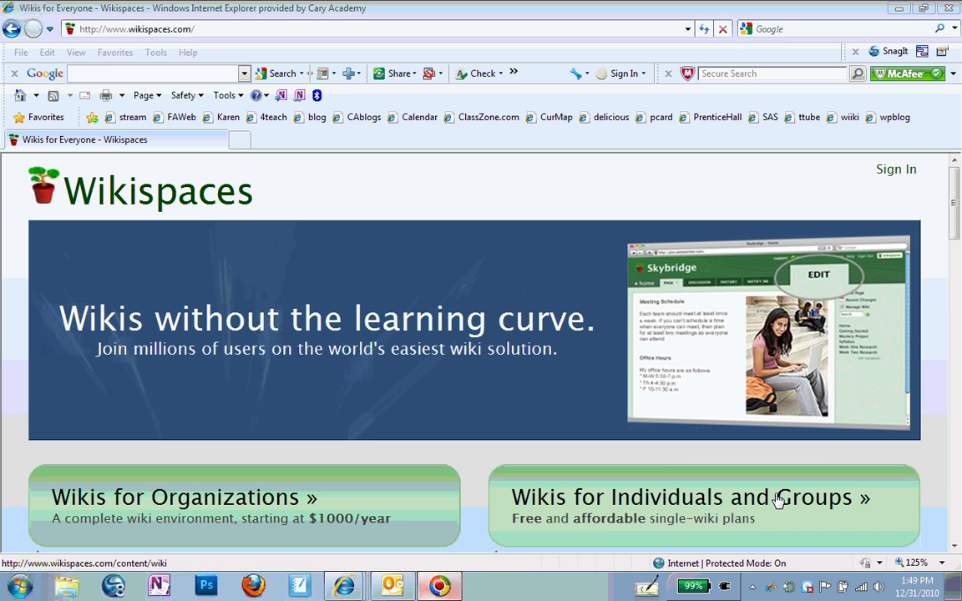
Open the free wikis for individuals page and enter the username ending in 1029
{"action": "left_click", "coordinate": [779, 498]}
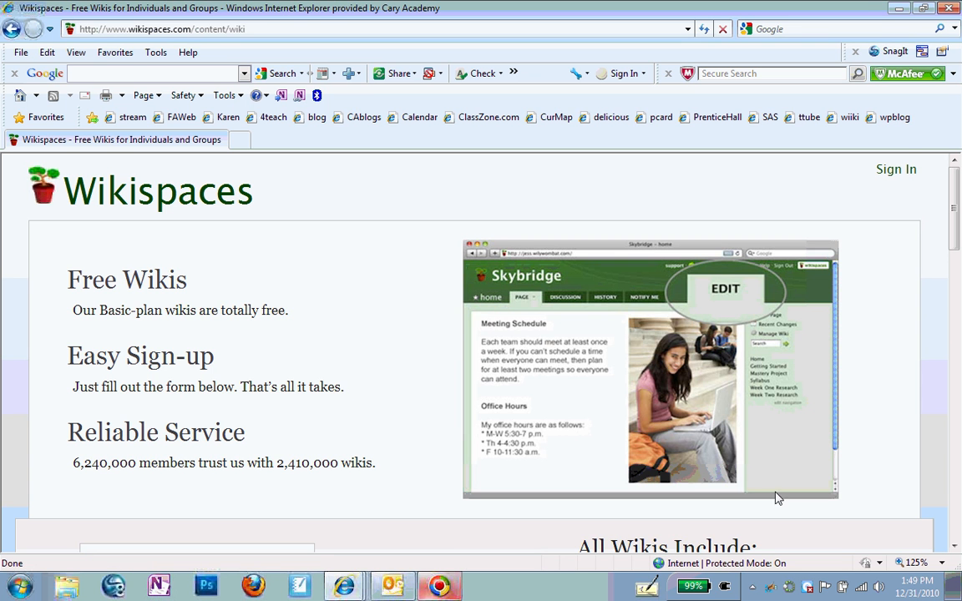
{"action": "scroll", "scroll_direction": "down", "scroll_amount": 3}
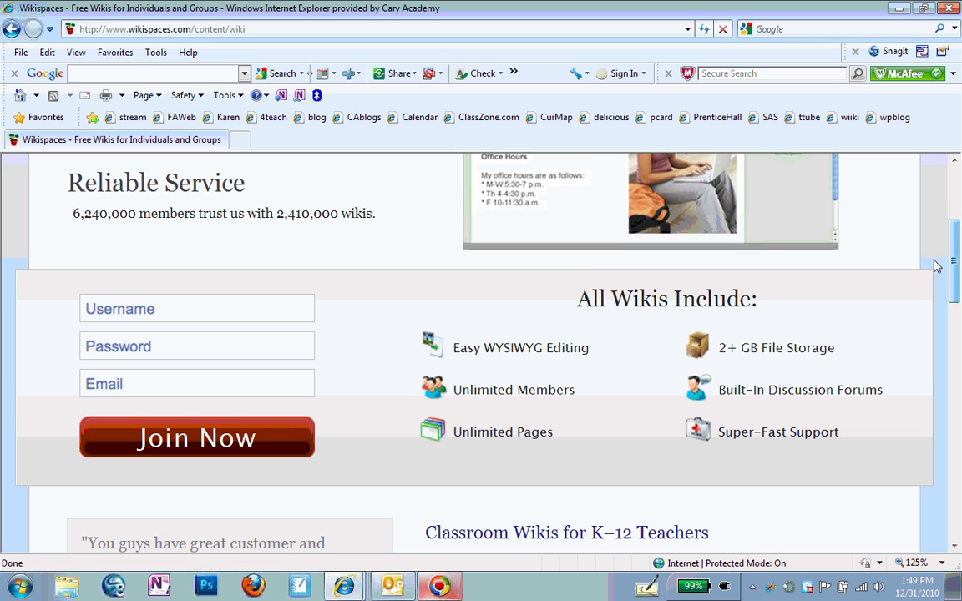
{"action": "scroll", "scroll_direction": "down", "scroll_amount": 3}
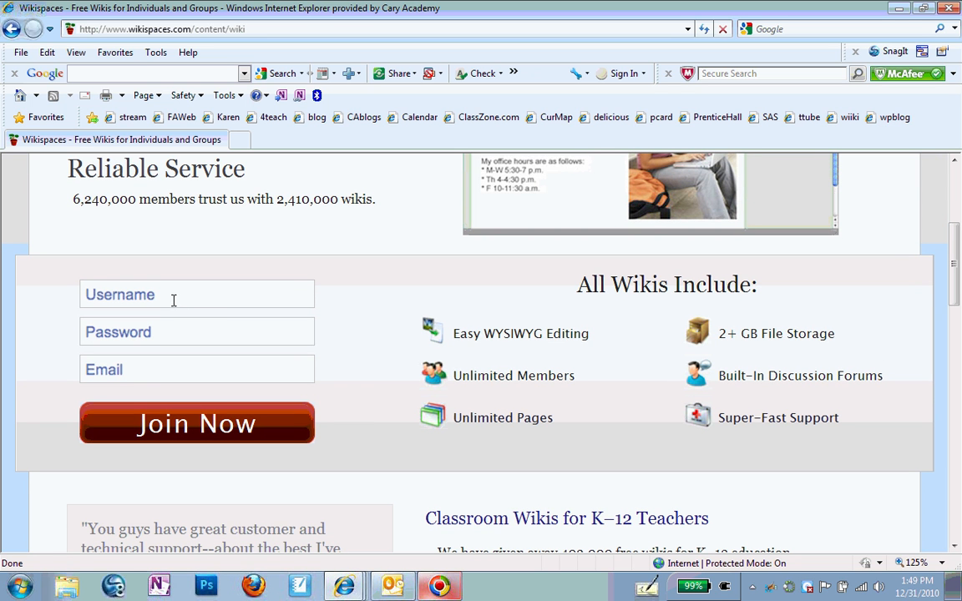
{"action": "mouse_move", "coordinate": [153, 393]}
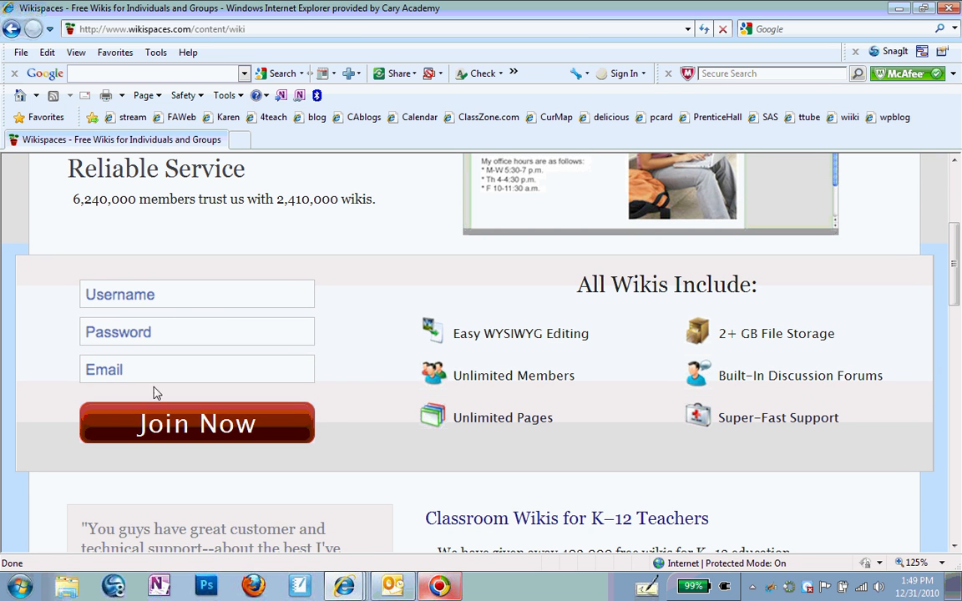
{"action": "left_click", "coordinate": [196, 294]}
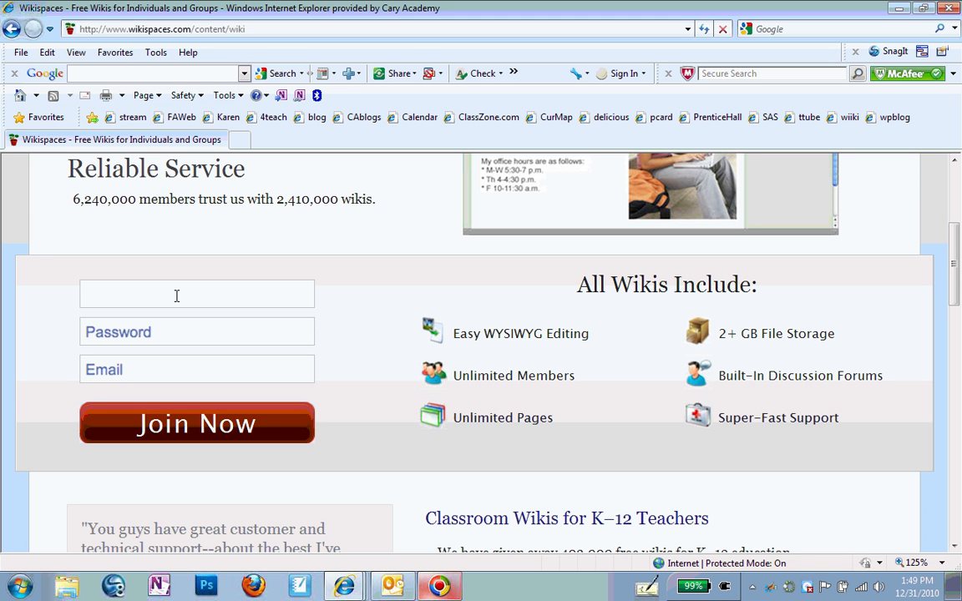
{"action": "left_click", "coordinate": [196, 292]}
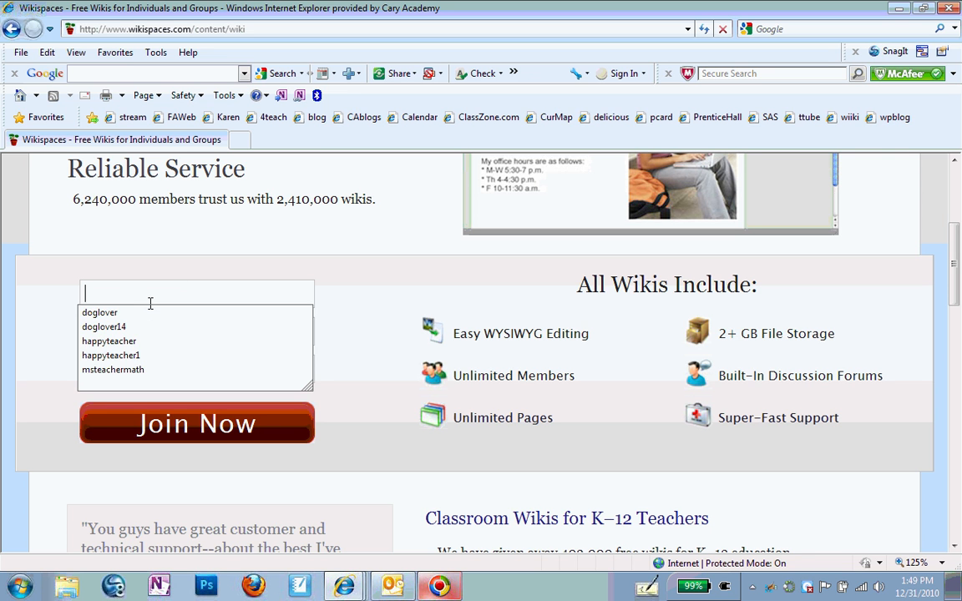
{"action": "type", "text": "animallover"}
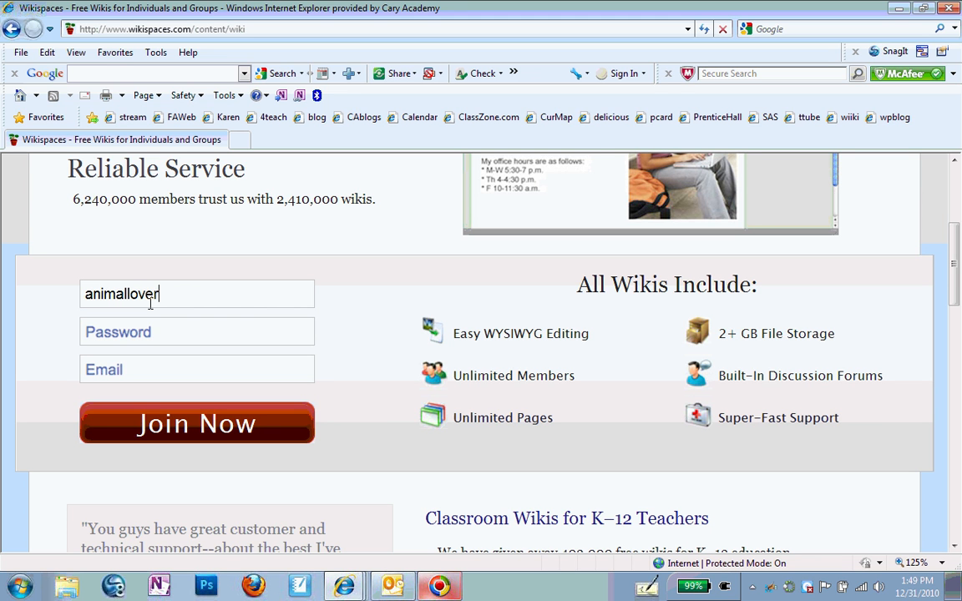
{"action": "type", "text": "1029"}
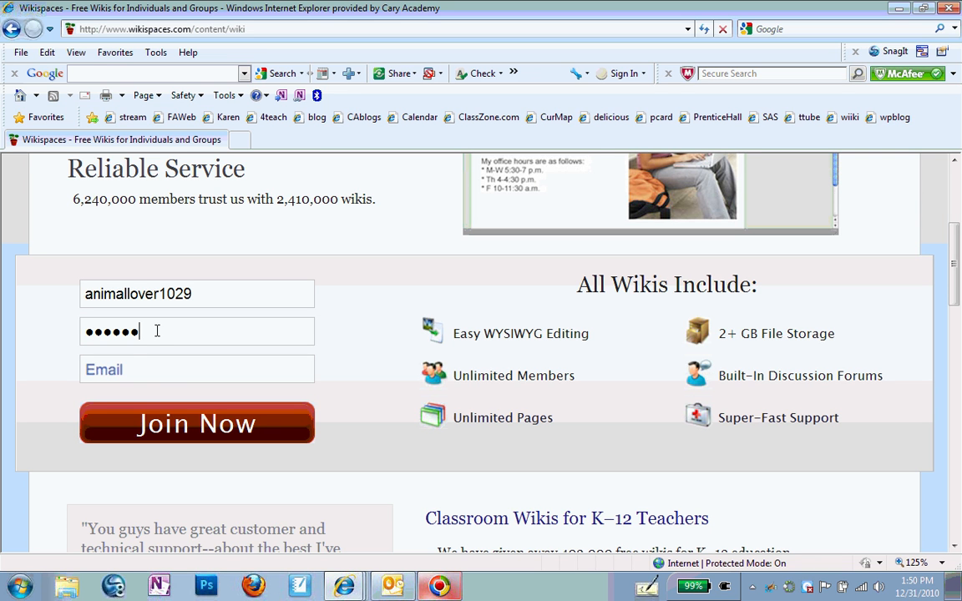
{"action": "left_click", "coordinate": [196, 369]}
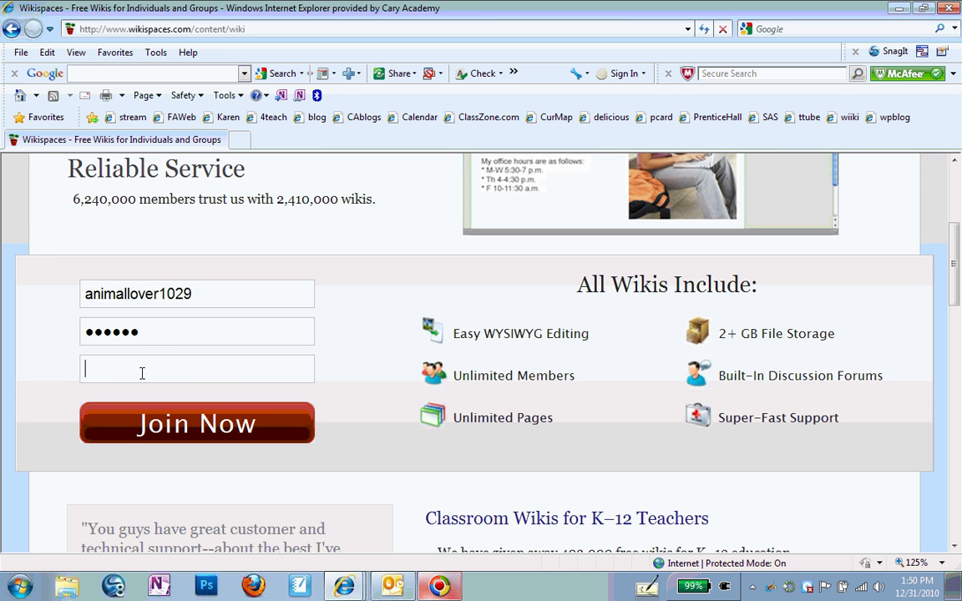
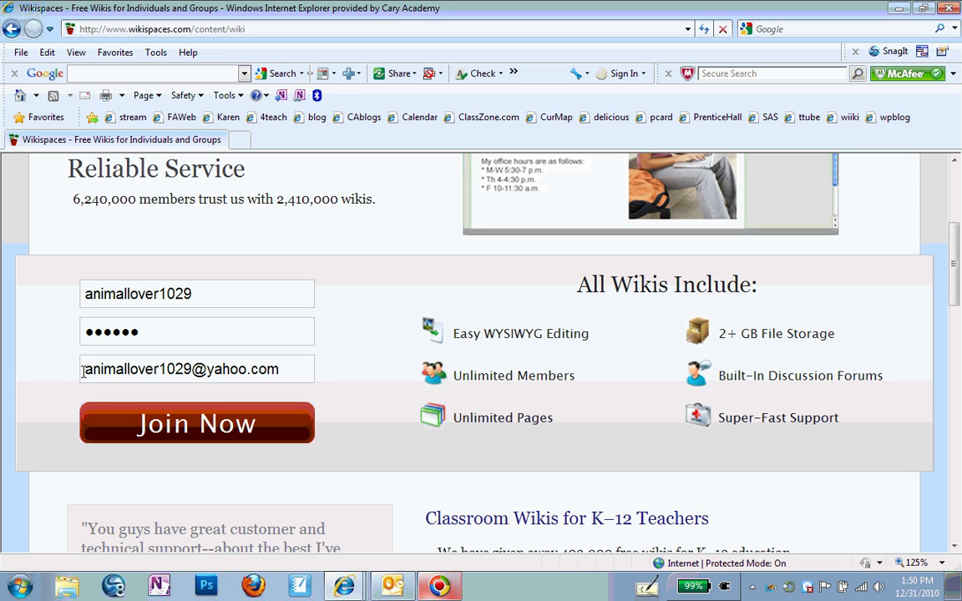
{"action": "mouse_move", "coordinate": [217, 367]}
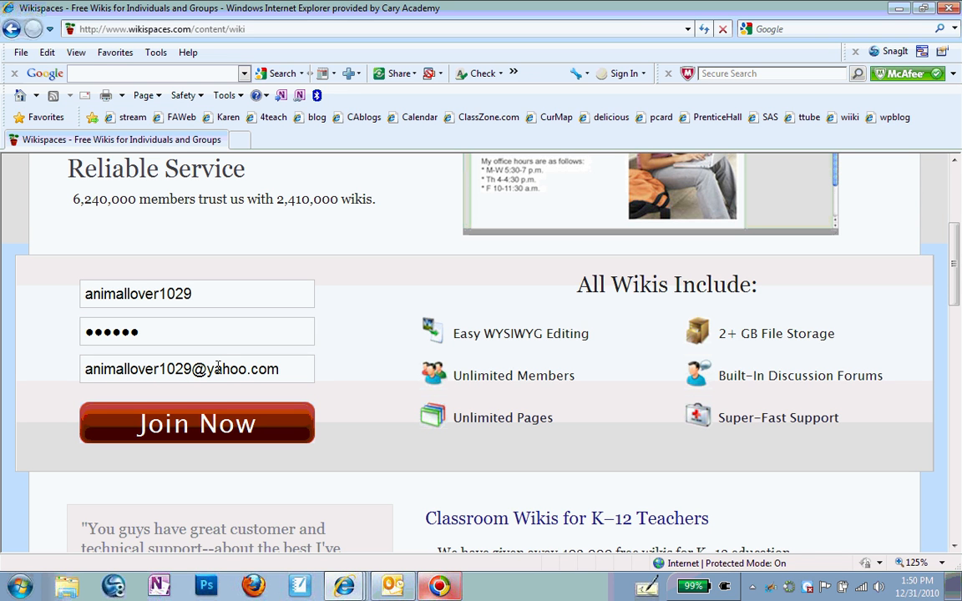
{"action": "mouse_move", "coordinate": [208, 355]}
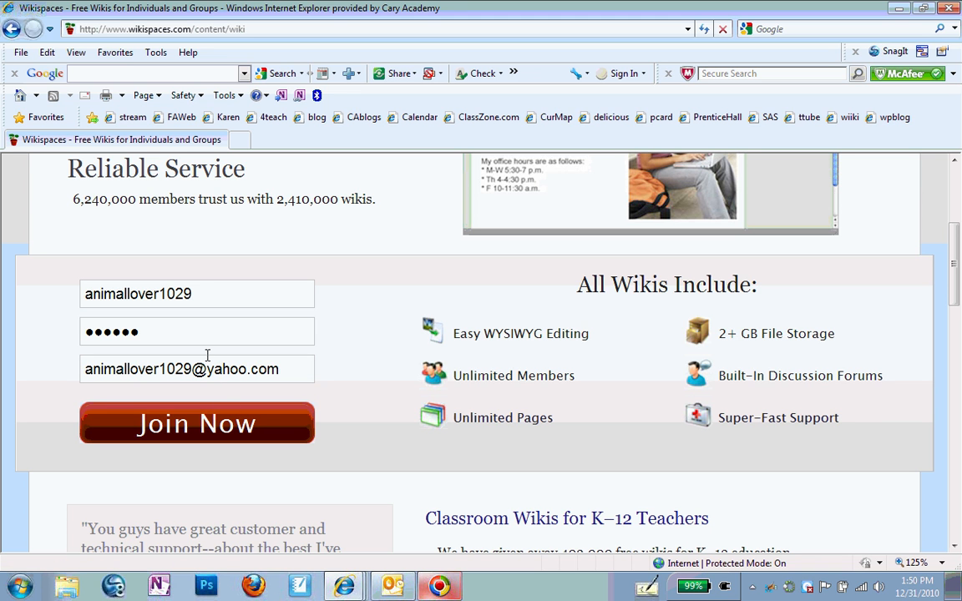
{"action": "mouse_move", "coordinate": [145, 293]}
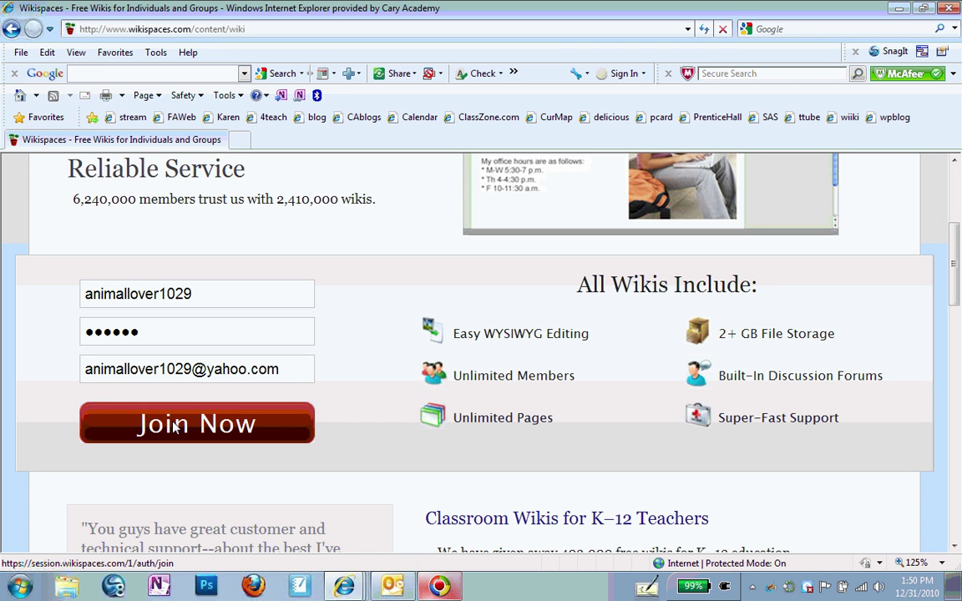
Submit the sign-up form and scroll through the Welcome to Wikispaces page
{"action": "left_click", "coordinate": [197, 424]}
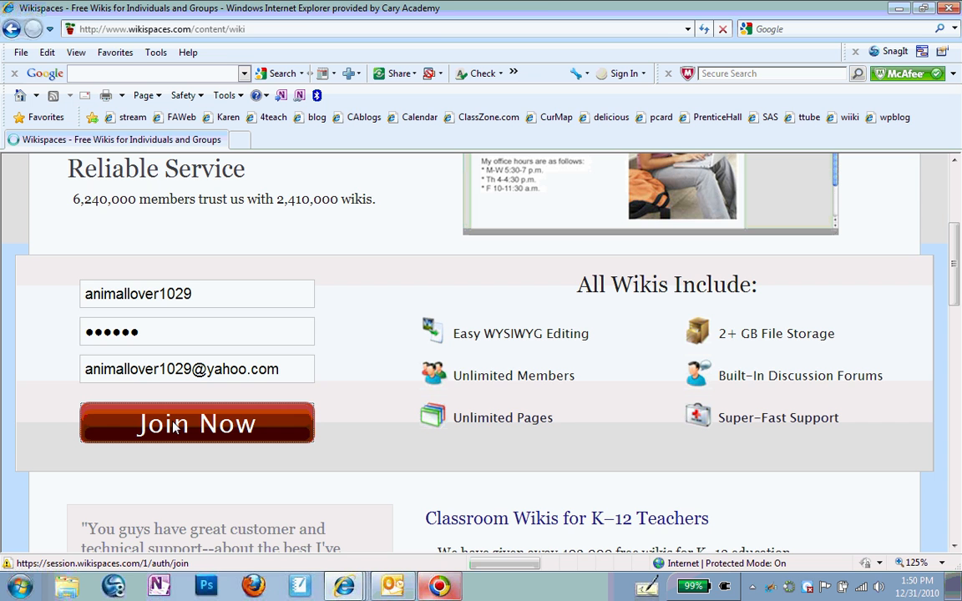
{"action": "left_click", "coordinate": [196, 423]}
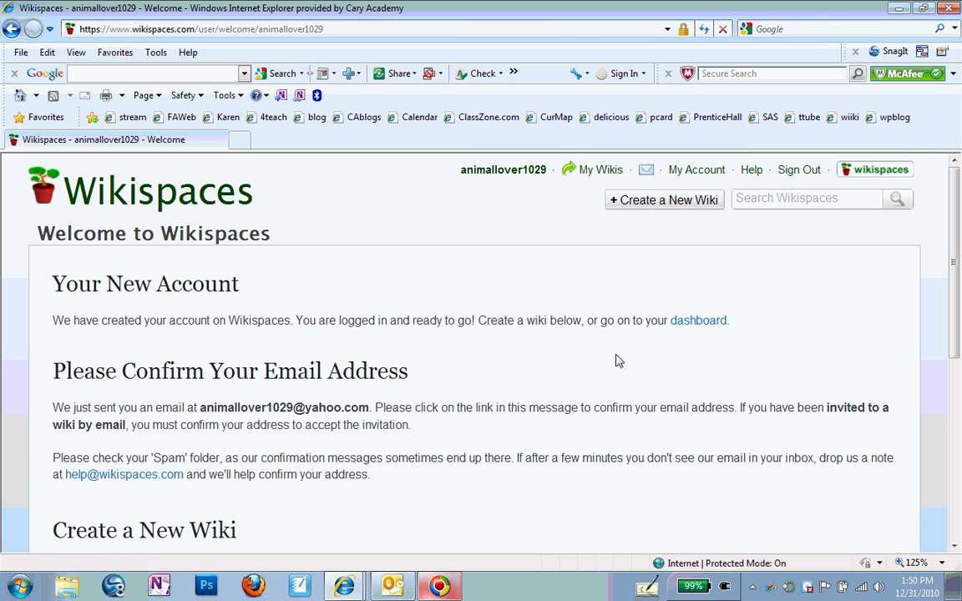
{"action": "mouse_move", "coordinate": [267, 410]}
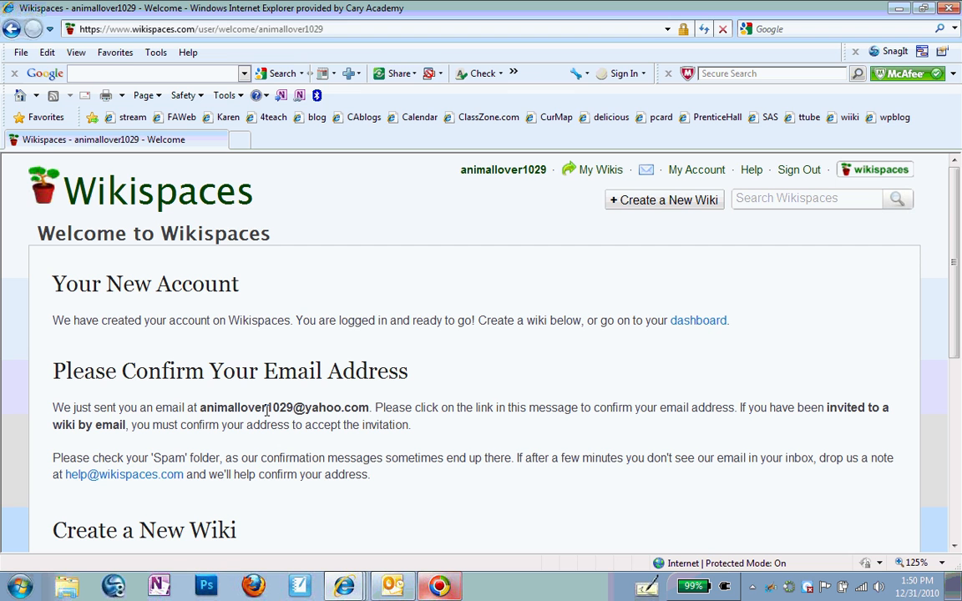
{"action": "mouse_move", "coordinate": [290, 412]}
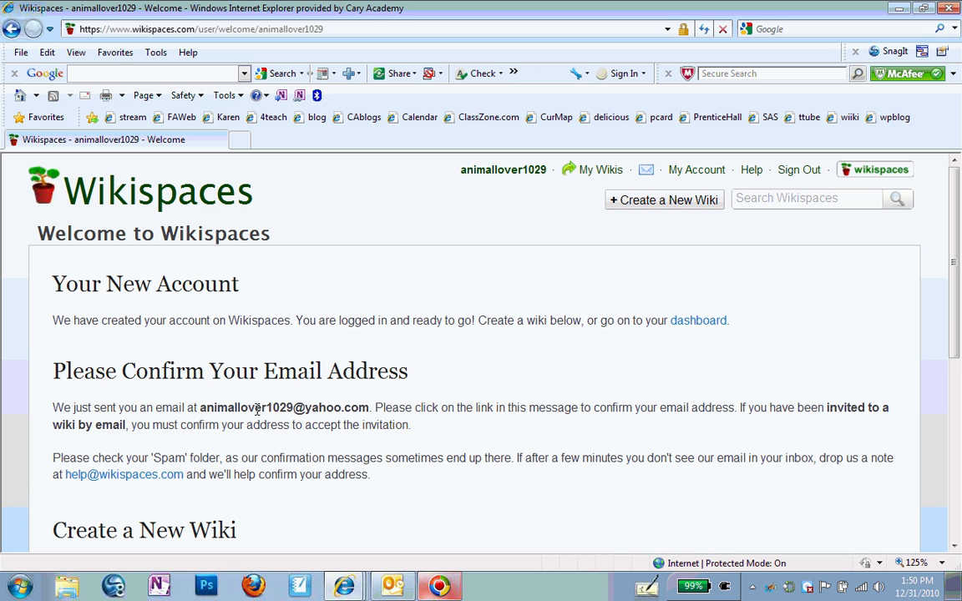
{"action": "mouse_move", "coordinate": [269, 412]}
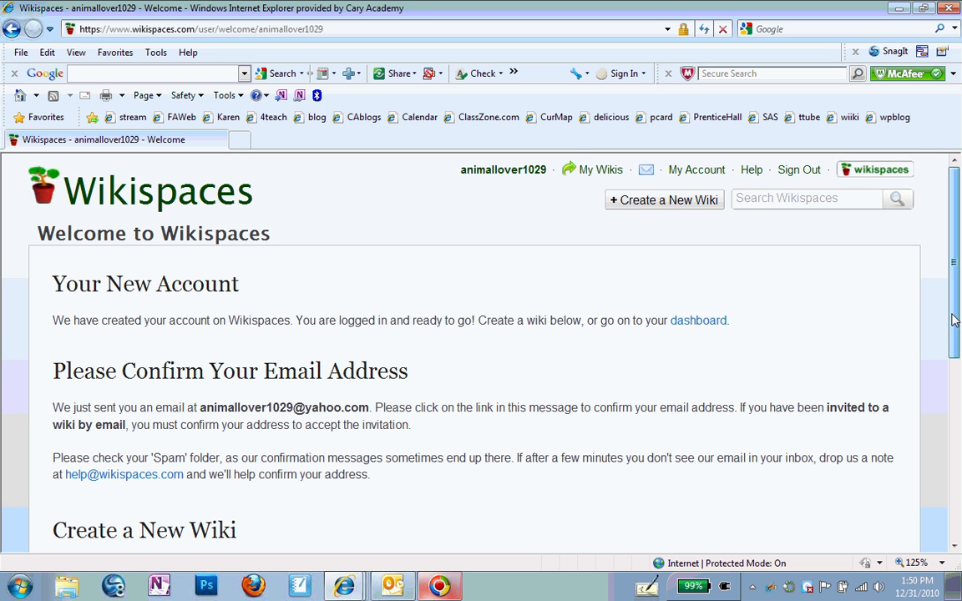
{"action": "scroll", "scroll_direction": "down", "scroll_amount": 3}
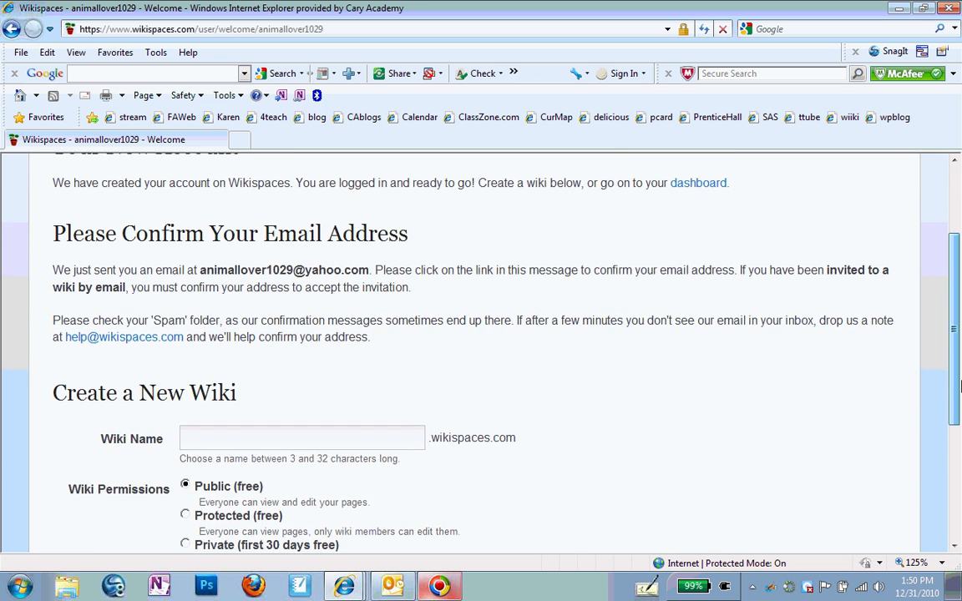
{"action": "scroll", "scroll_direction": "down", "scroll_amount": 3}
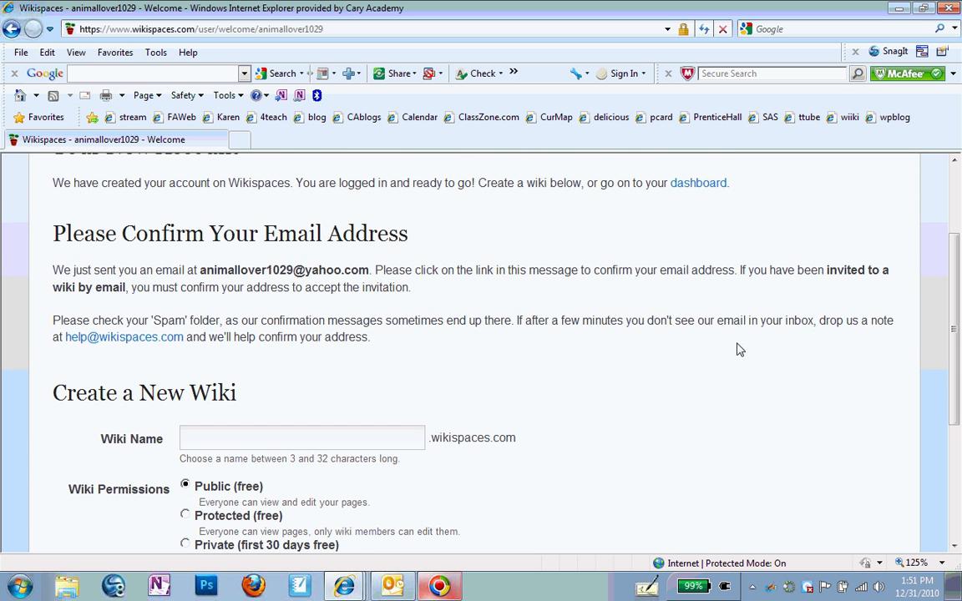
{"action": "mouse_move", "coordinate": [327, 358]}
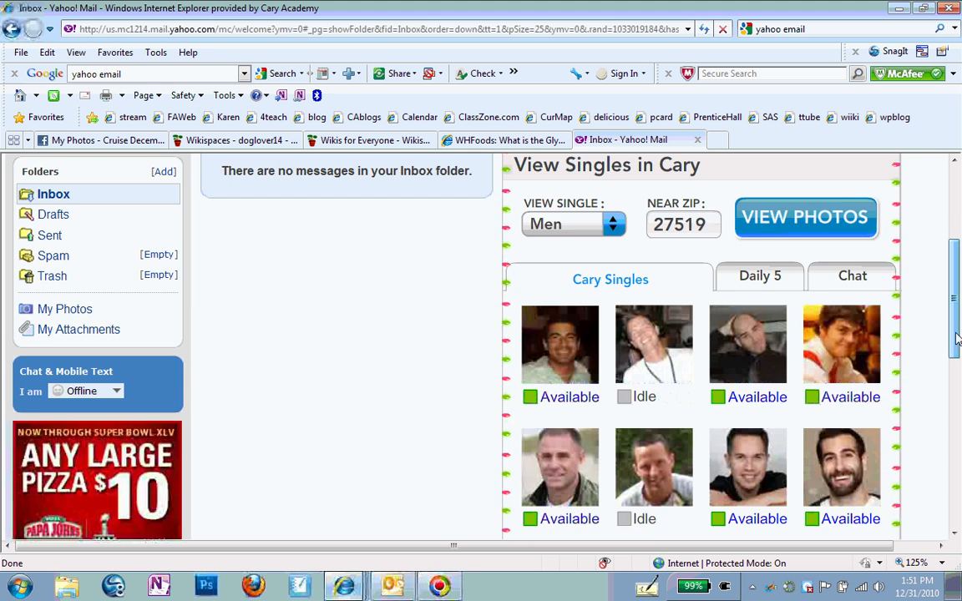
Scroll the Yahoo! Mail inbox to find the Welcome to Wikispaces message
{"action": "scroll", "scroll_direction": "up", "scroll_amount": 3}
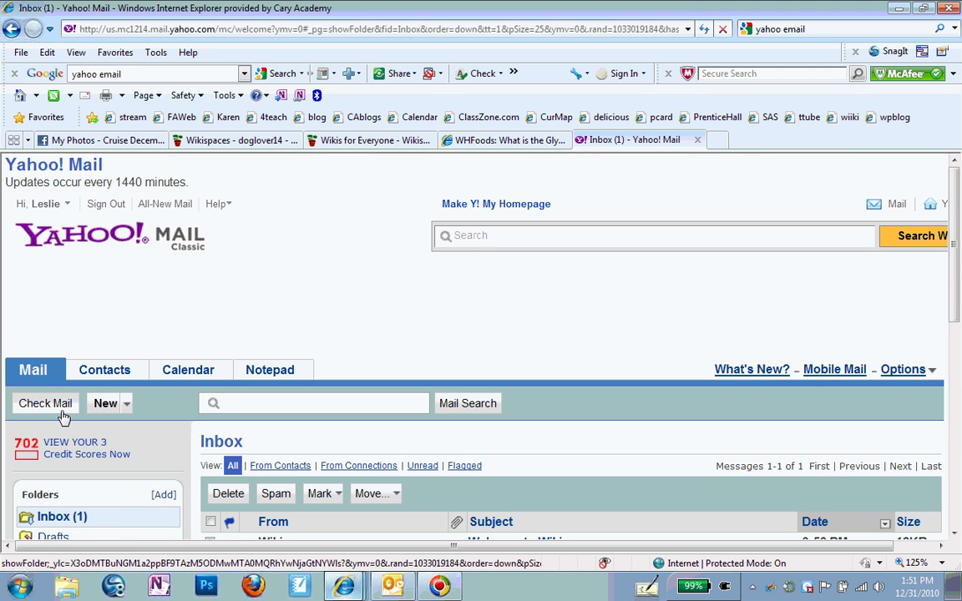
{"action": "scroll", "scroll_direction": "down", "scroll_amount": 3}
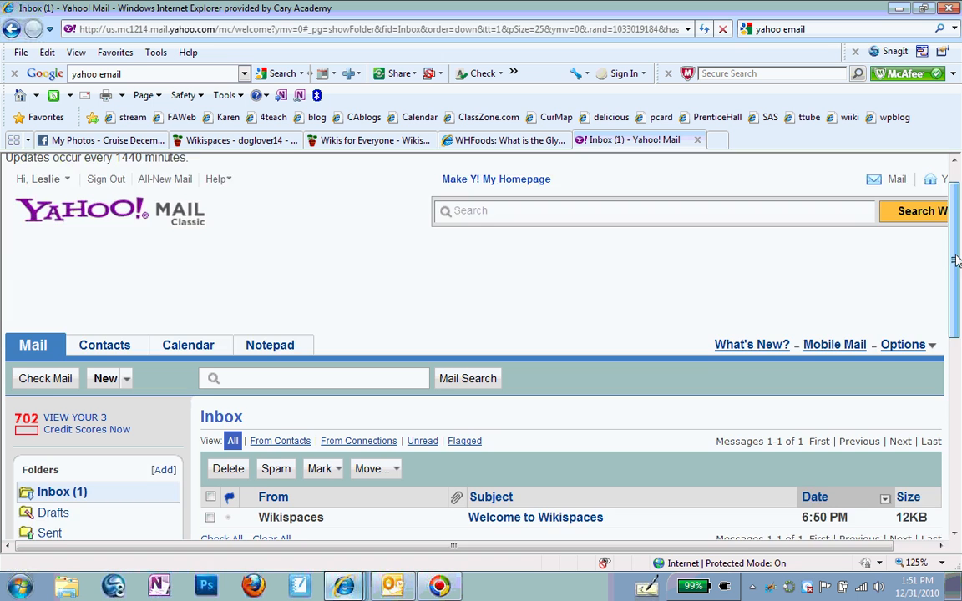
{"action": "scroll", "scroll_direction": "down", "scroll_amount": 3}
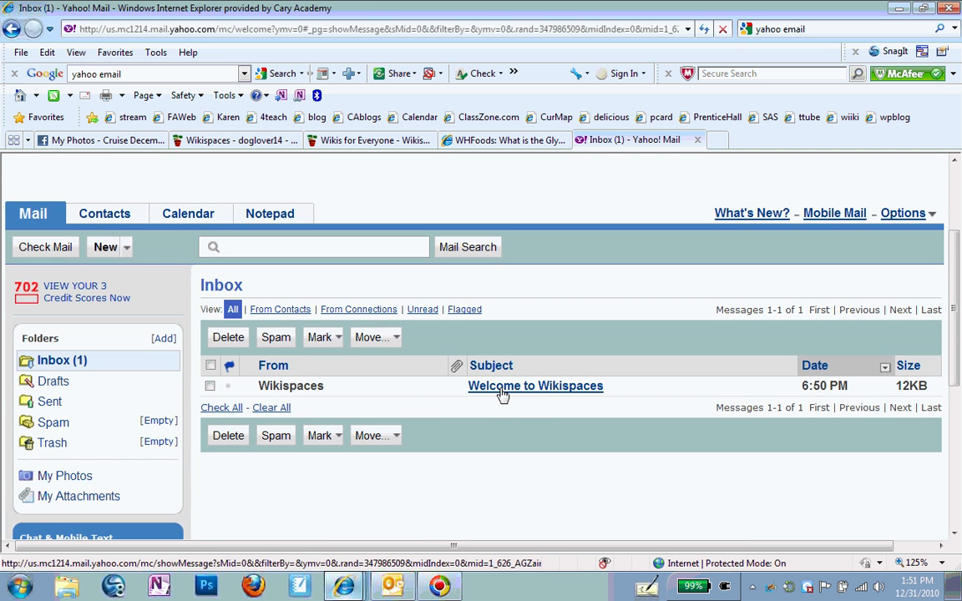
Open the Welcome to Wikispaces email and follow its email confirmation link
{"action": "left_click", "coordinate": [536, 386]}
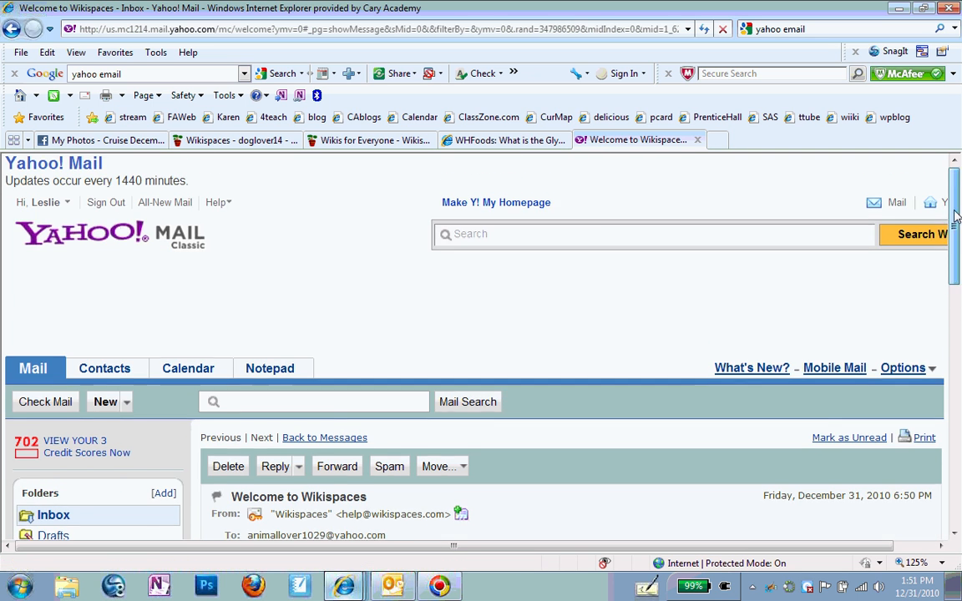
{"action": "scroll", "scroll_direction": "down", "scroll_amount": 3}
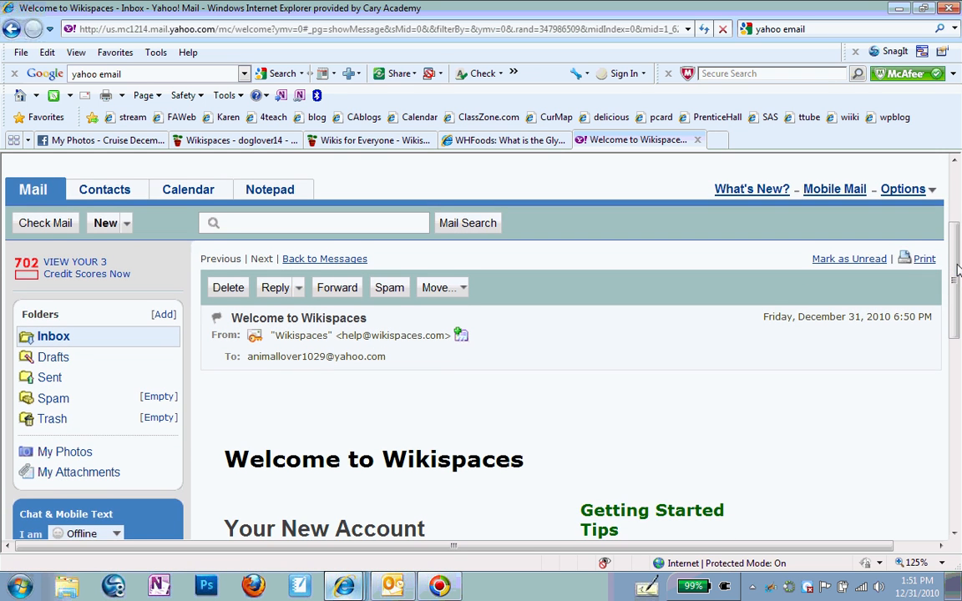
{"action": "scroll", "scroll_direction": "down", "scroll_amount": 3}
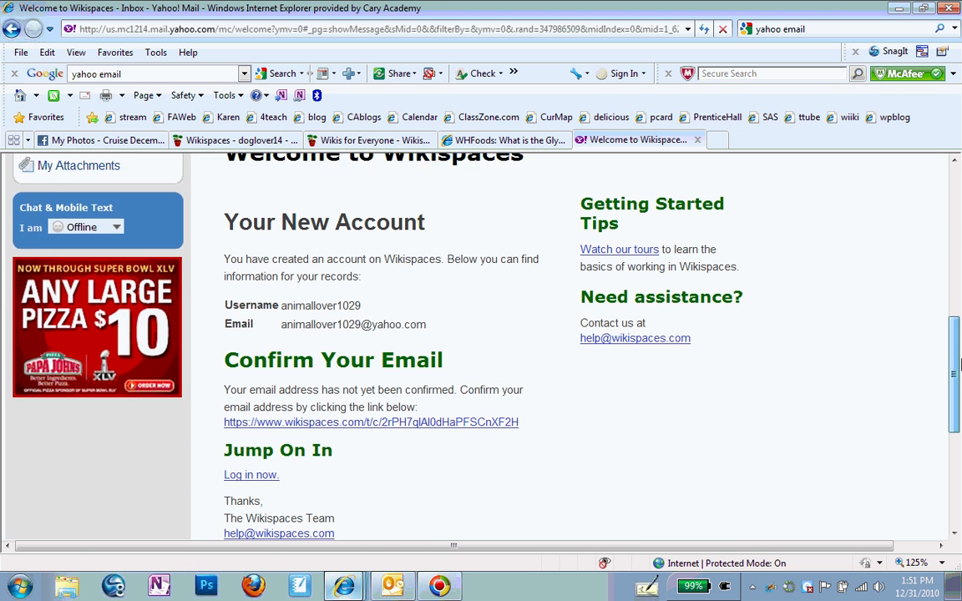
{"action": "scroll", "scroll_direction": "down", "scroll_amount": 3}
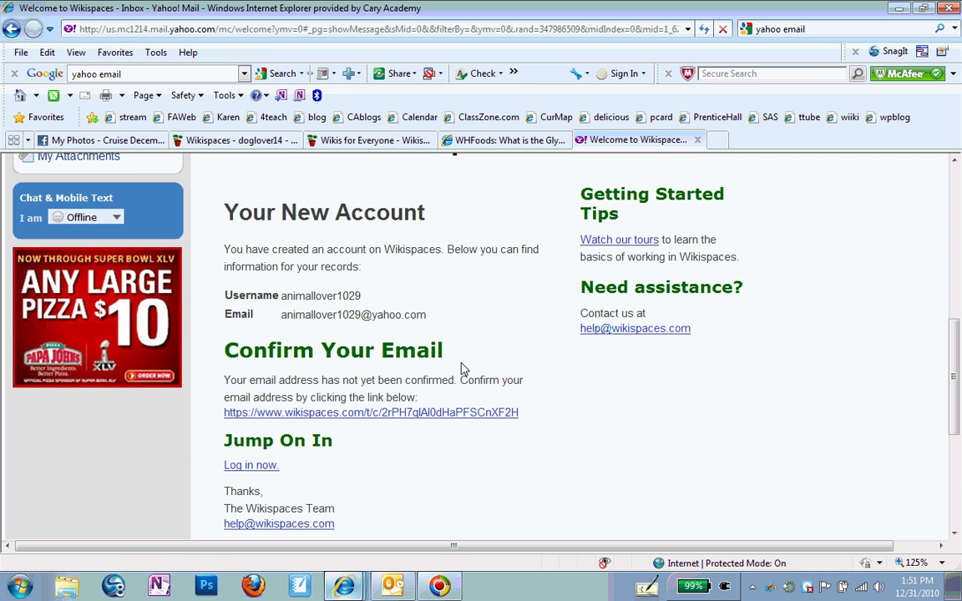
{"action": "mouse_move", "coordinate": [342, 423]}
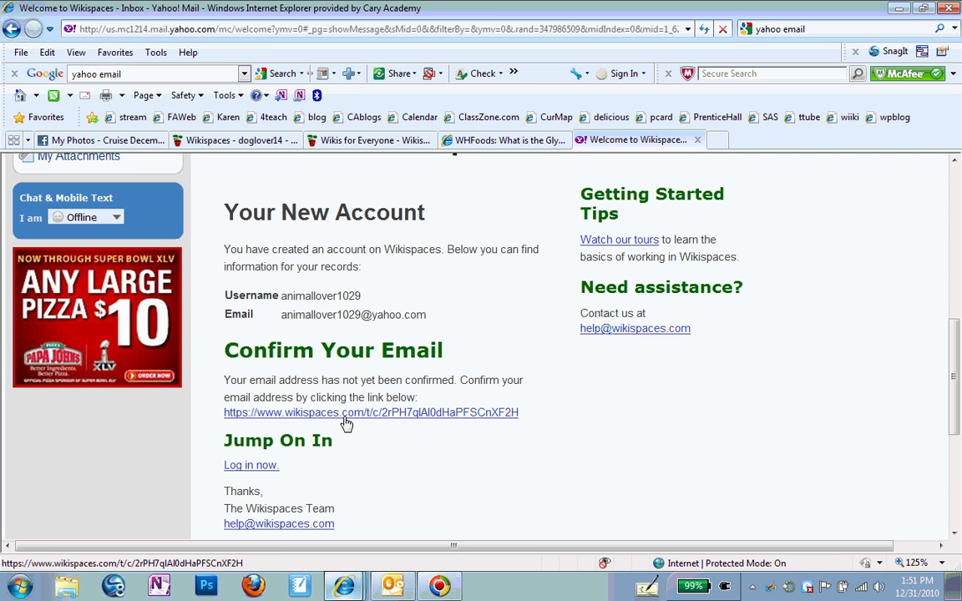
{"action": "left_click", "coordinate": [346, 415]}
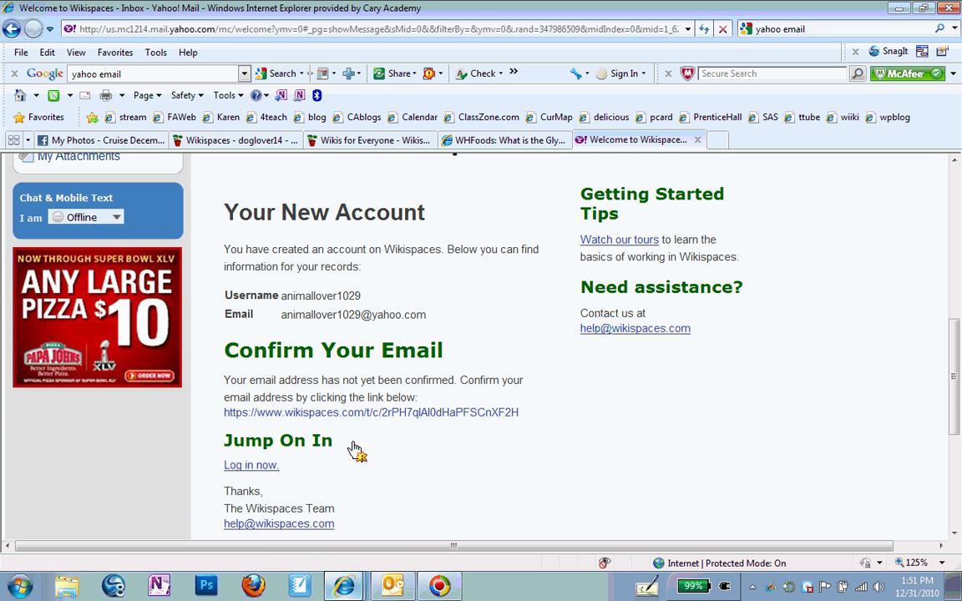
{"action": "left_click", "coordinate": [371, 412]}
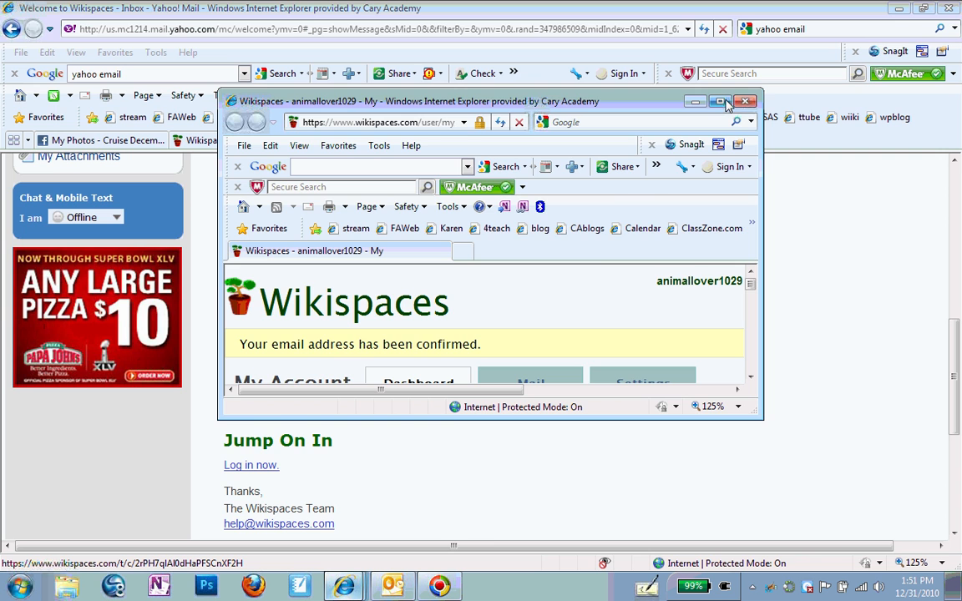
Maximize the browser window showing the animallover1029 My Account dashboard
{"action": "left_click", "coordinate": [721, 100]}
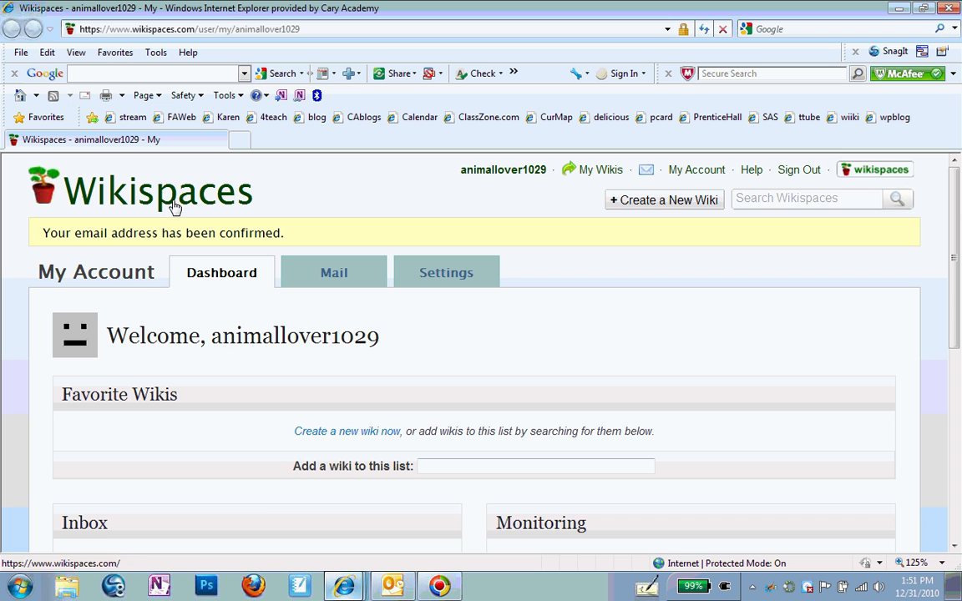
{"action": "mouse_move", "coordinate": [536, 353]}
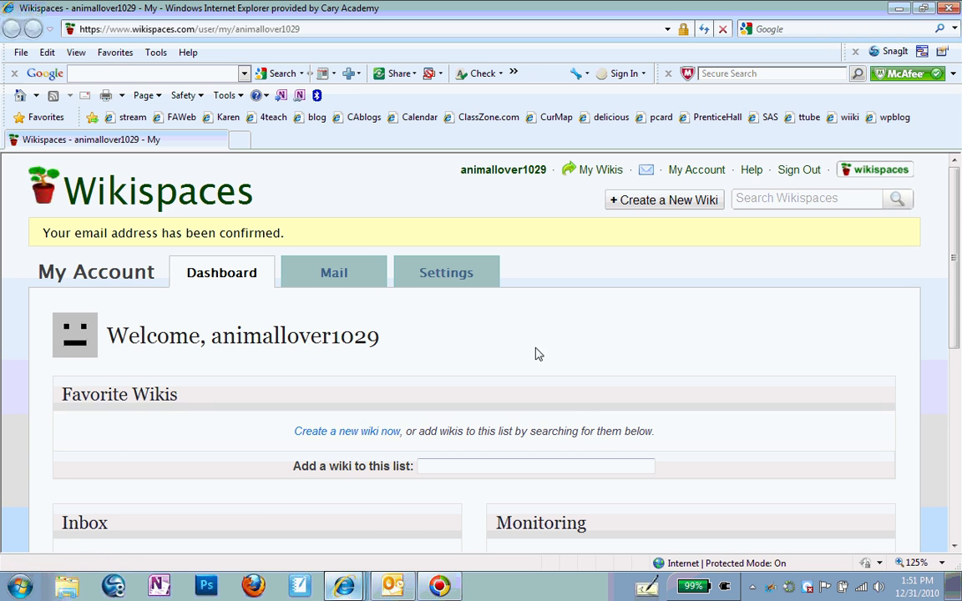
{"action": "mouse_move", "coordinate": [555, 172]}
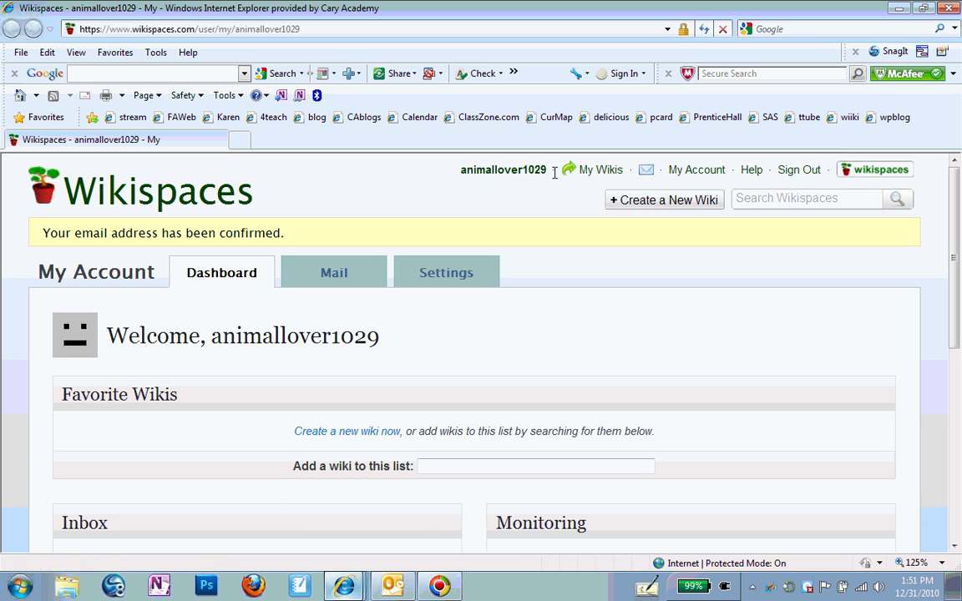
{"action": "mouse_move", "coordinate": [494, 180]}
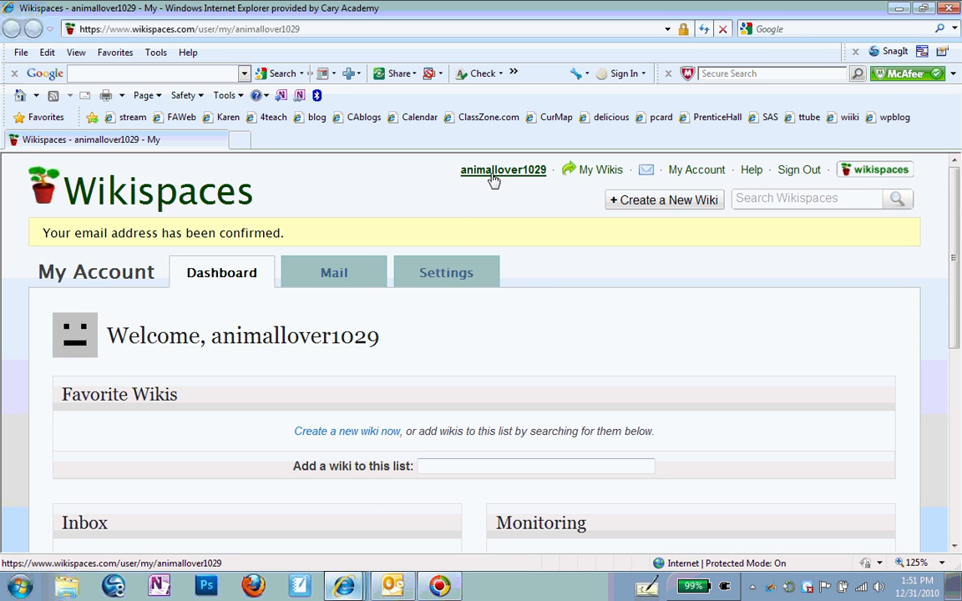
{"action": "mouse_move", "coordinate": [574, 185]}
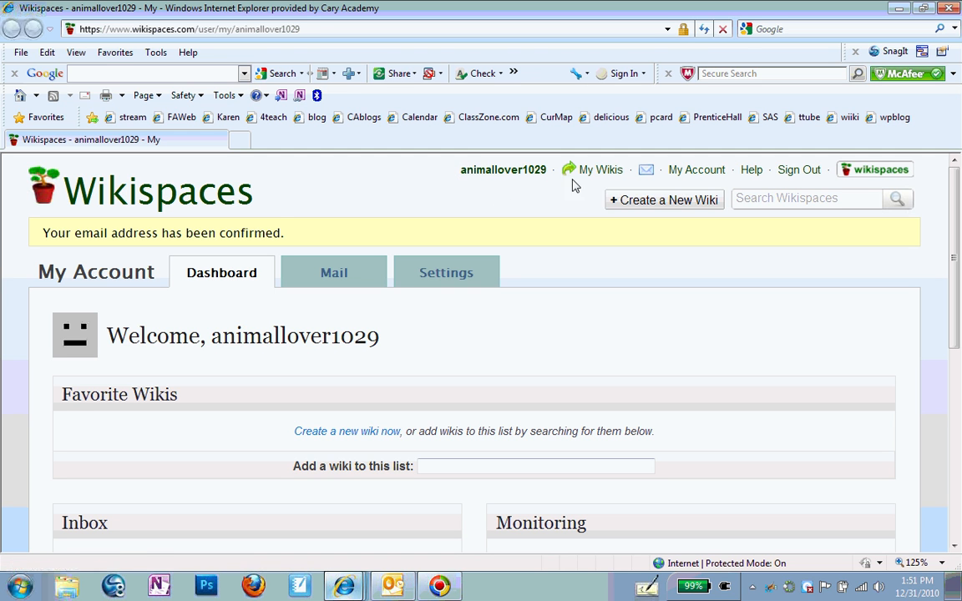
{"action": "mouse_move", "coordinate": [282, 207]}
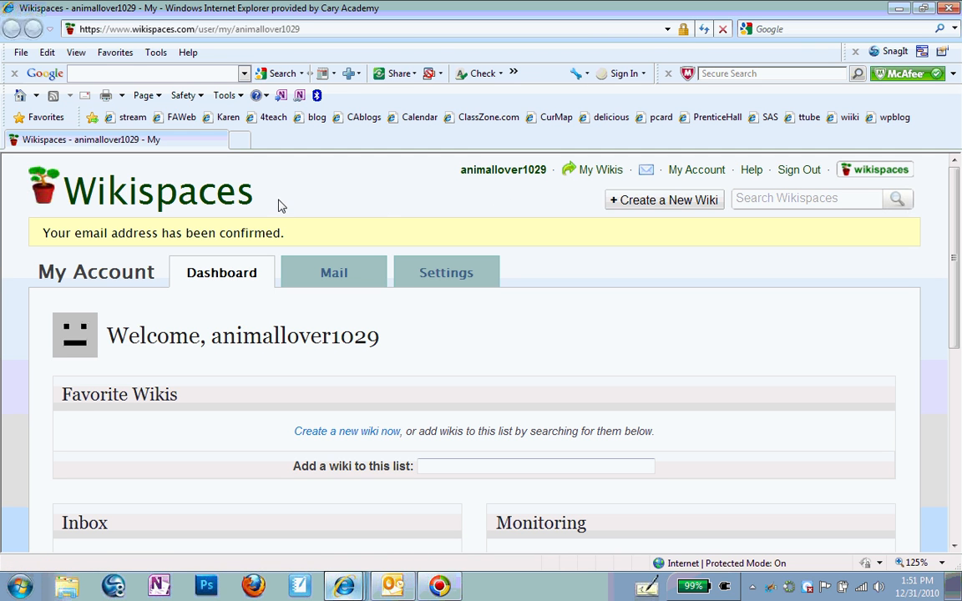
{"action": "mouse_move", "coordinate": [346, 181]}
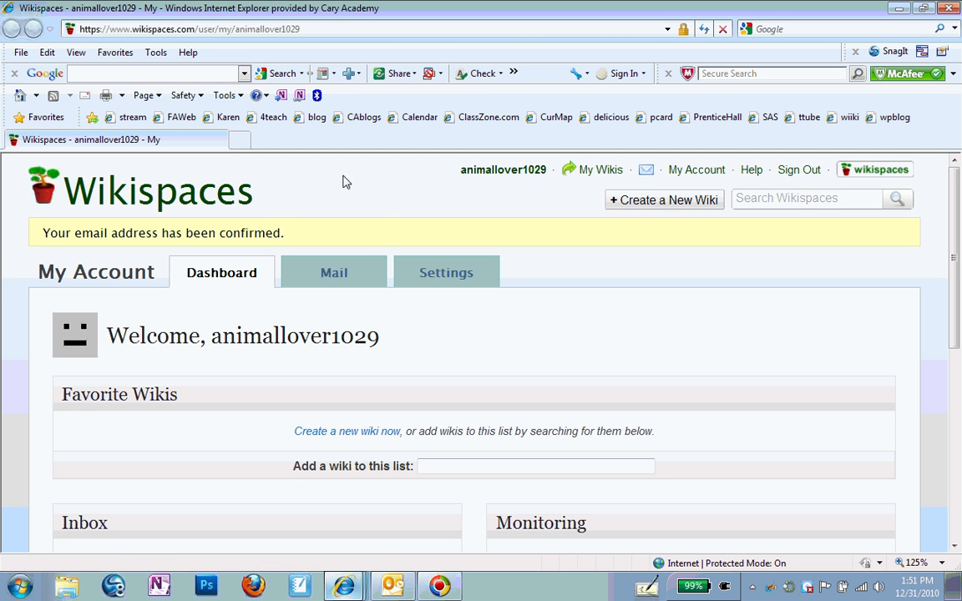
{"action": "mouse_move", "coordinate": [332, 215]}
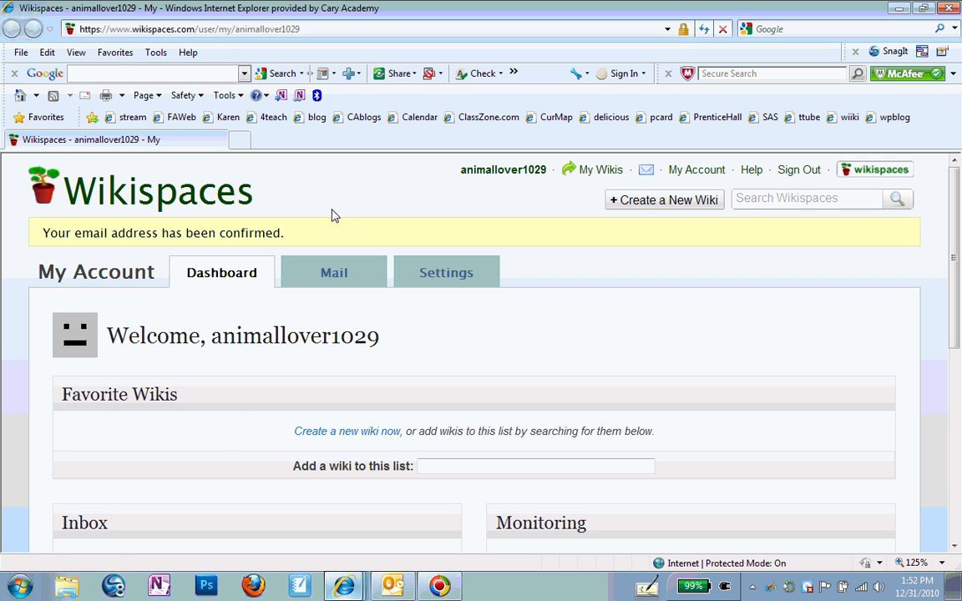
{"action": "mouse_move", "coordinate": [142, 394]}
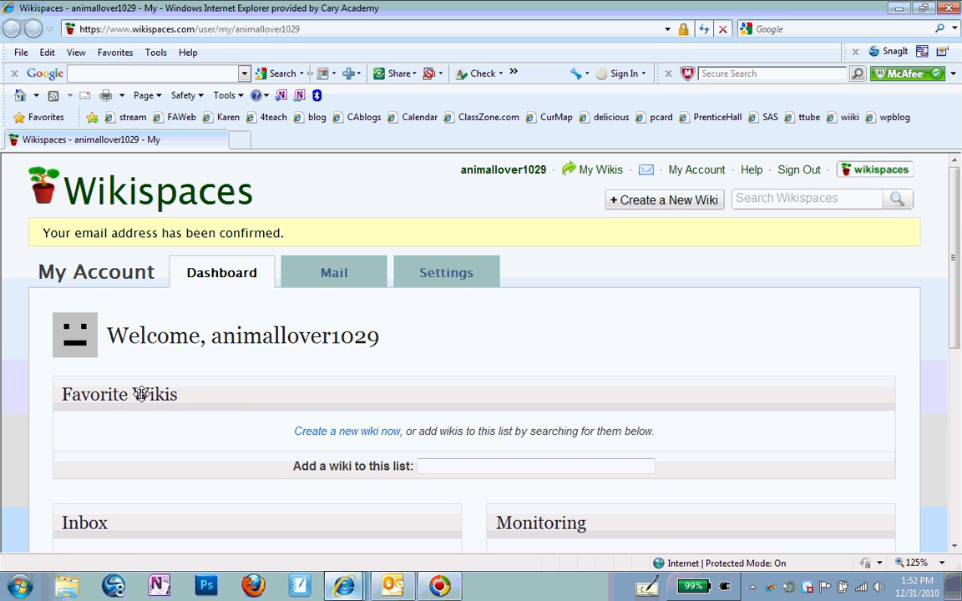
{"action": "mouse_move", "coordinate": [176, 392]}
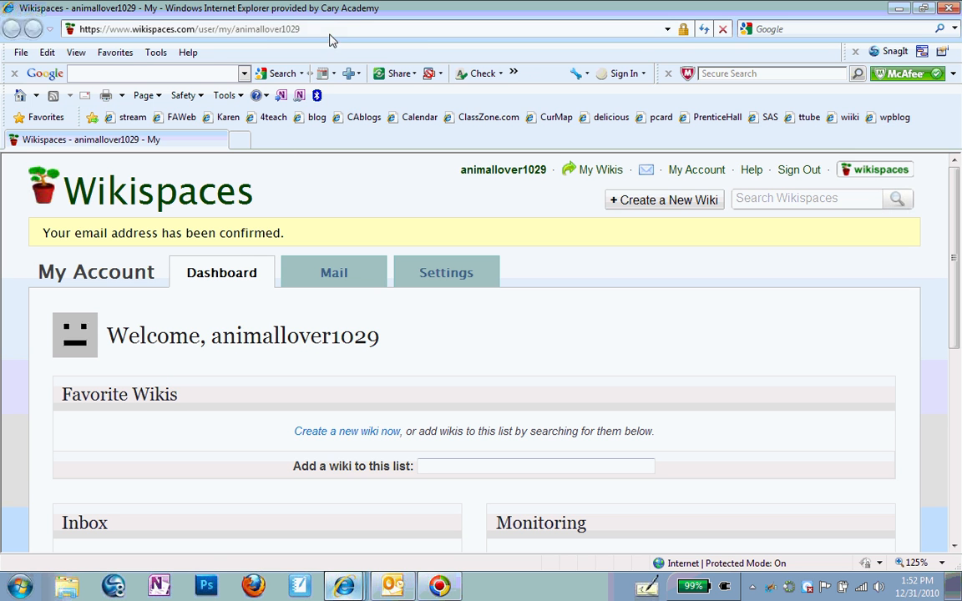
{"action": "type", "text": "http://bodywisdomshealthyliving.wikispaces.com/"}
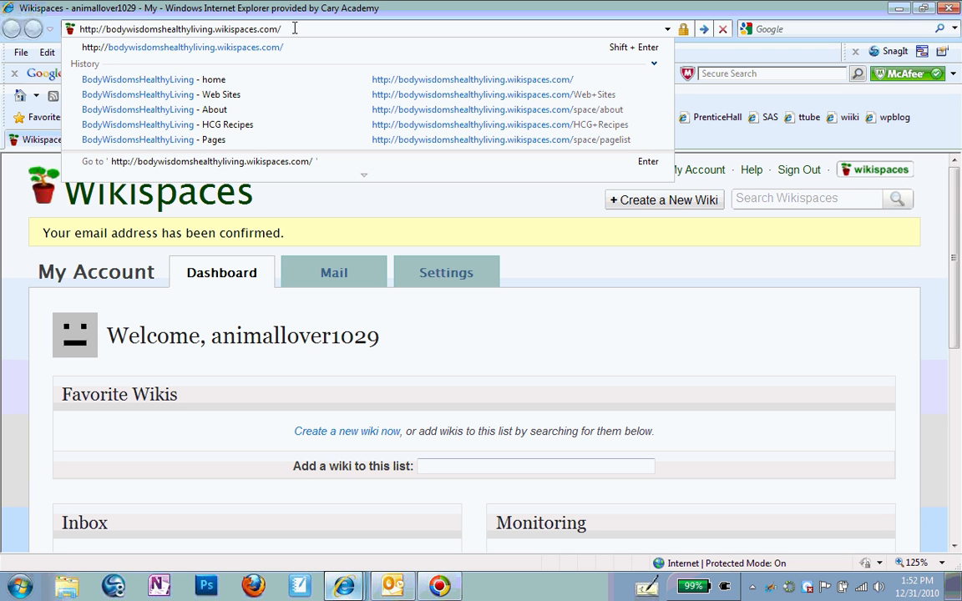
{"action": "mouse_move", "coordinate": [279, 25]}
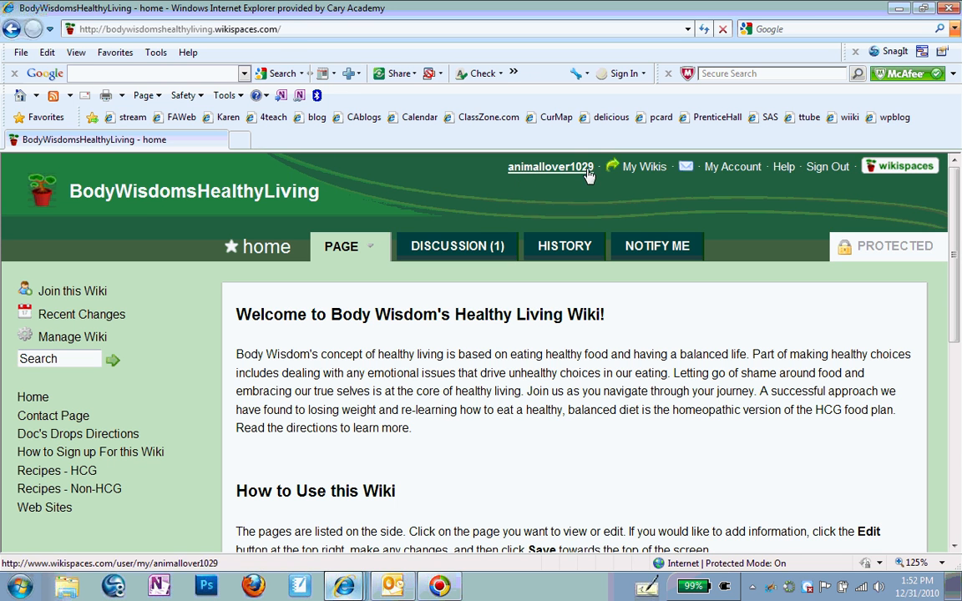
{"action": "mouse_move", "coordinate": [587, 171]}
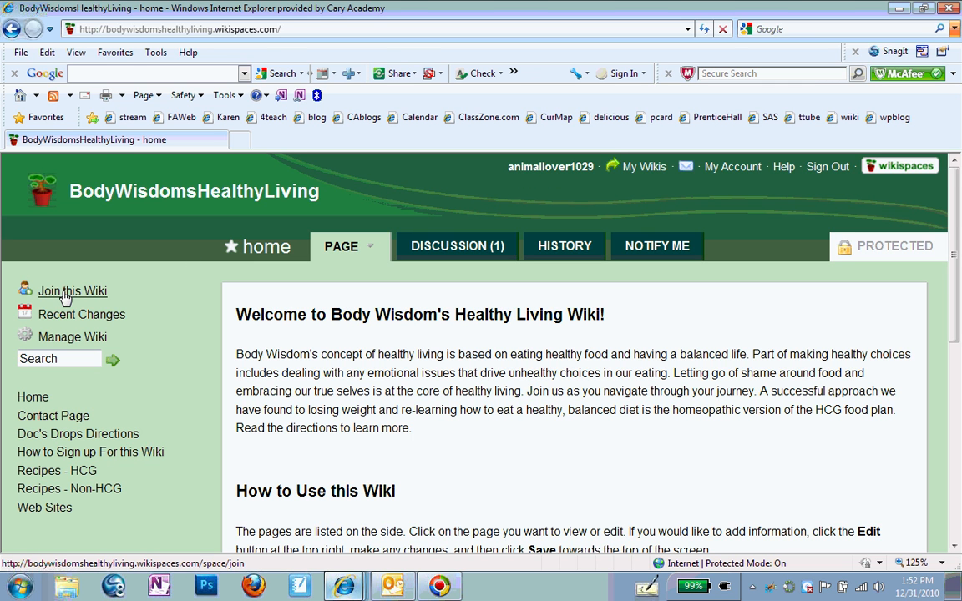
{"action": "mouse_move", "coordinate": [91, 292]}
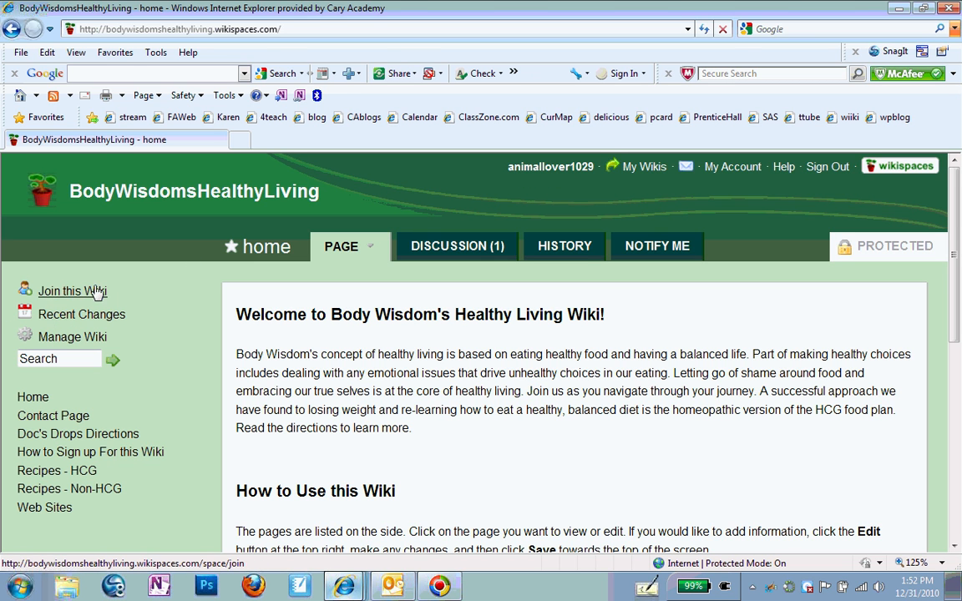
{"action": "mouse_move", "coordinate": [880, 262]}
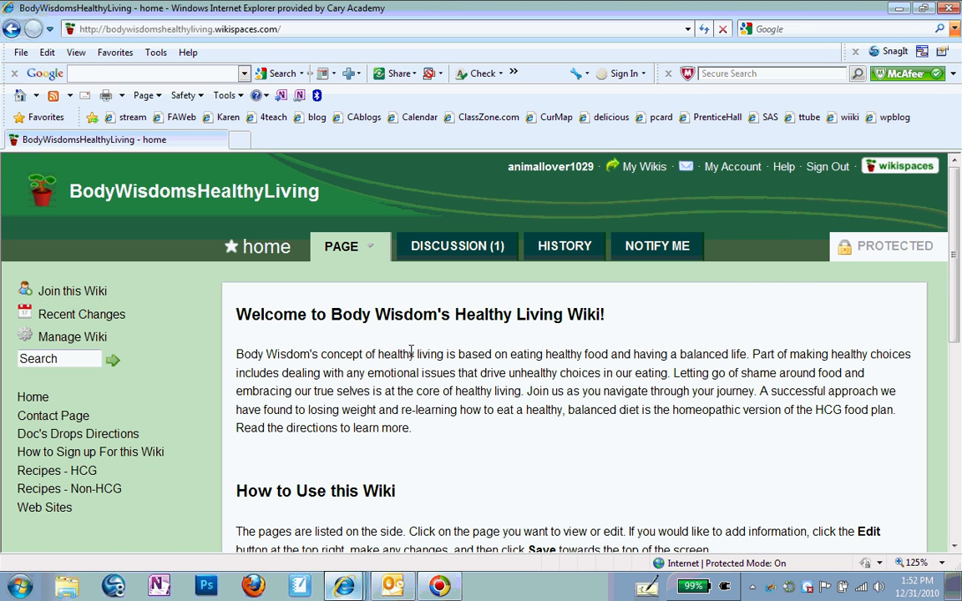
{"action": "mouse_move", "coordinate": [78, 438]}
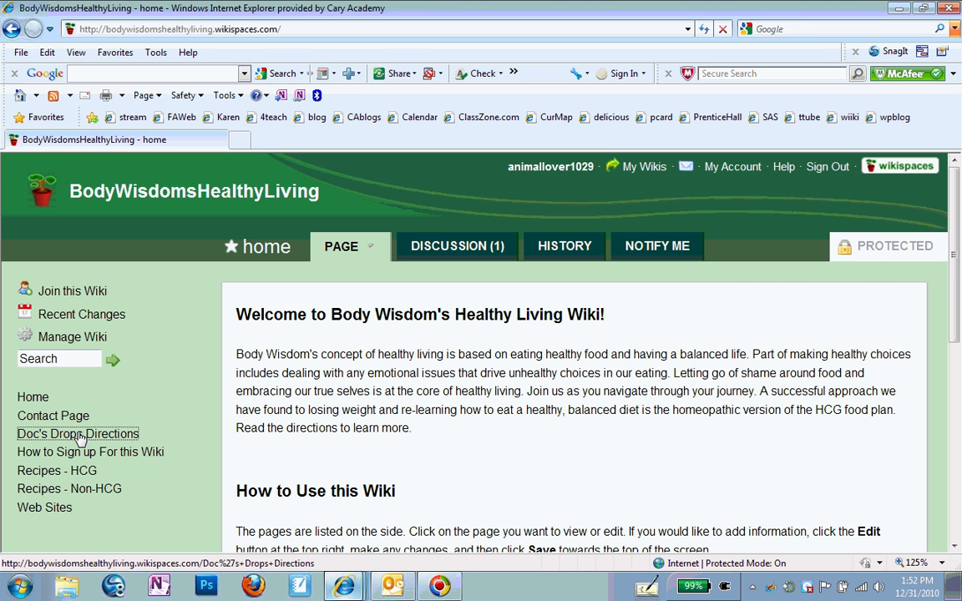
Visit the Doc's Drops Directions page, then the Recipes - Non-HCG page
{"action": "left_click", "coordinate": [77, 434]}
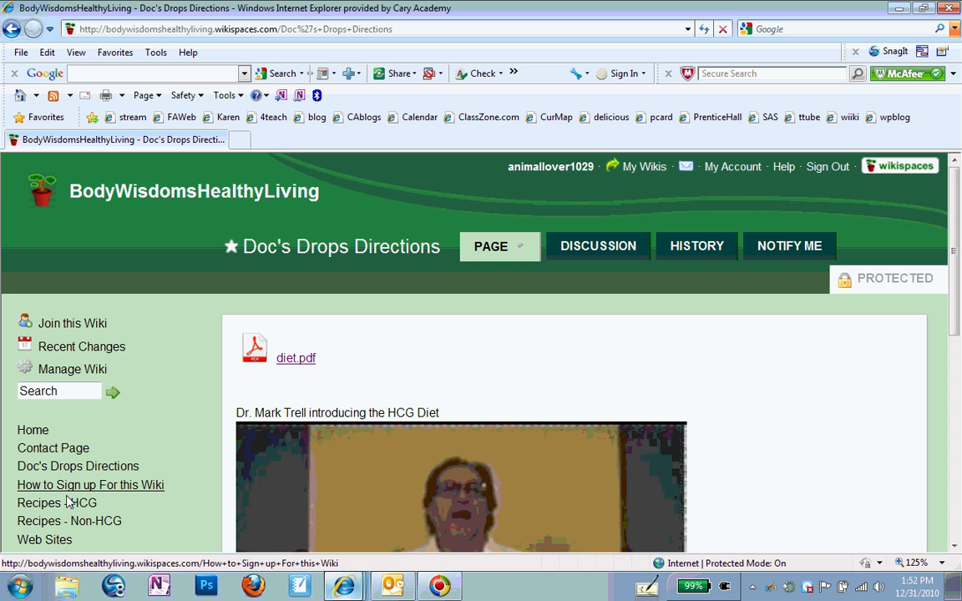
{"action": "left_click", "coordinate": [69, 521]}
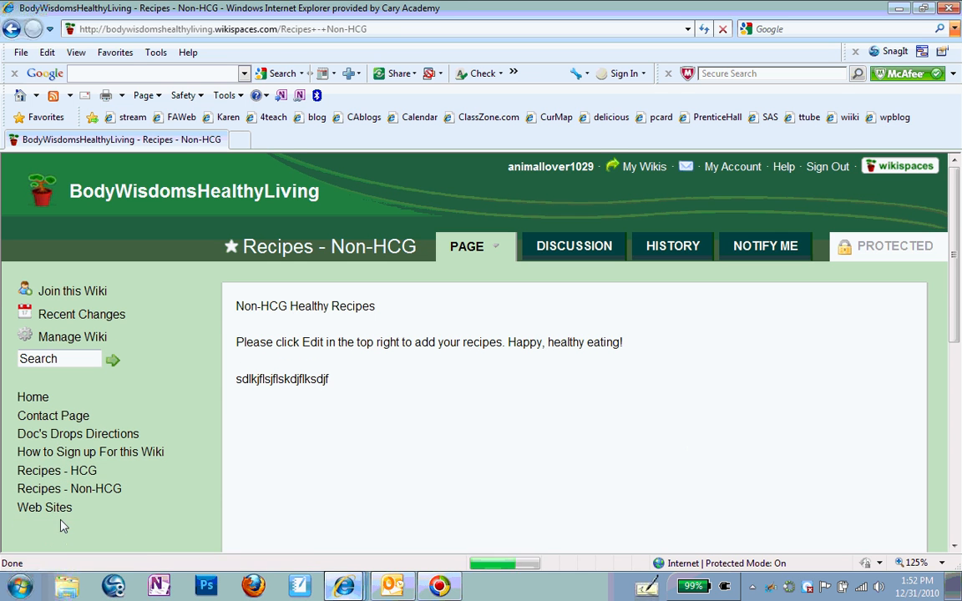
{"action": "mouse_move", "coordinate": [62, 293]}
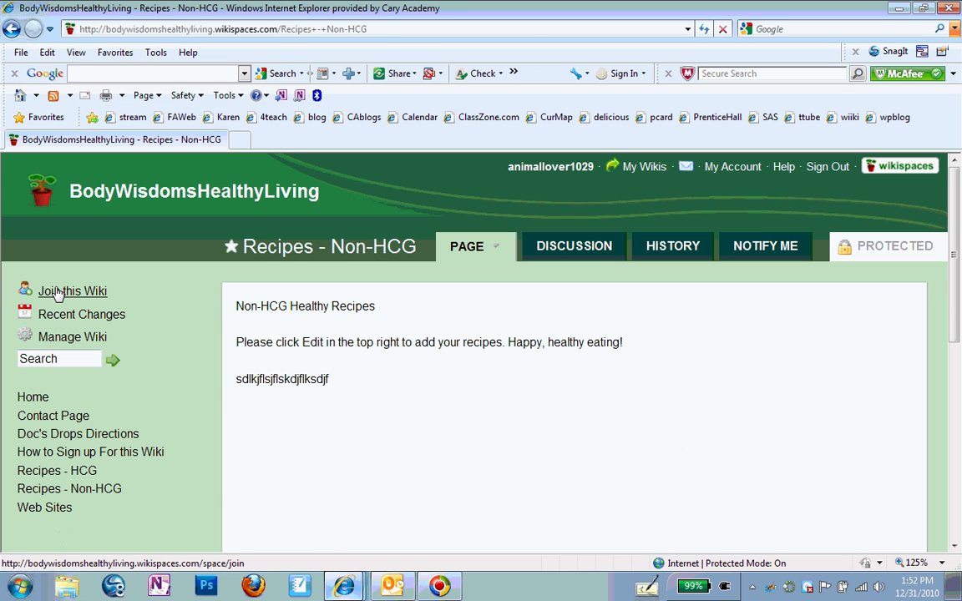
{"action": "left_click", "coordinate": [73, 291]}
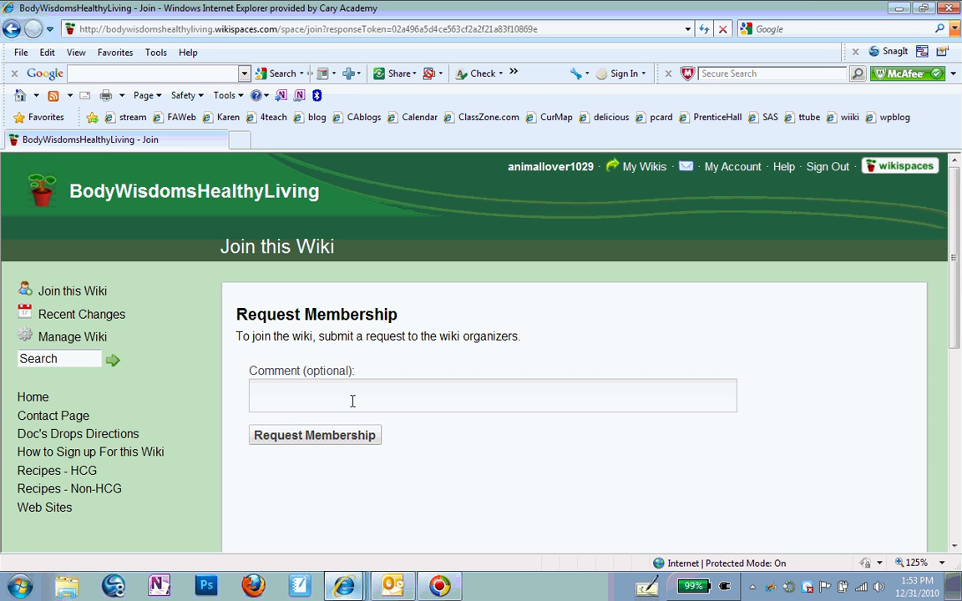
{"action": "mouse_move", "coordinate": [260, 308]}
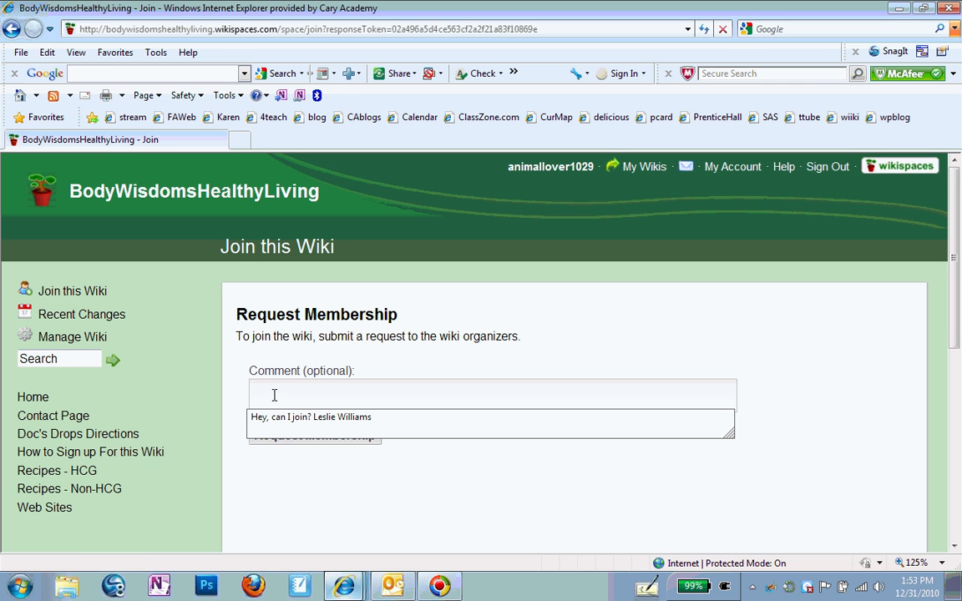
{"action": "type", "text": "Hey"}
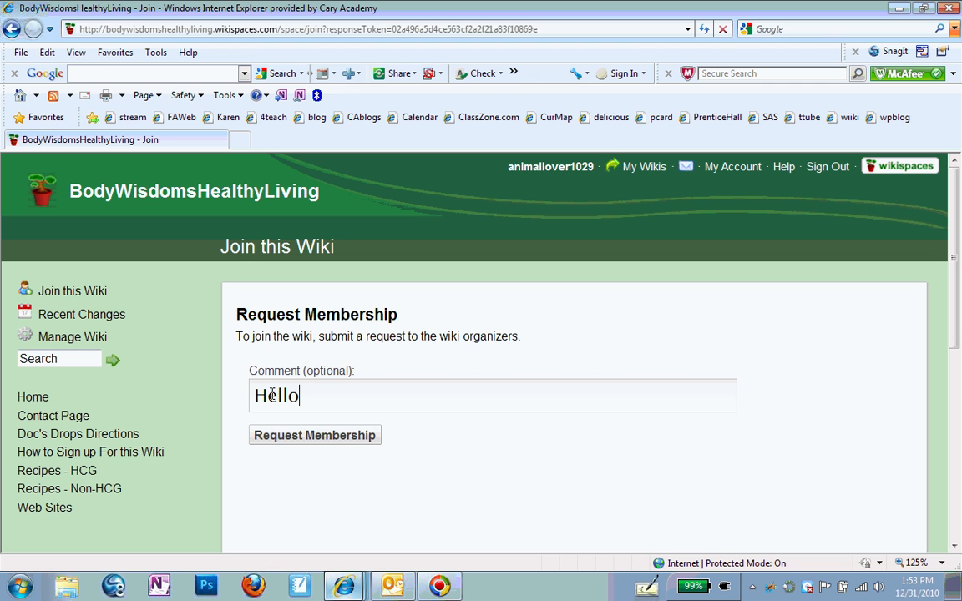
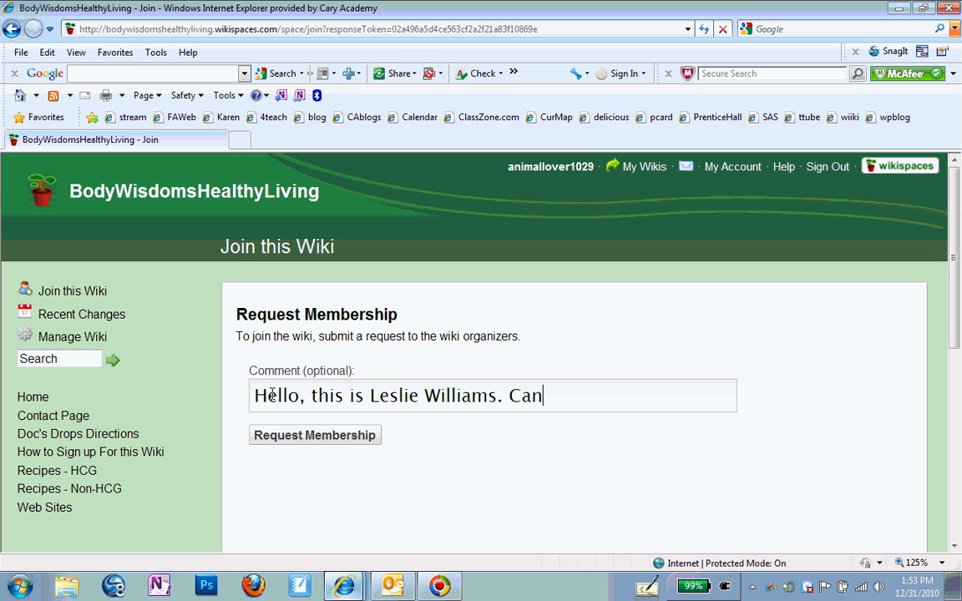
{"action": "type", "text": "I join"}
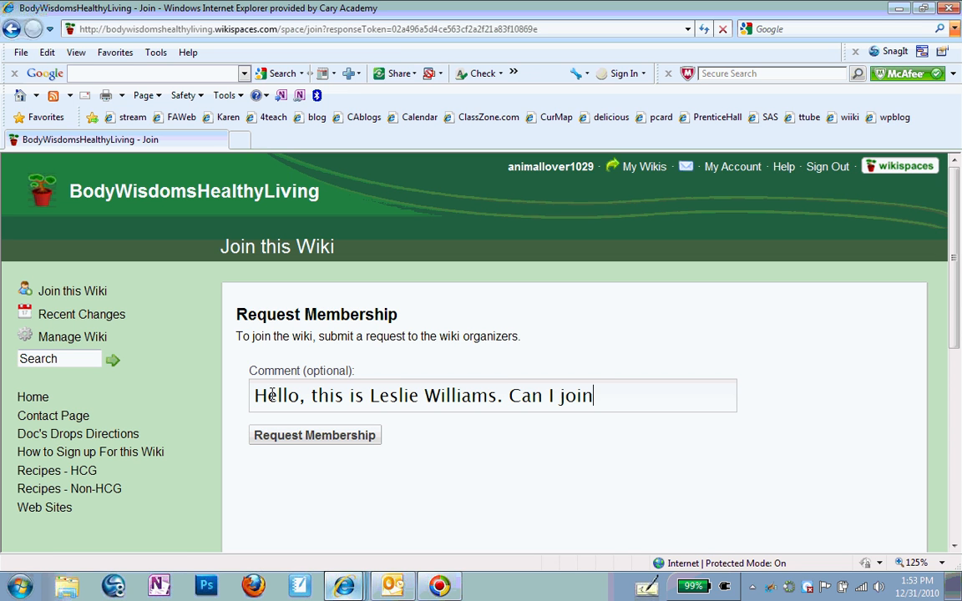
{"action": "type", "text": "?"}
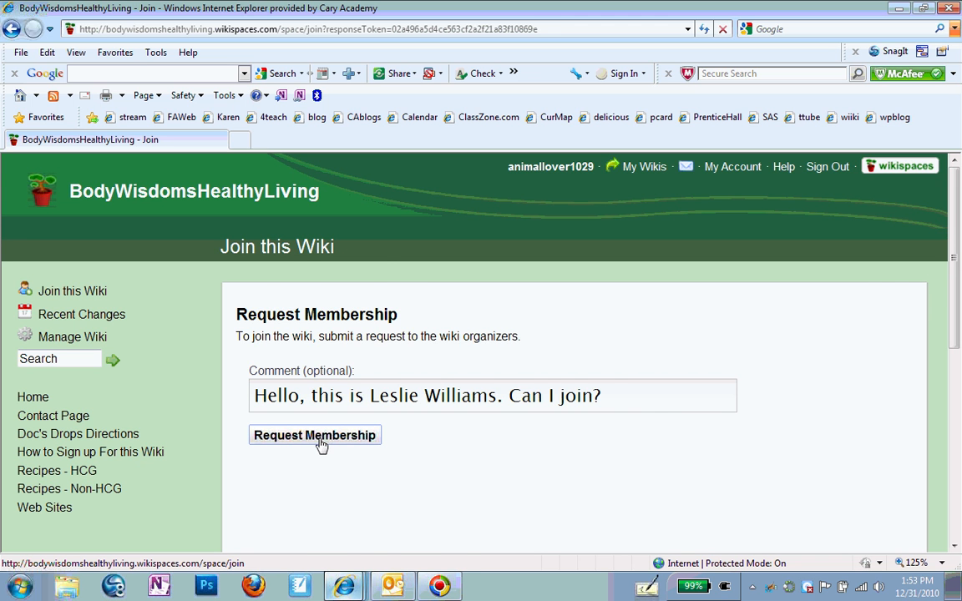
Submit the membership request to the BodyWisdomsHealthyLiving organizers
{"action": "left_click", "coordinate": [314, 435]}
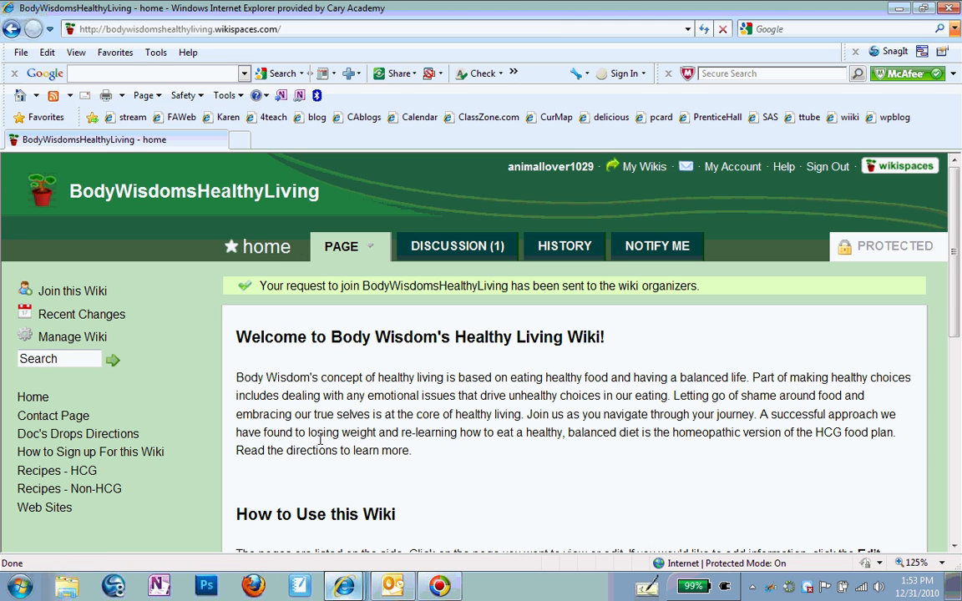
{"action": "mouse_move", "coordinate": [259, 275]}
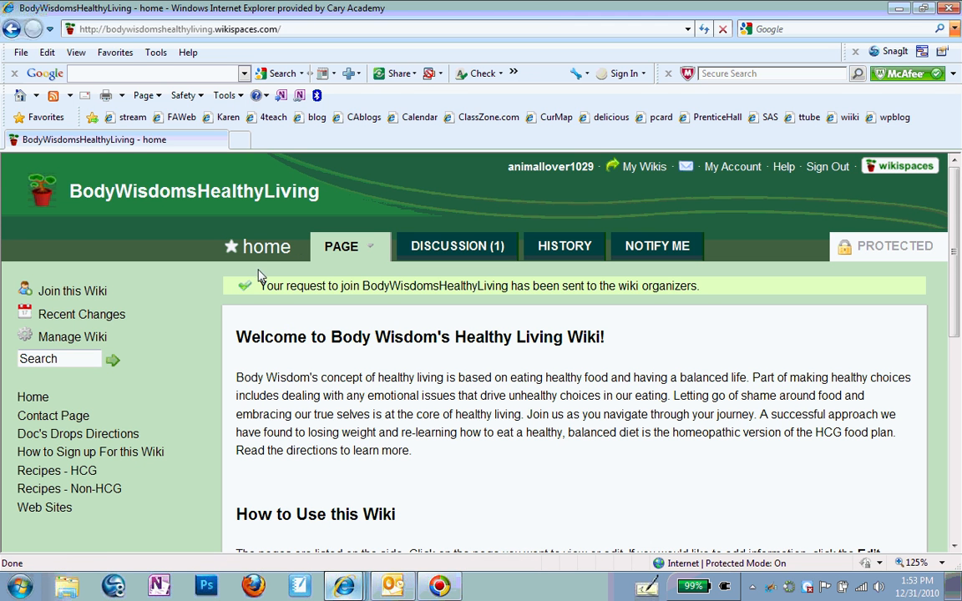
{"action": "mouse_move", "coordinate": [627, 290]}
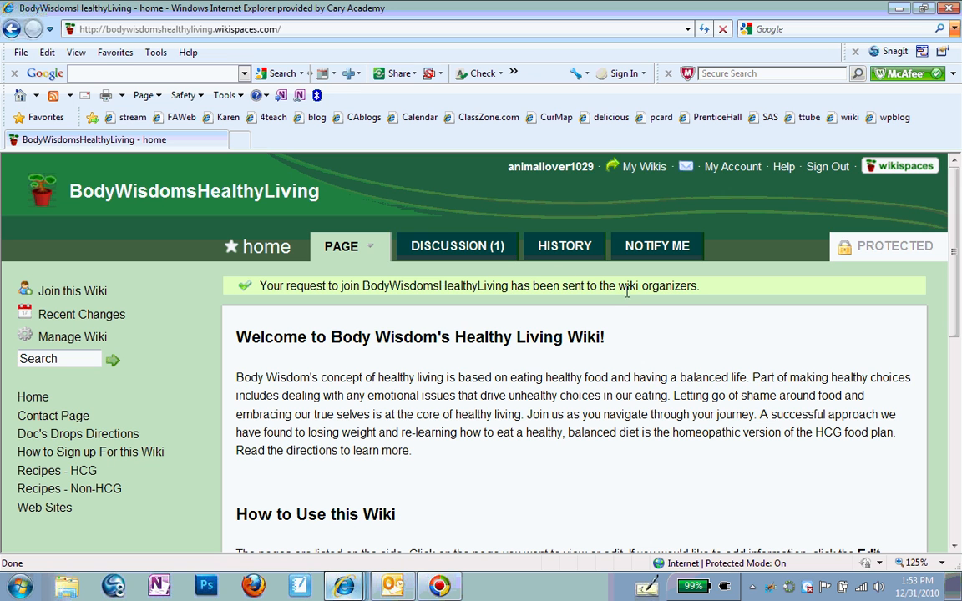
{"action": "mouse_move", "coordinate": [706, 299]}
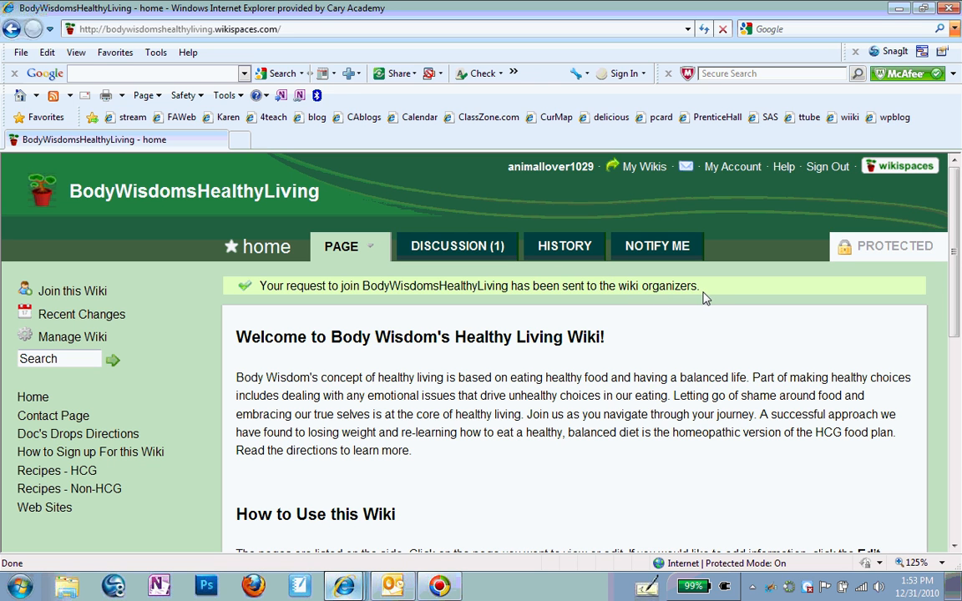
{"action": "mouse_move", "coordinate": [610, 309]}
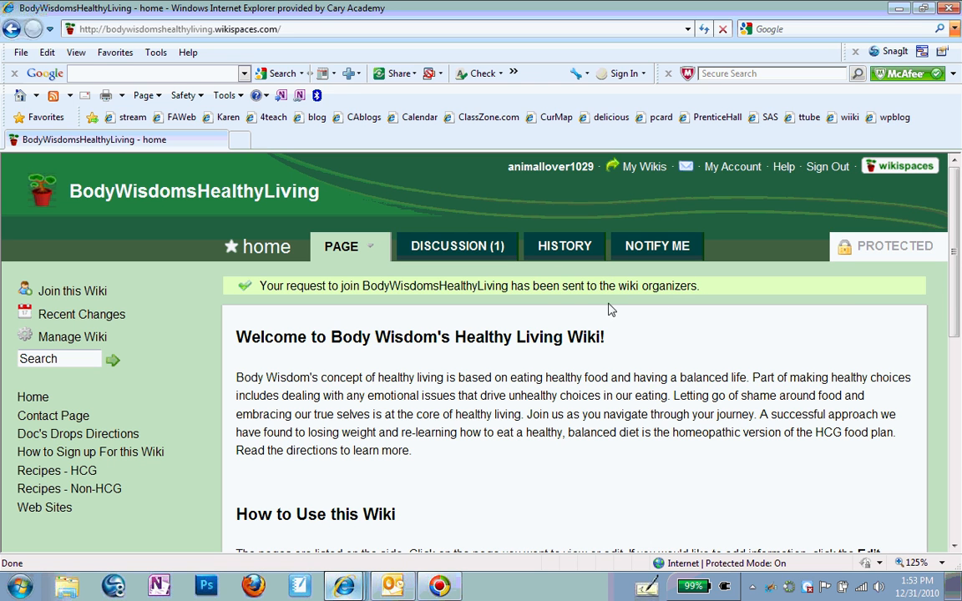
{"action": "mouse_move", "coordinate": [518, 318]}
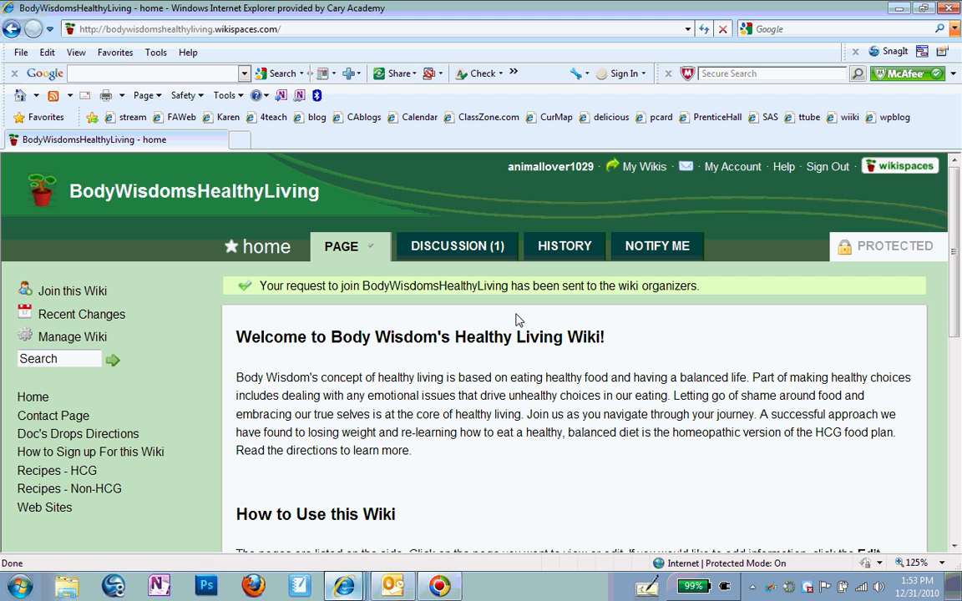
{"action": "mouse_move", "coordinate": [514, 313]}
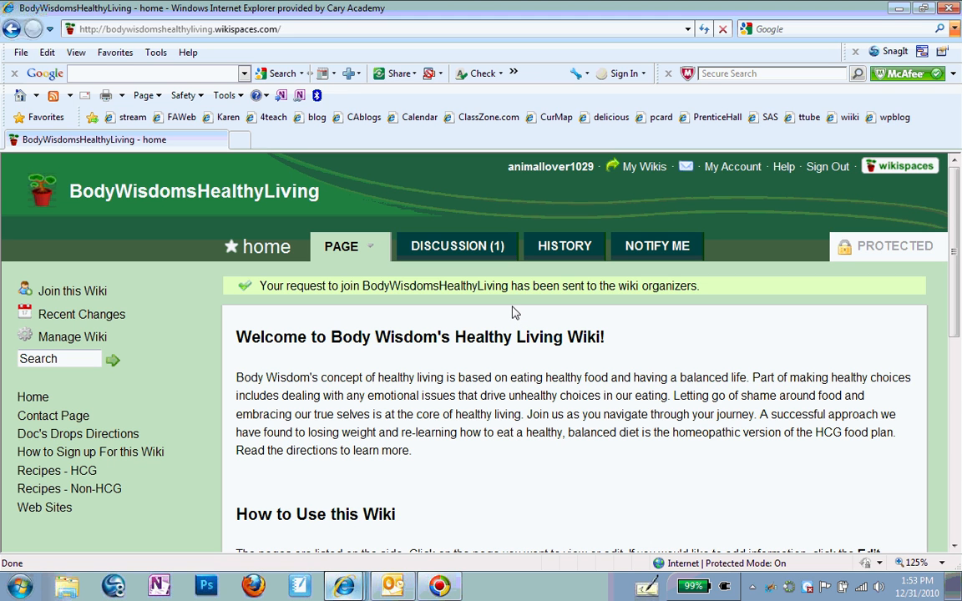
{"action": "mouse_move", "coordinate": [514, 306]}
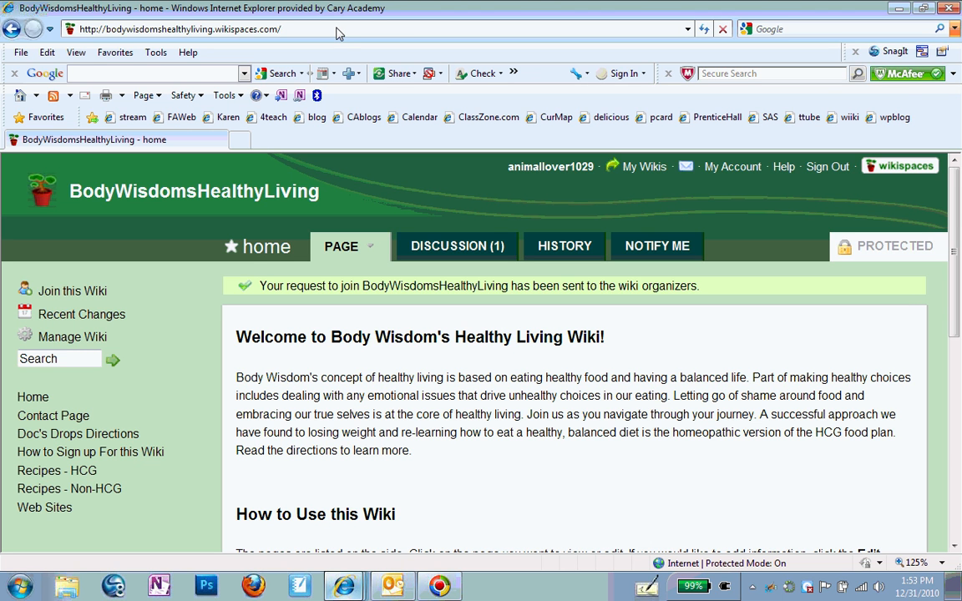
{"action": "left_click", "coordinate": [209, 32]}
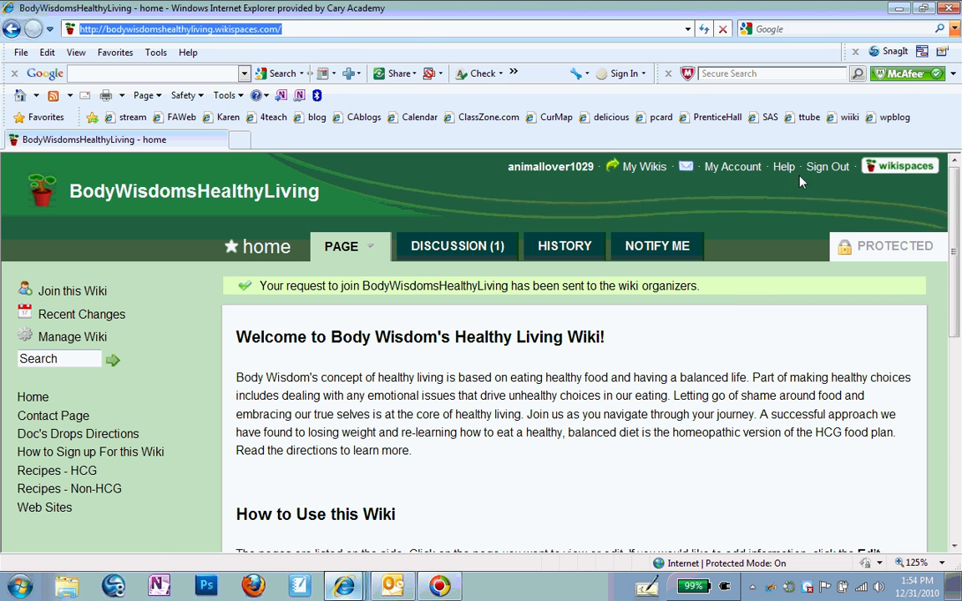
{"action": "mouse_move", "coordinate": [827, 166]}
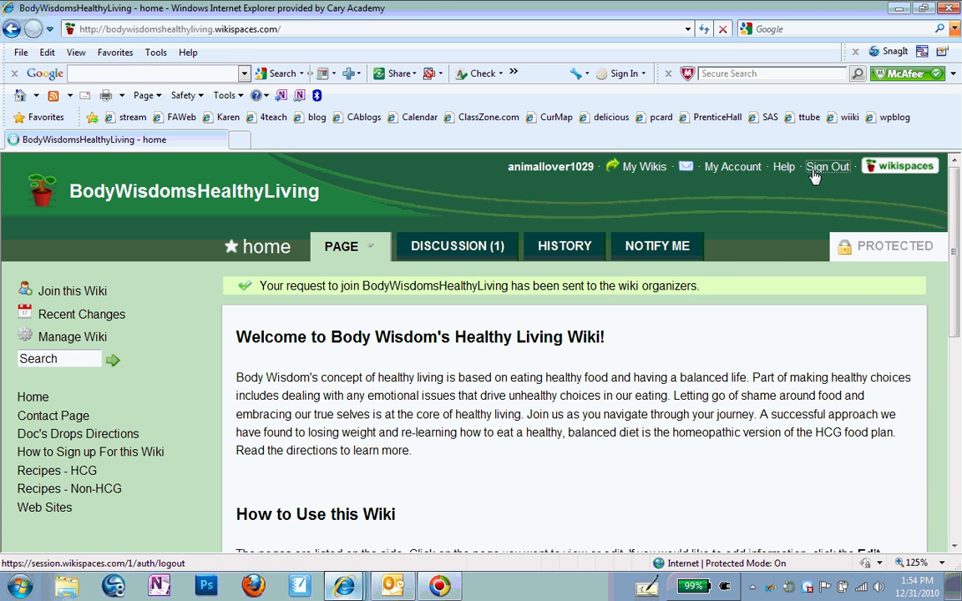
{"action": "left_click", "coordinate": [830, 166]}
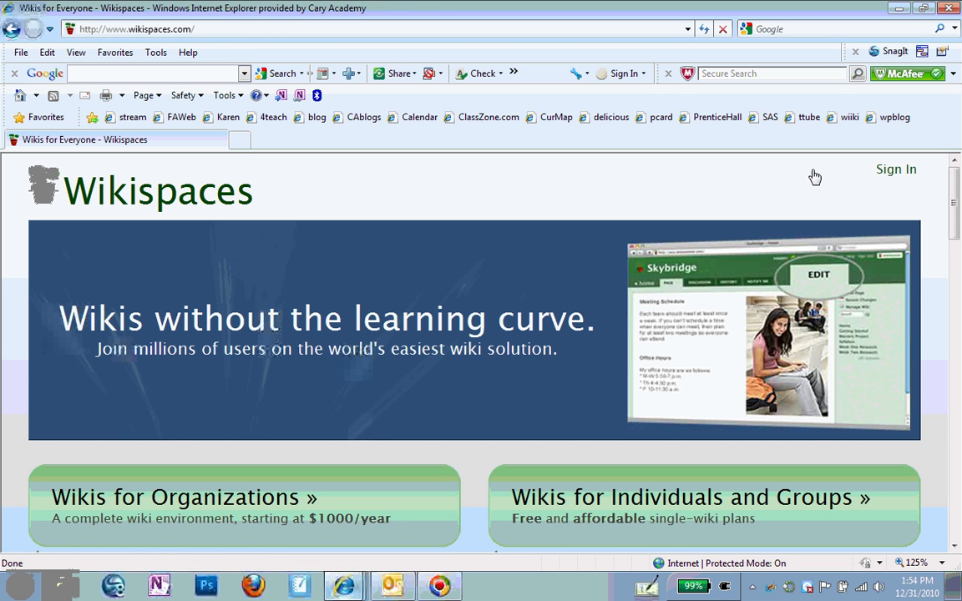
{"action": "left_click", "coordinate": [895, 168]}
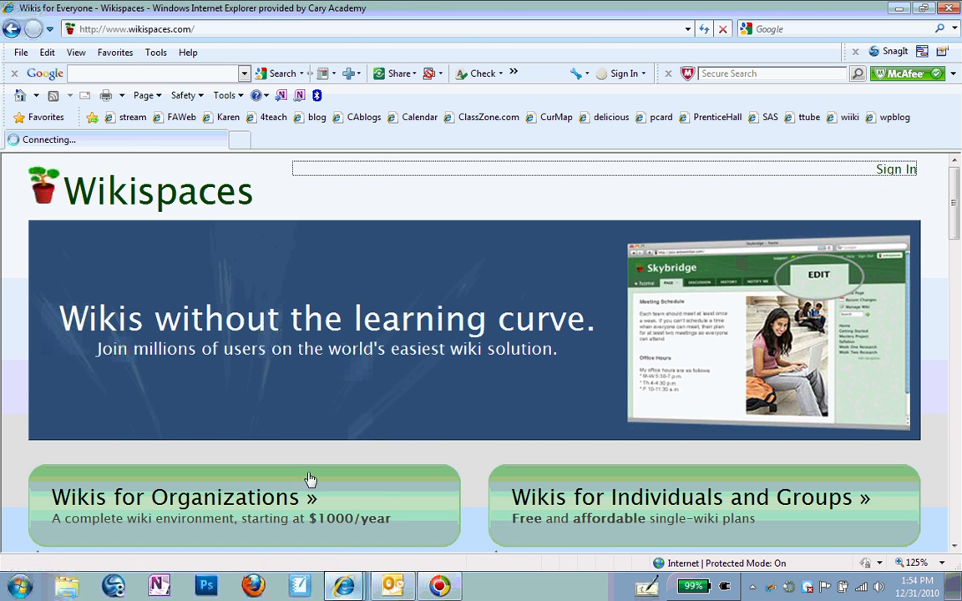
Sign in as the organizer and open BodyWisdomsHealthyLiving from the pending membership request
{"action": "left_click", "coordinate": [891, 168]}
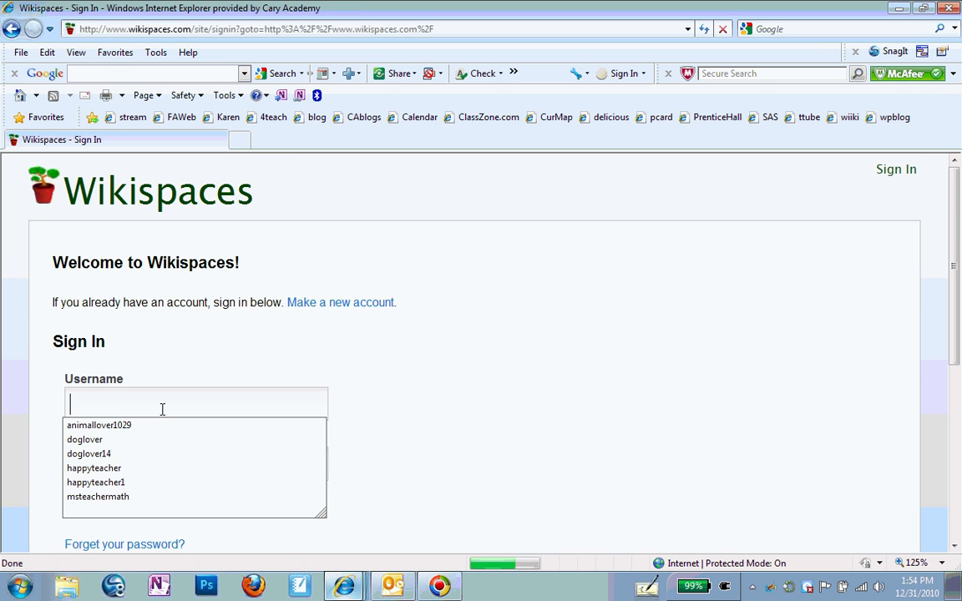
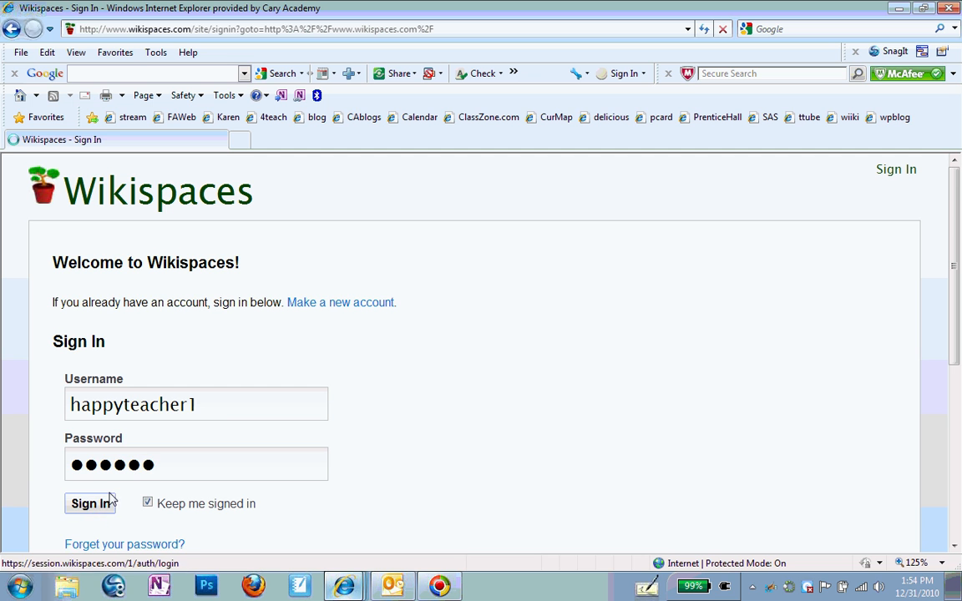
{"action": "left_click", "coordinate": [89, 504]}
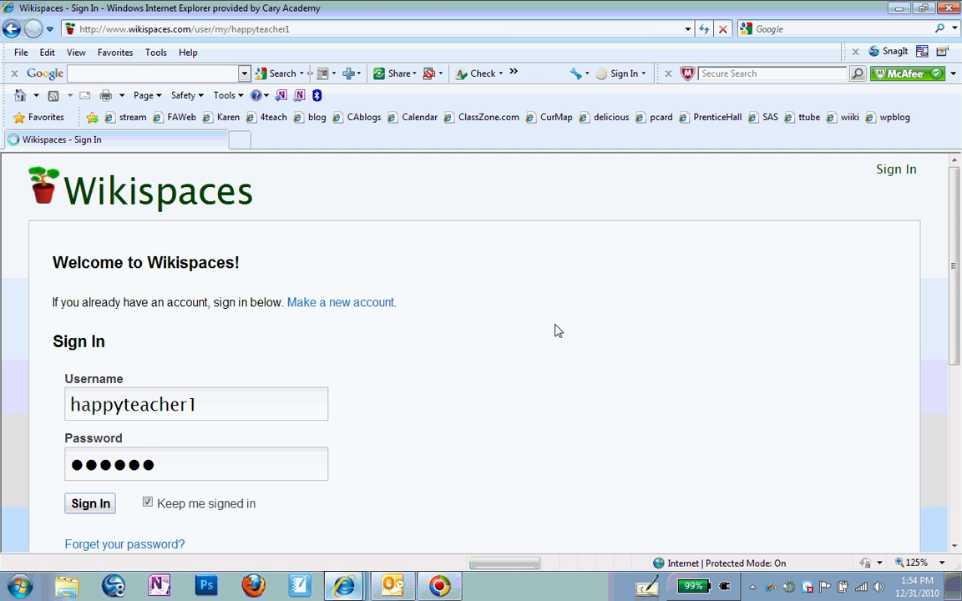
{"action": "left_click", "coordinate": [89, 503]}
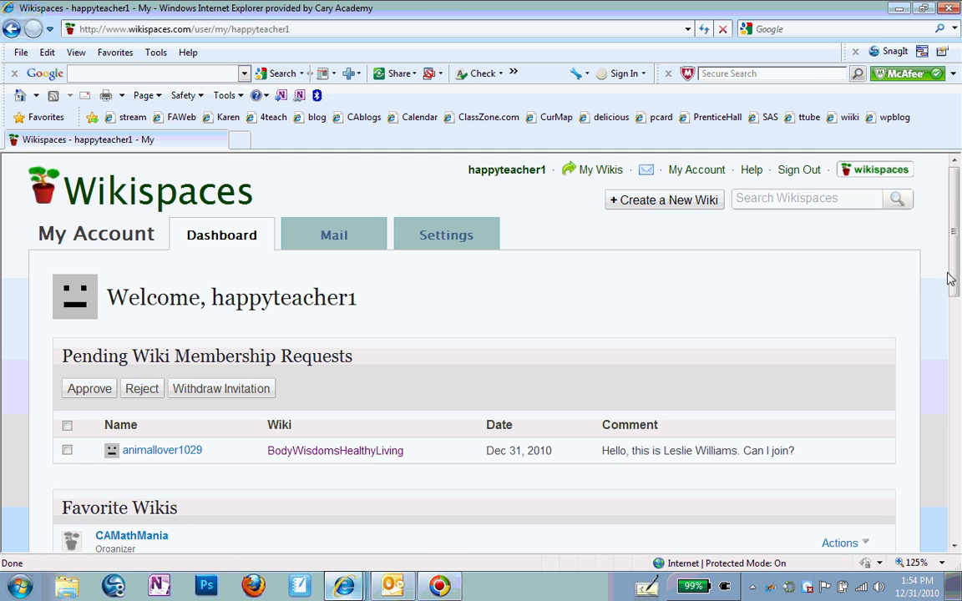
{"action": "scroll", "scroll_direction": "down", "scroll_amount": 3}
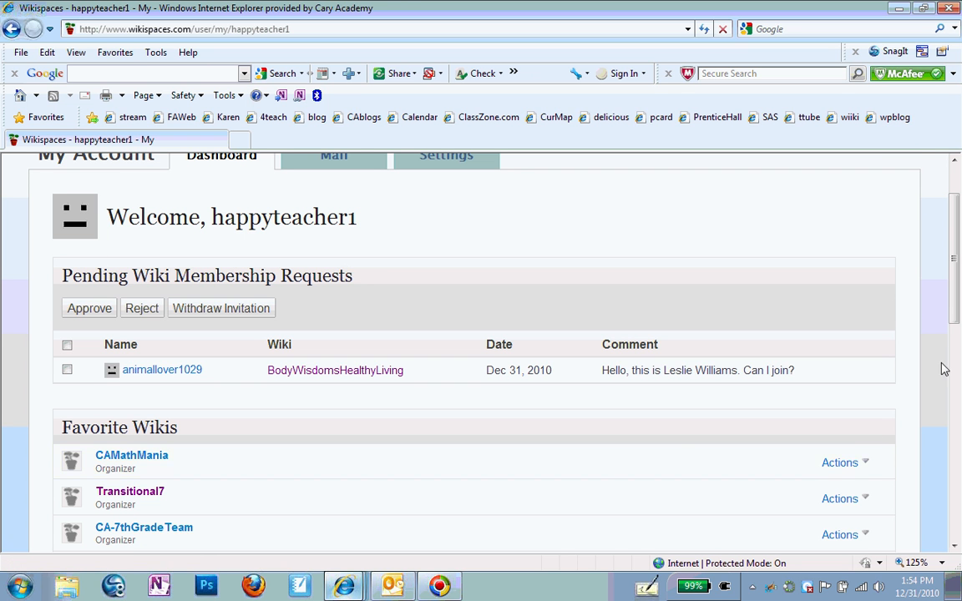
{"action": "scroll", "scroll_direction": "up", "scroll_amount": 3}
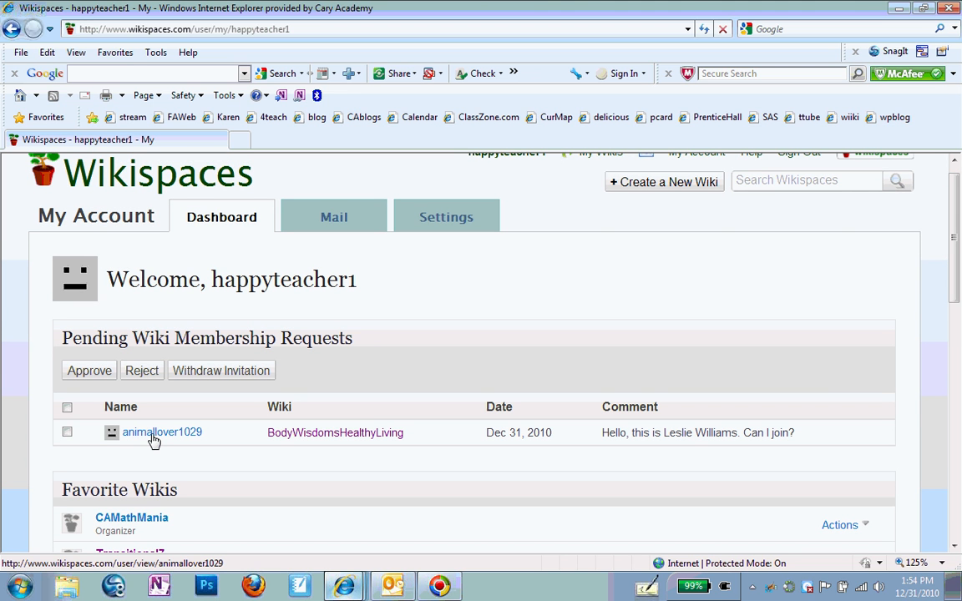
{"action": "mouse_move", "coordinate": [335, 446]}
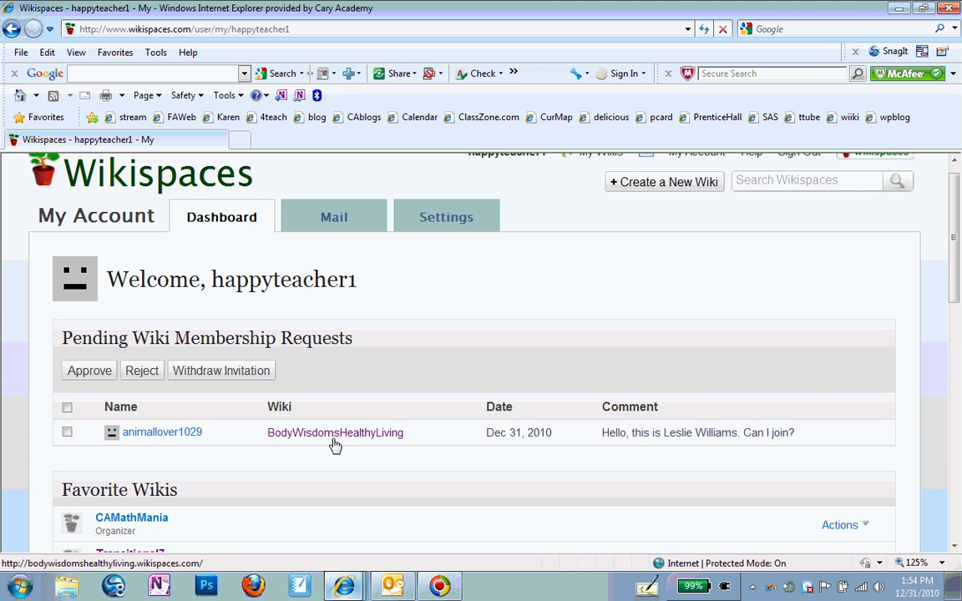
{"action": "mouse_move", "coordinate": [336, 437]}
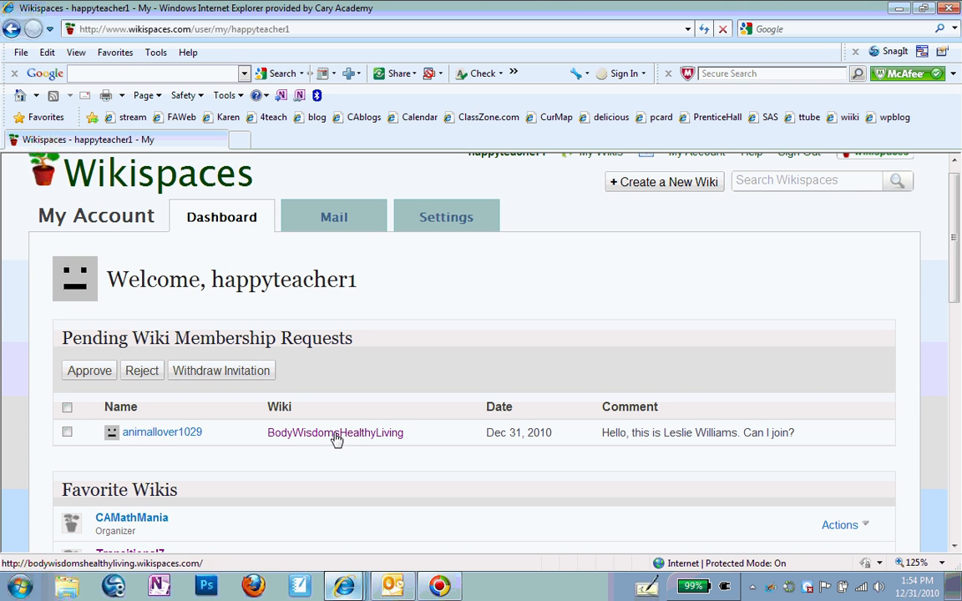
{"action": "mouse_move", "coordinate": [287, 440]}
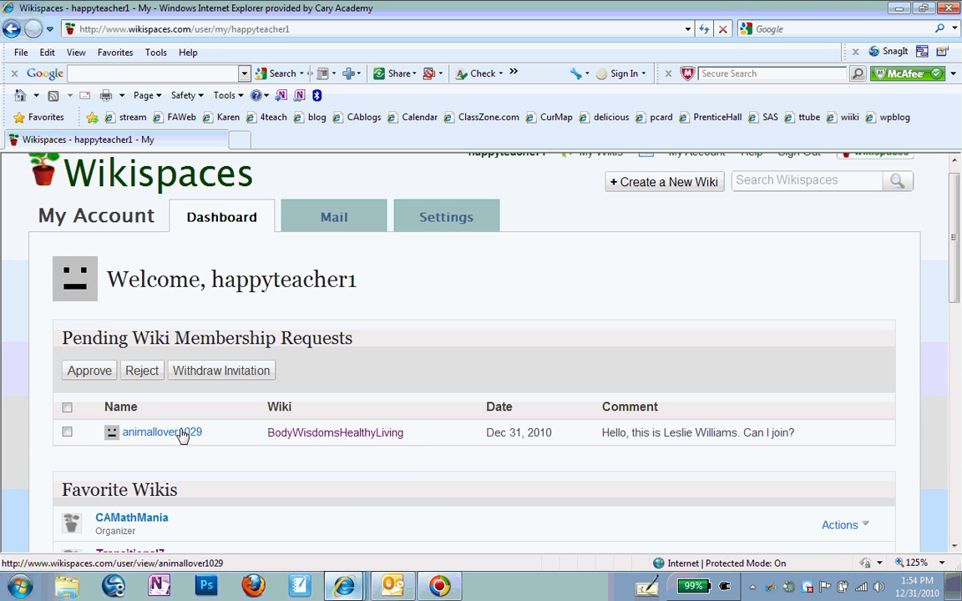
{"action": "mouse_move", "coordinate": [305, 441]}
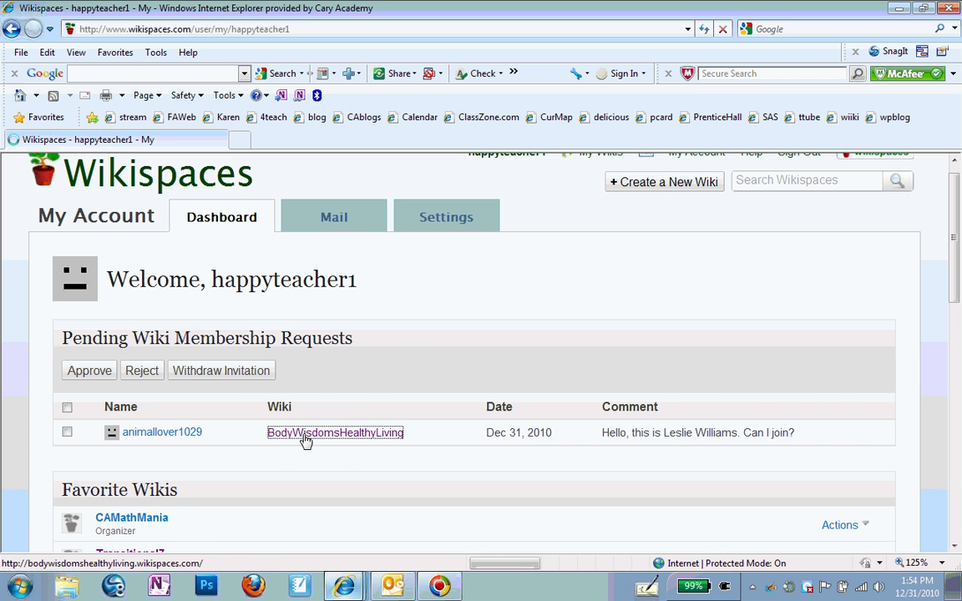
{"action": "left_click", "coordinate": [335, 432]}
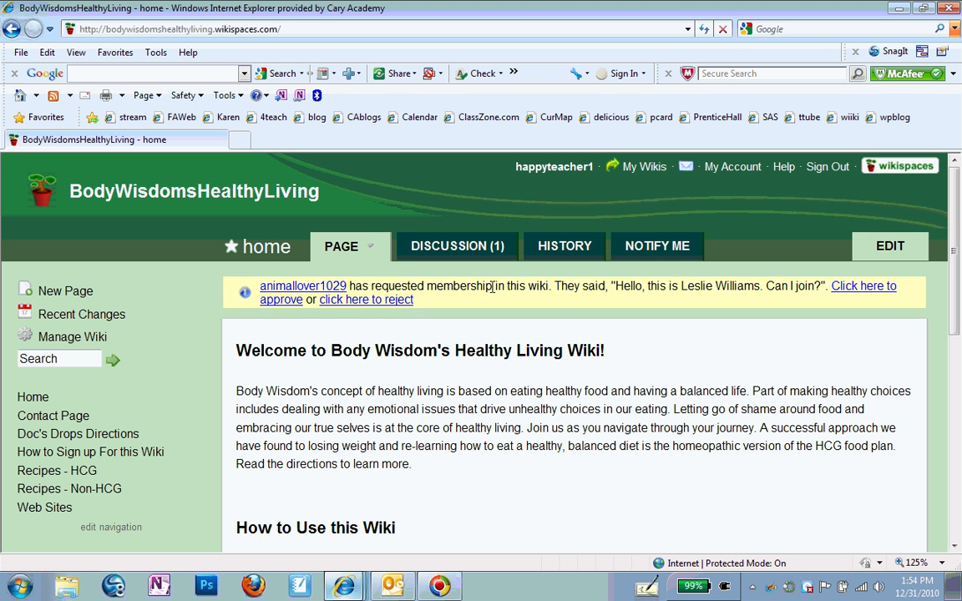
{"action": "mouse_move", "coordinate": [662, 279]}
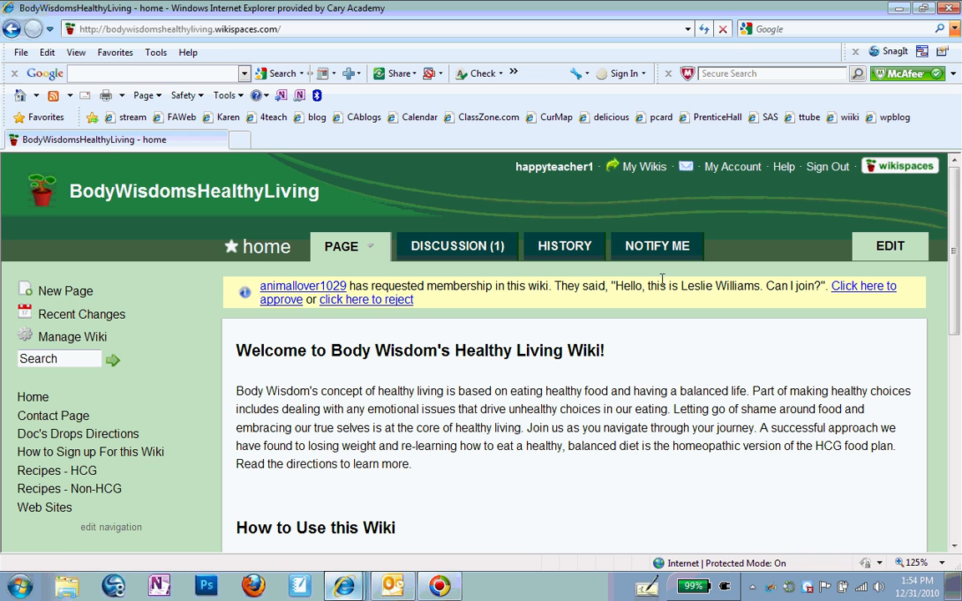
{"action": "mouse_move", "coordinate": [409, 325]}
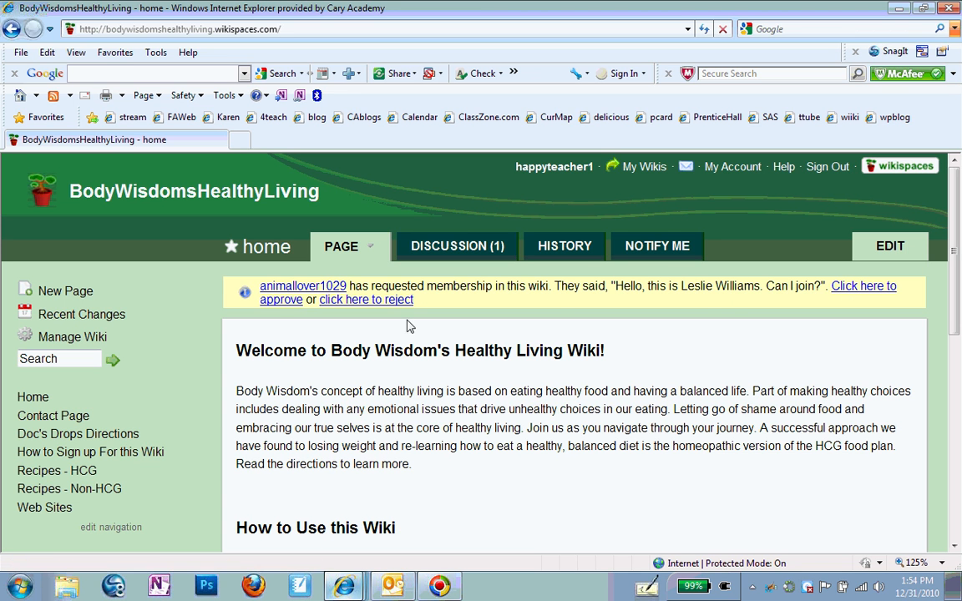
{"action": "mouse_move", "coordinate": [818, 303]}
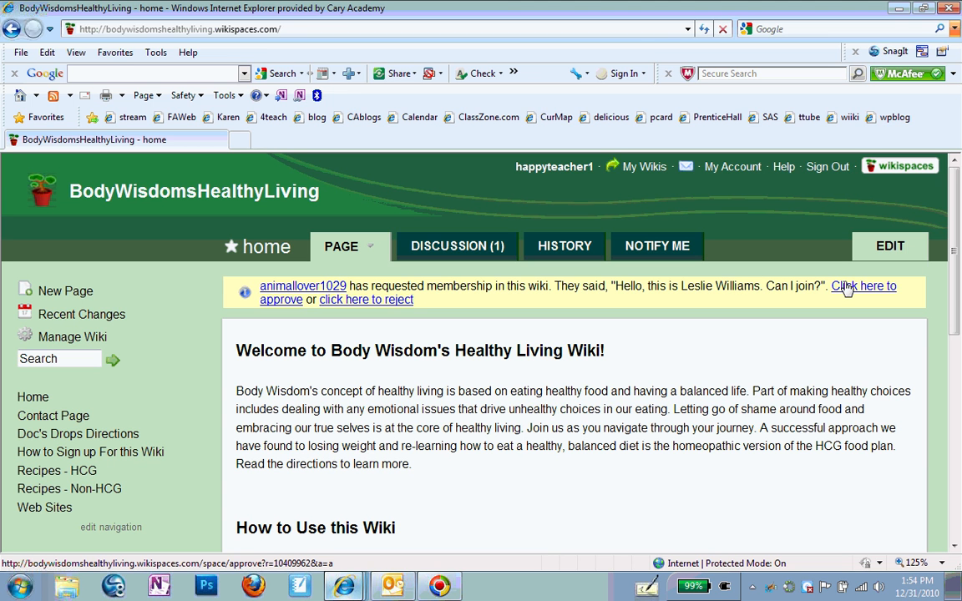
{"action": "left_click", "coordinate": [855, 288]}
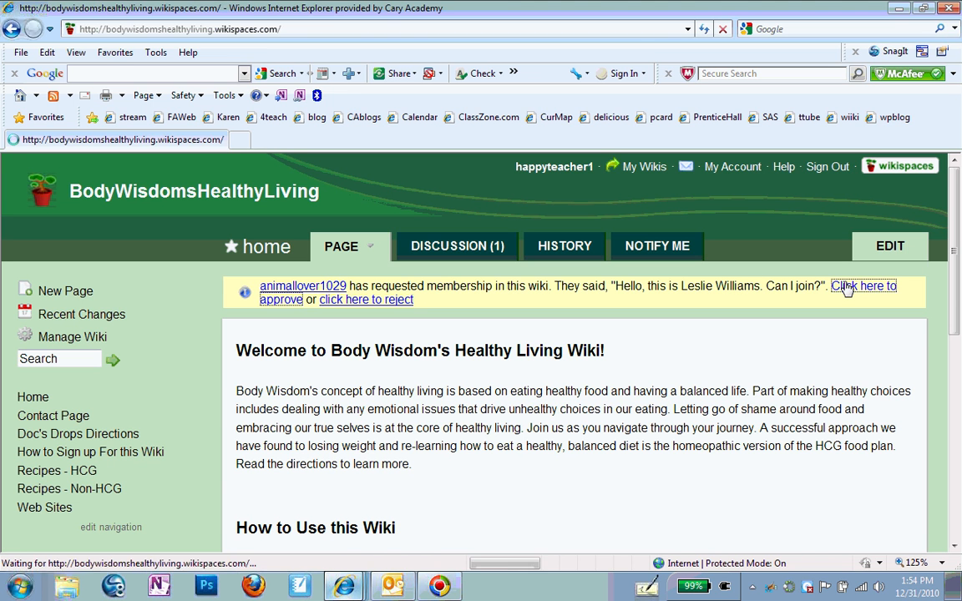
{"action": "left_click", "coordinate": [868, 285]}
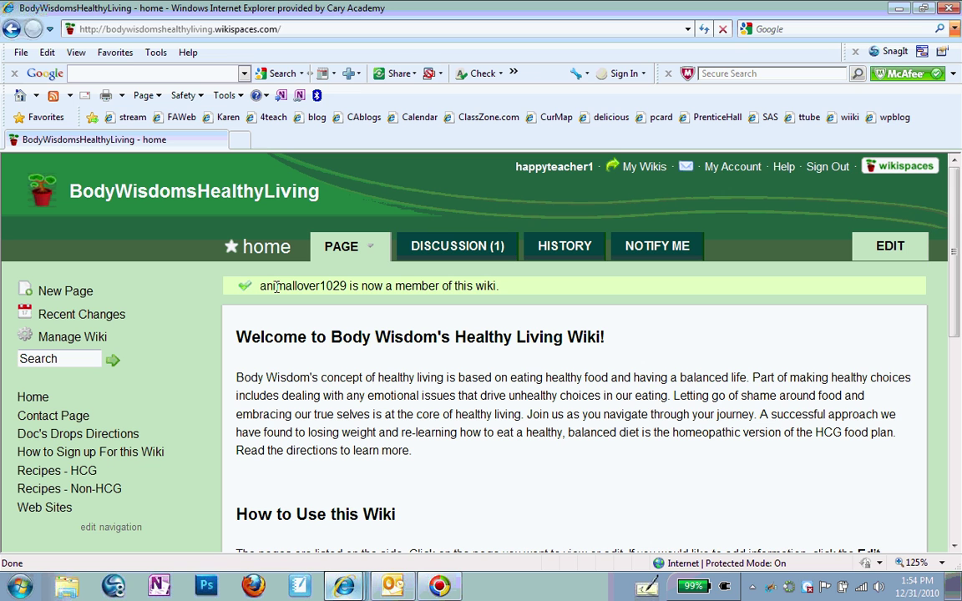
{"action": "mouse_move", "coordinate": [236, 279]}
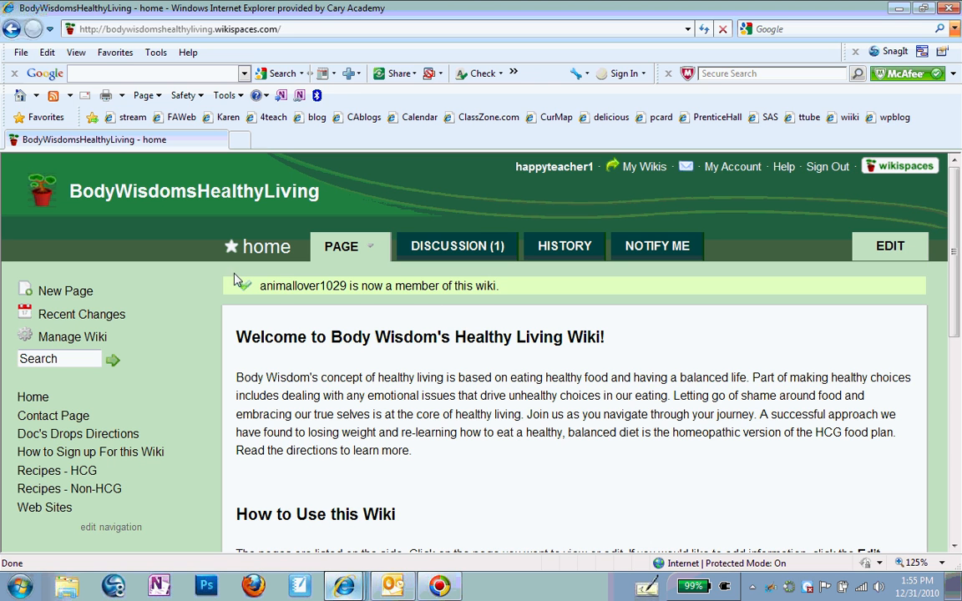
{"action": "mouse_move", "coordinate": [488, 285]}
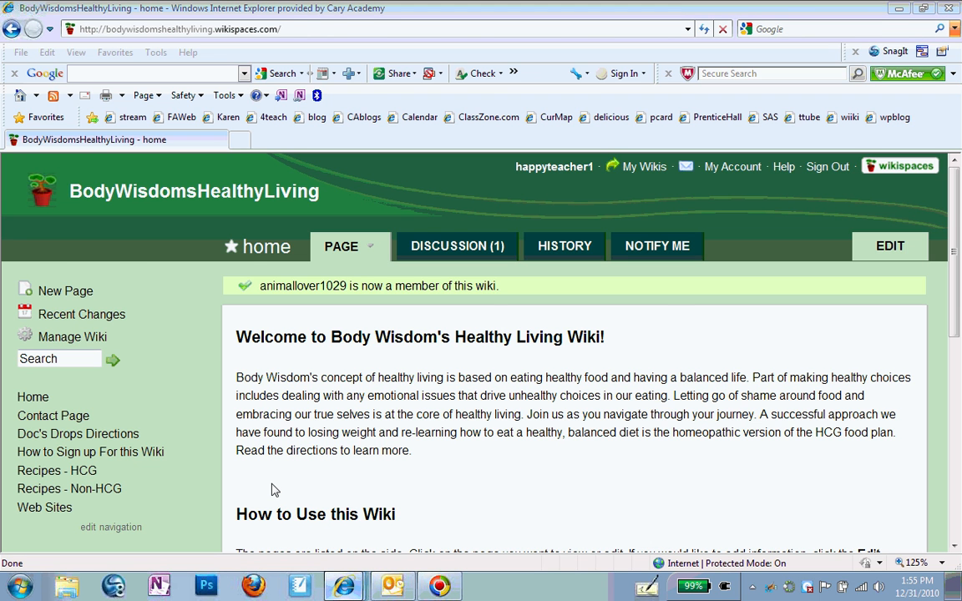
{"action": "left_click", "coordinate": [634, 139]}
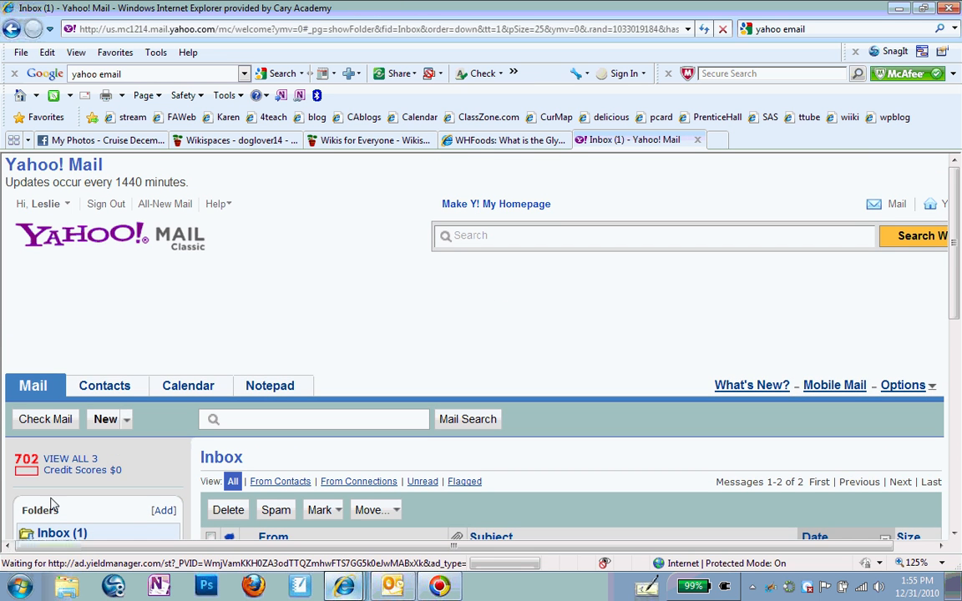
Follow the membership-approved email's link to the BodyWisdomsHealthyLiving wiki home page
{"action": "scroll", "scroll_direction": "down", "scroll_amount": 3}
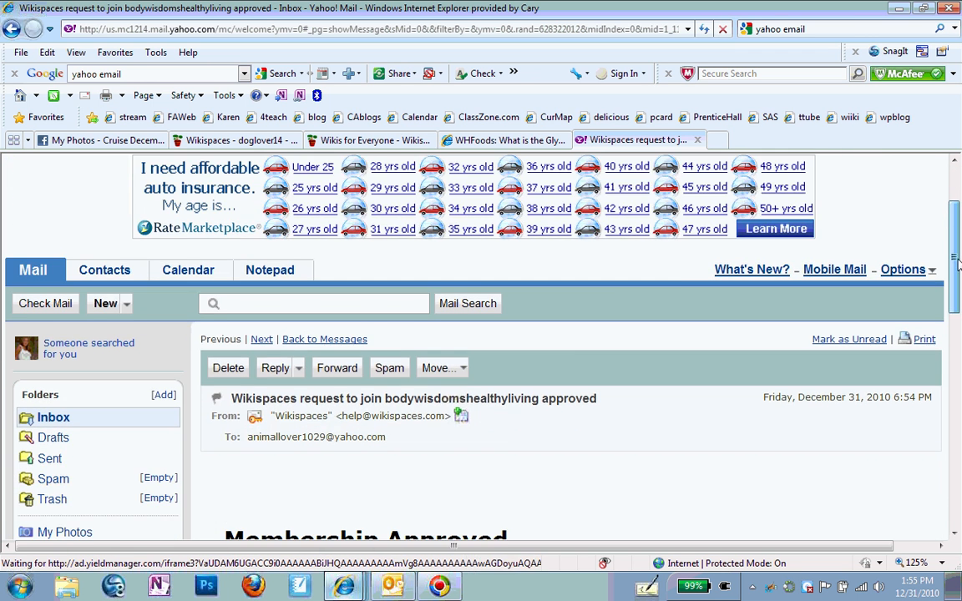
{"action": "scroll", "scroll_direction": "down", "scroll_amount": 3}
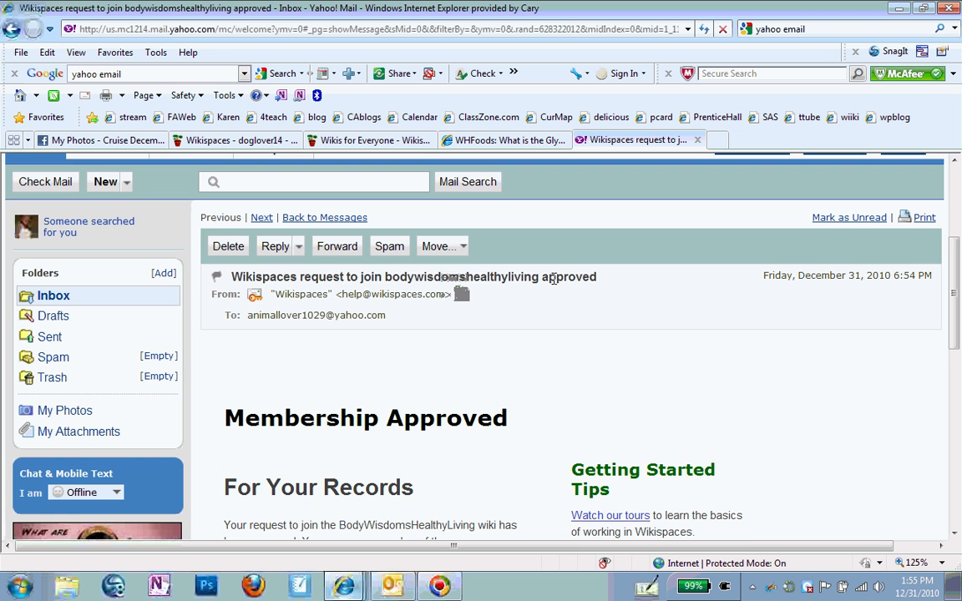
{"action": "scroll", "scroll_direction": "down", "scroll_amount": 3}
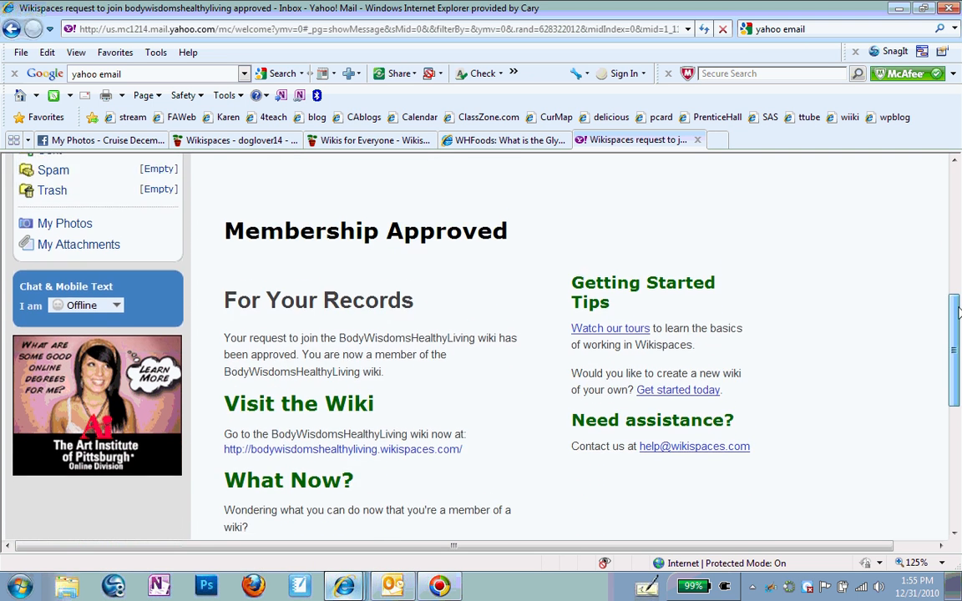
{"action": "scroll", "scroll_direction": "down", "scroll_amount": 3}
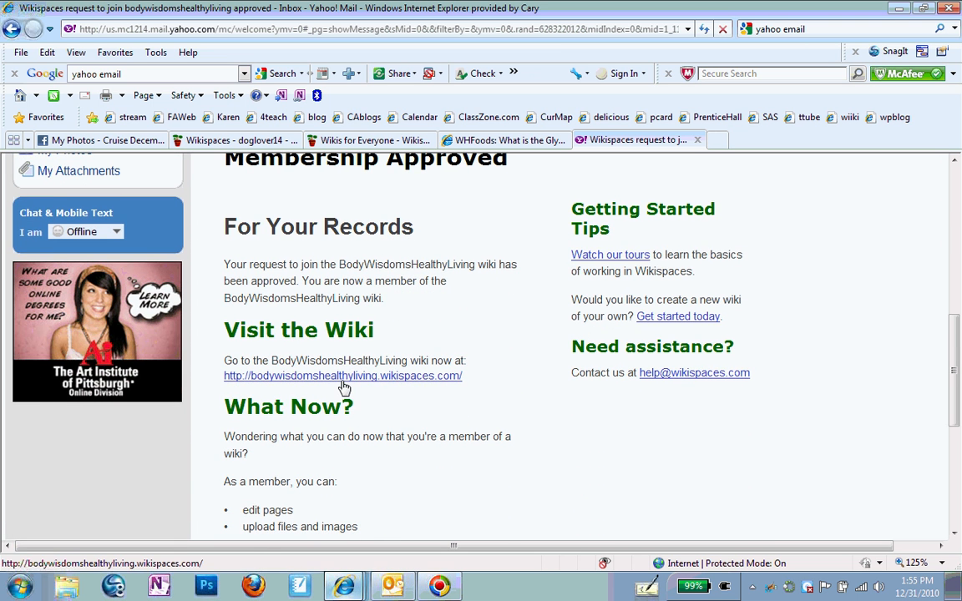
{"action": "left_click", "coordinate": [340, 375]}
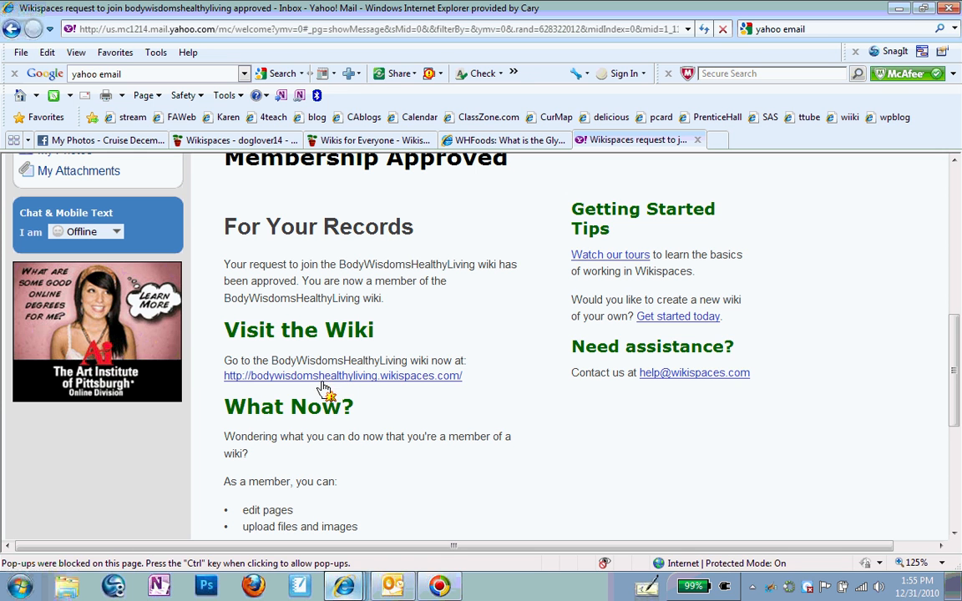
{"action": "mouse_move", "coordinate": [306, 388]}
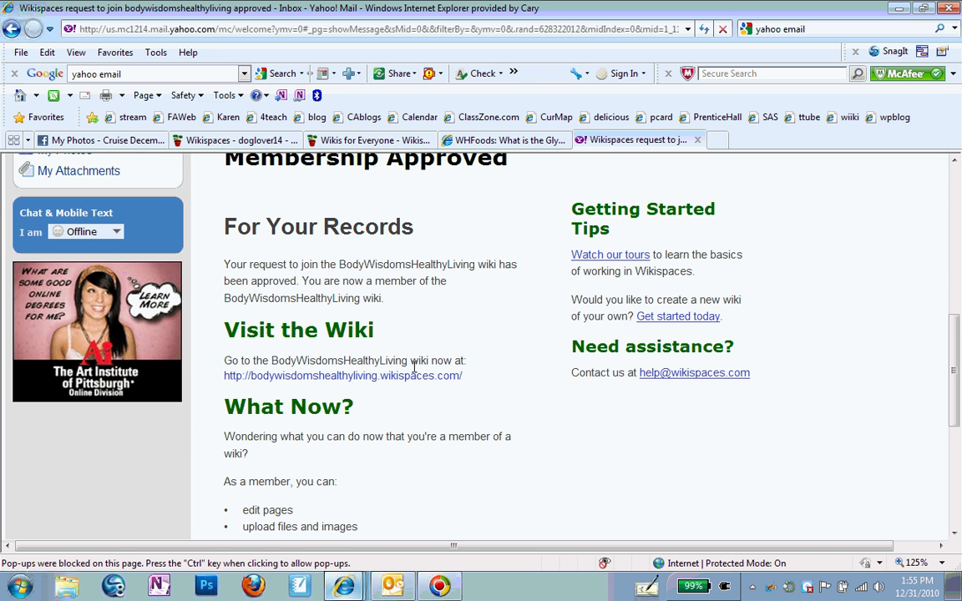
{"action": "left_click", "coordinate": [342, 376]}
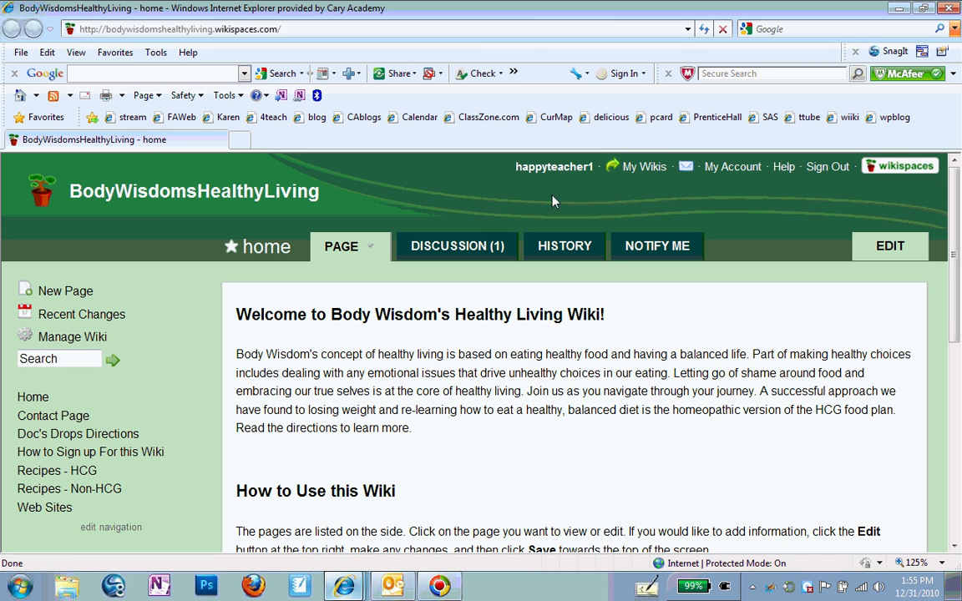
{"action": "mouse_move", "coordinate": [525, 190]}
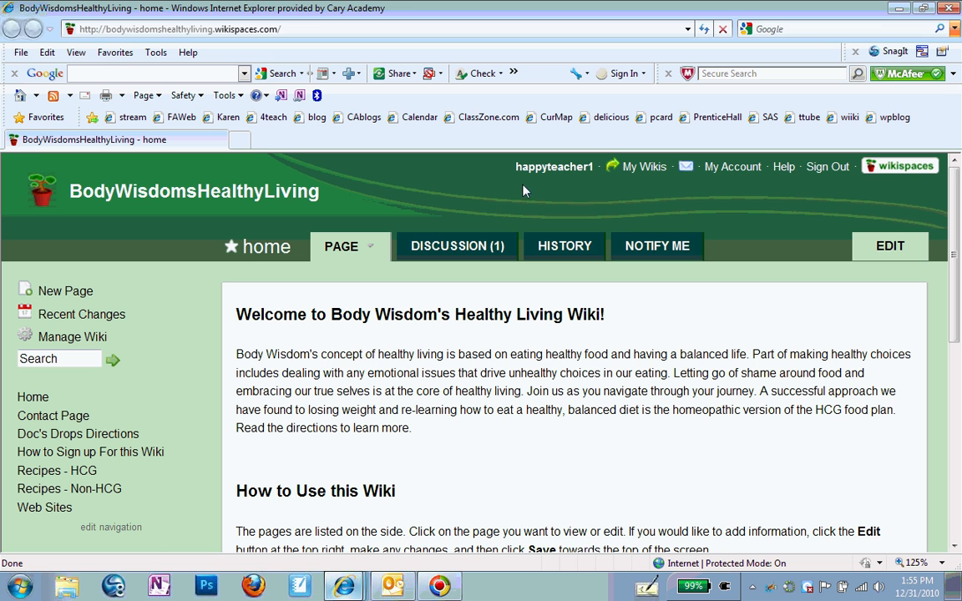
{"action": "mouse_move", "coordinate": [826, 166]}
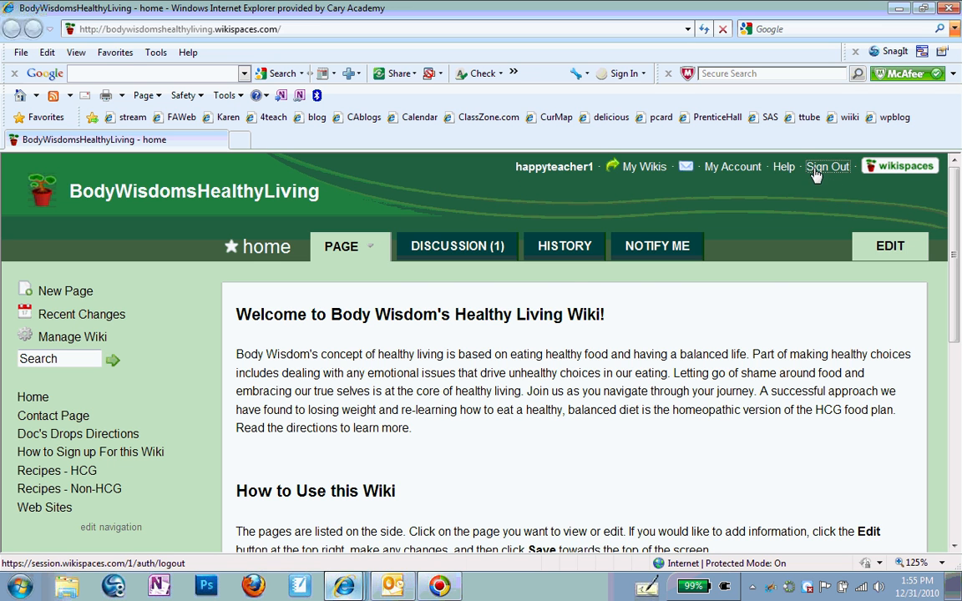
Sign out of the wiki and bring up the Wikispaces sign-in form
{"action": "left_click", "coordinate": [827, 166]}
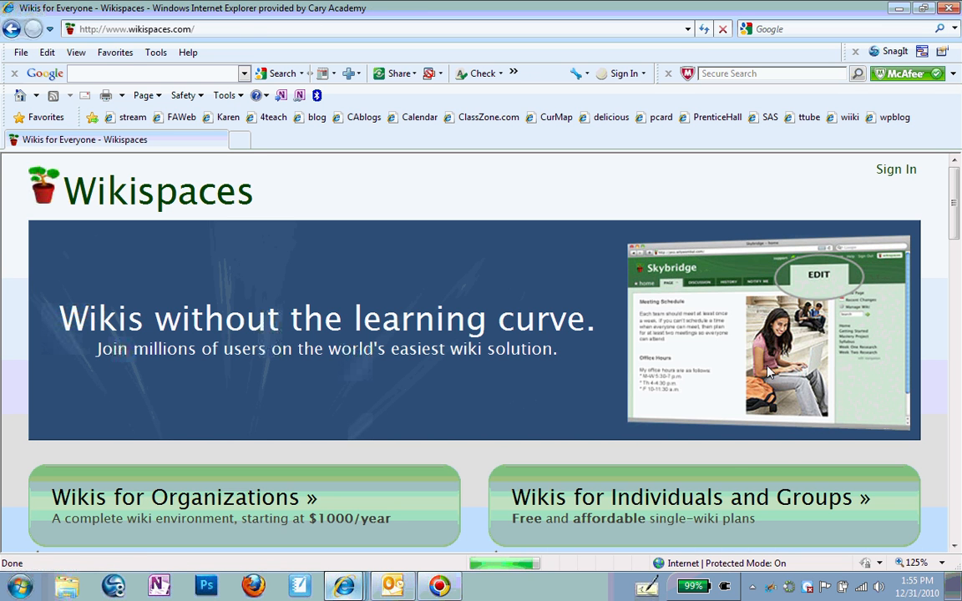
{"action": "scroll", "scroll_direction": "down", "scroll_amount": 3}
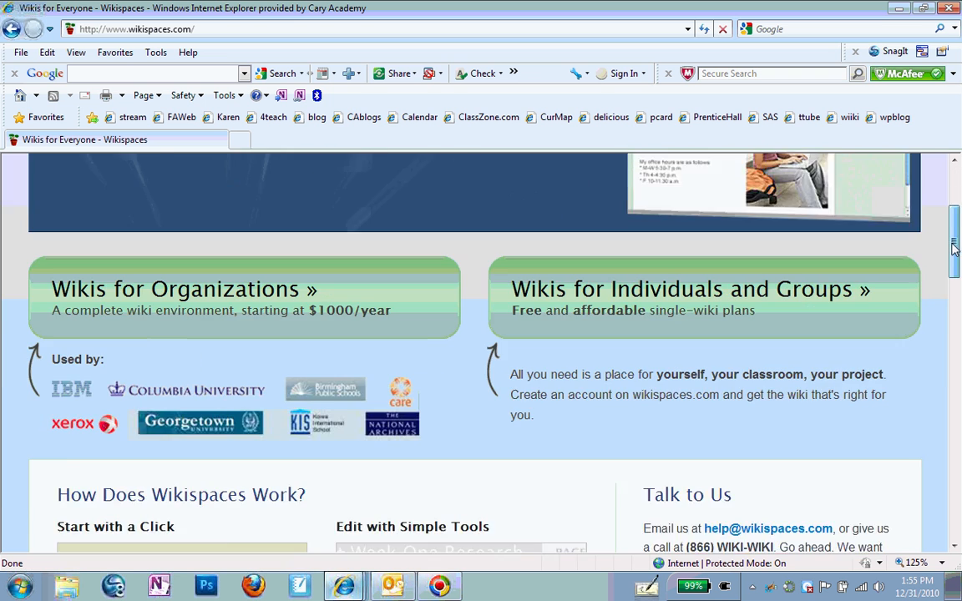
{"action": "scroll", "scroll_direction": "down", "scroll_amount": 3}
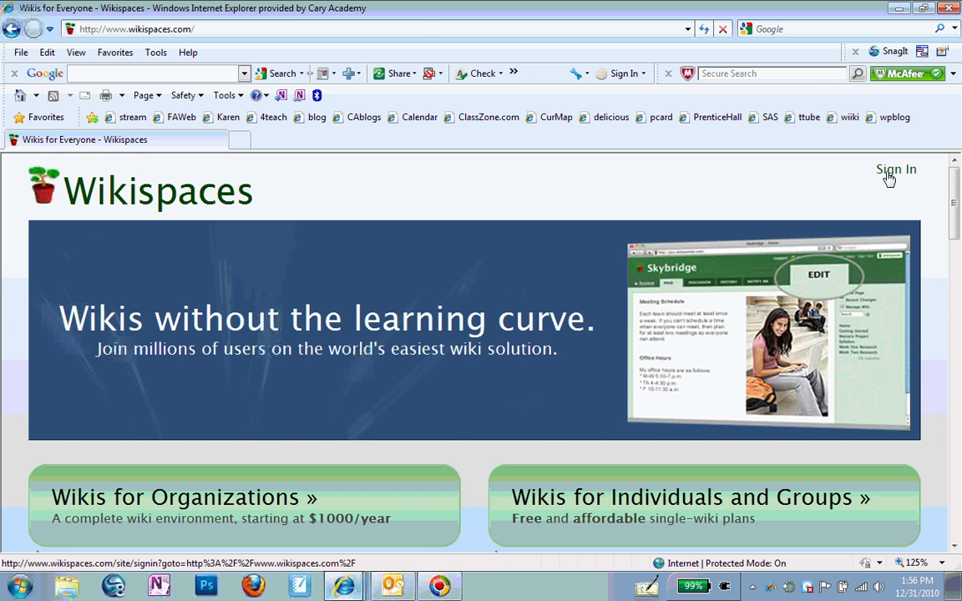
{"action": "left_click", "coordinate": [894, 169]}
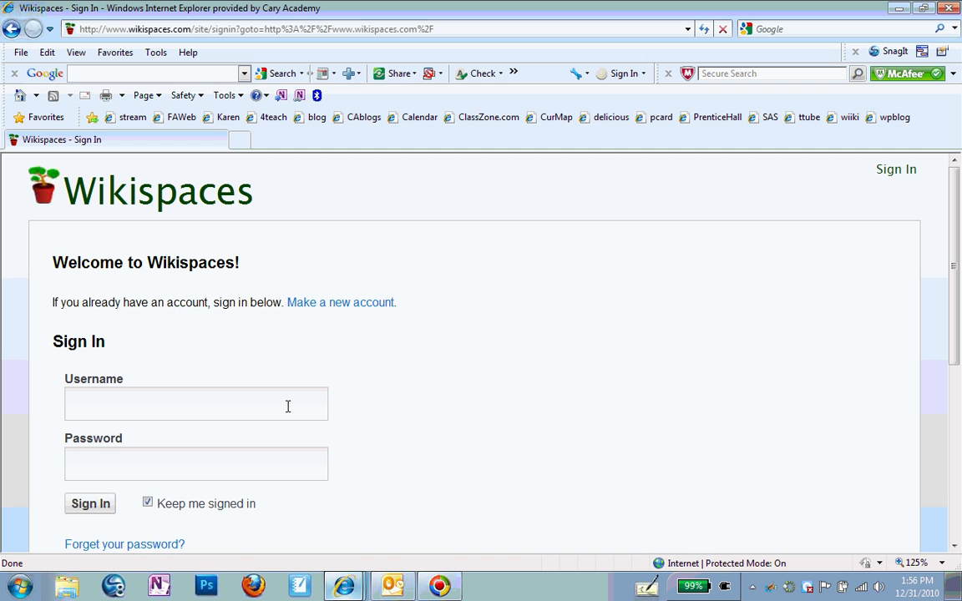
{"action": "type", "text": "ani"}
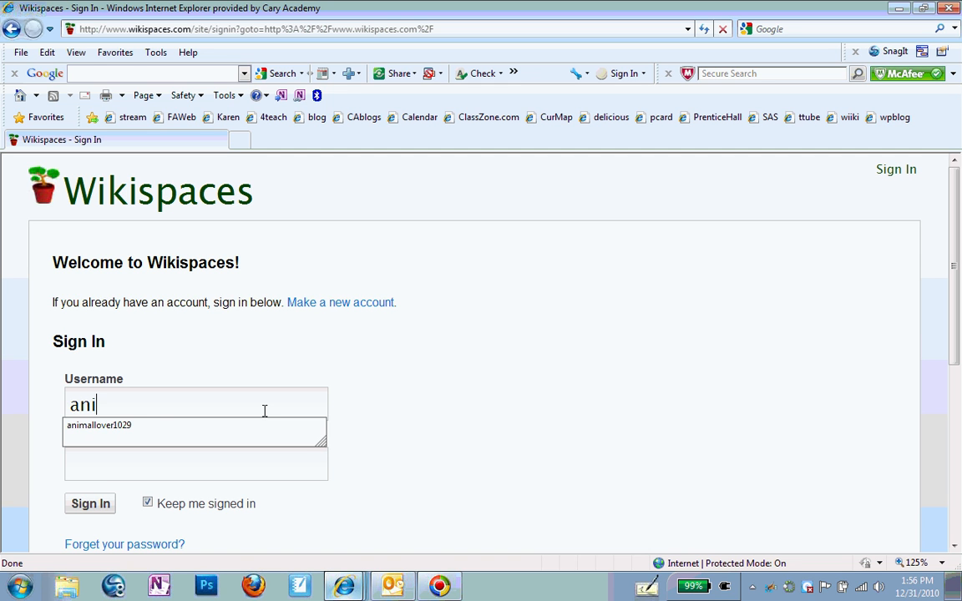
{"action": "mouse_move", "coordinate": [144, 432]}
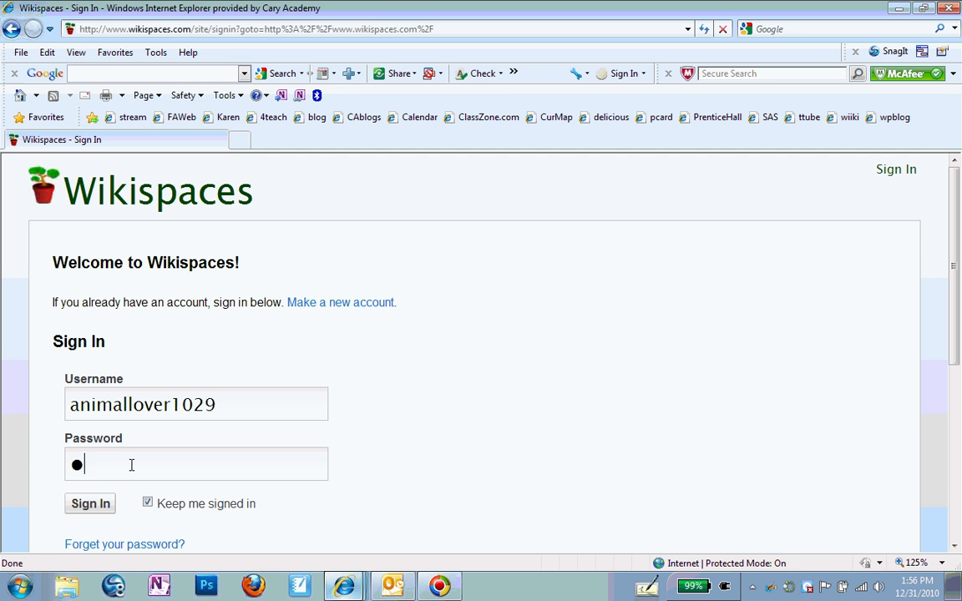
{"action": "left_click", "coordinate": [89, 504]}
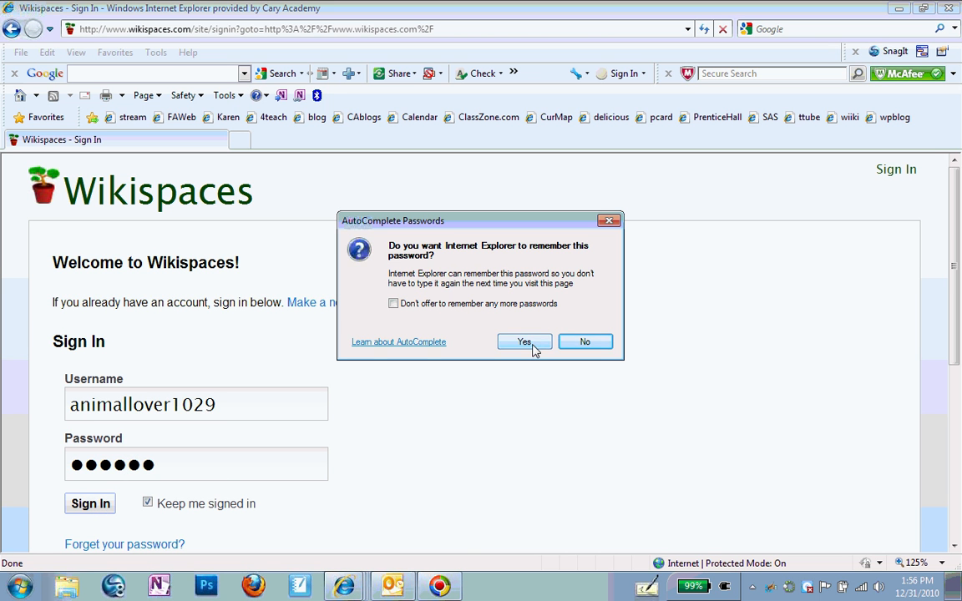
{"action": "left_click", "coordinate": [524, 341]}
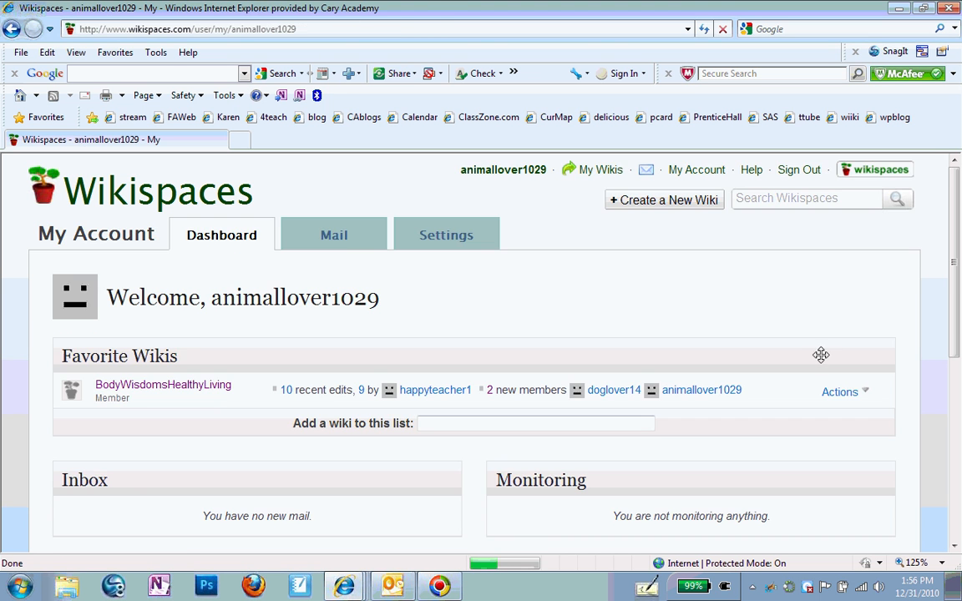
Open BodyWisdomsHealthyLiving from Favorite Wikis, then its Recipes - HCG page
{"action": "scroll", "scroll_direction": "down", "scroll_amount": 3}
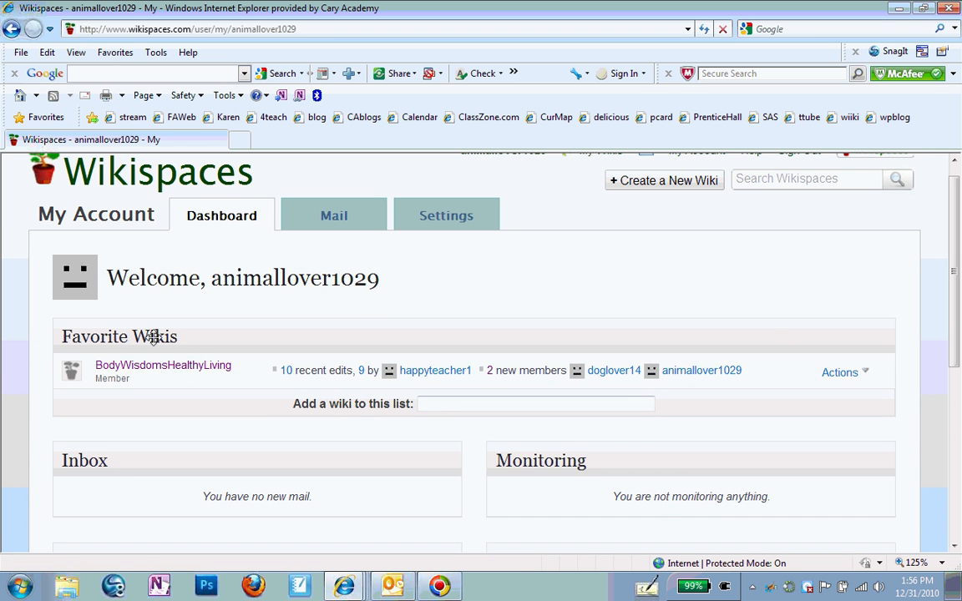
{"action": "mouse_move", "coordinate": [148, 375]}
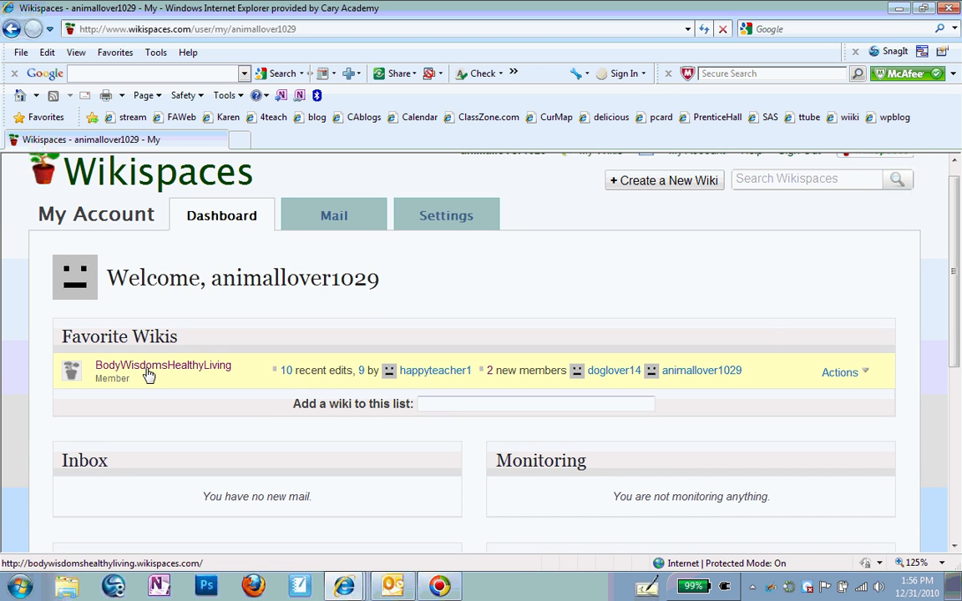
{"action": "left_click", "coordinate": [163, 364]}
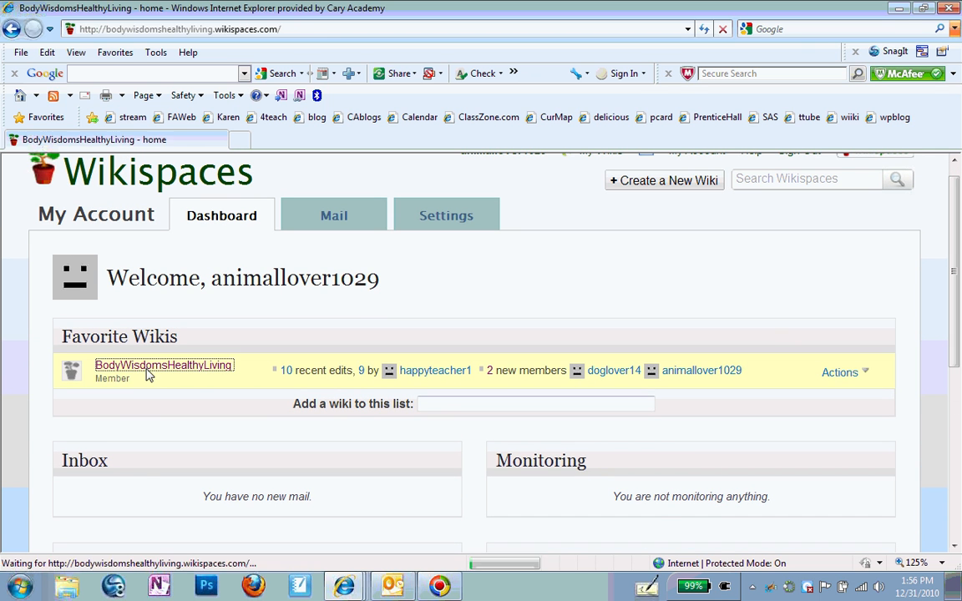
{"action": "left_click", "coordinate": [164, 365]}
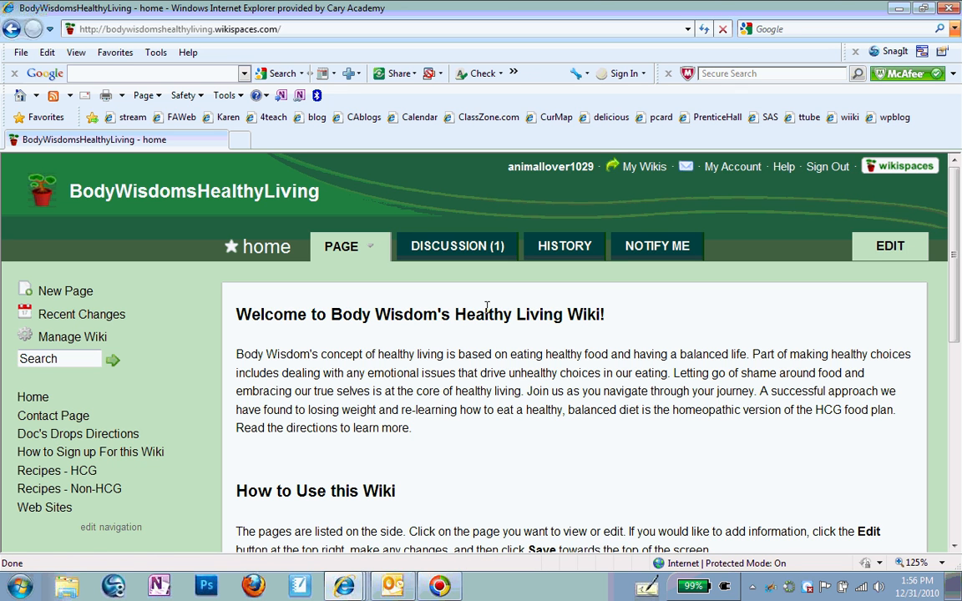
{"action": "mouse_move", "coordinate": [165, 386]}
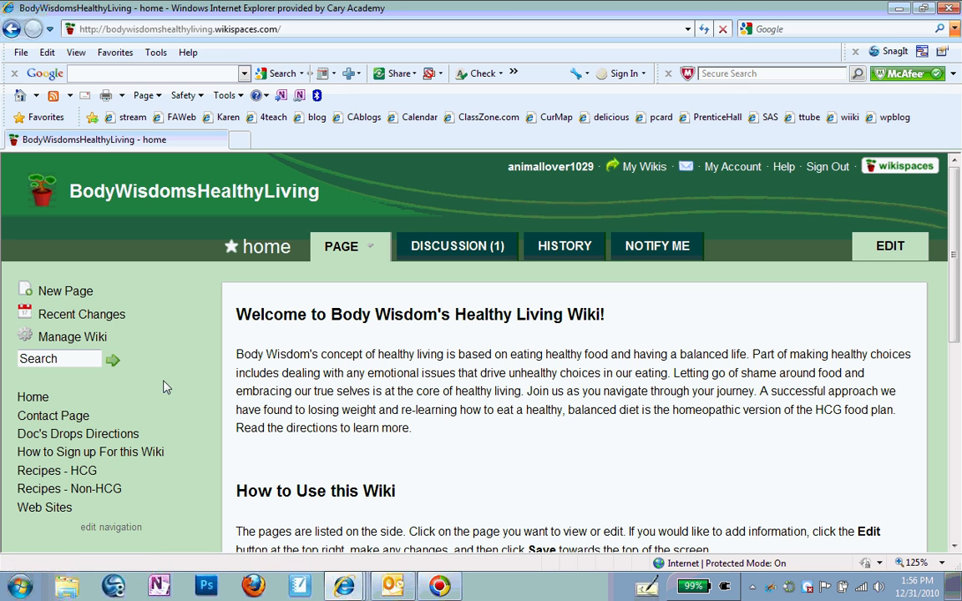
{"action": "mouse_move", "coordinate": [56, 473]}
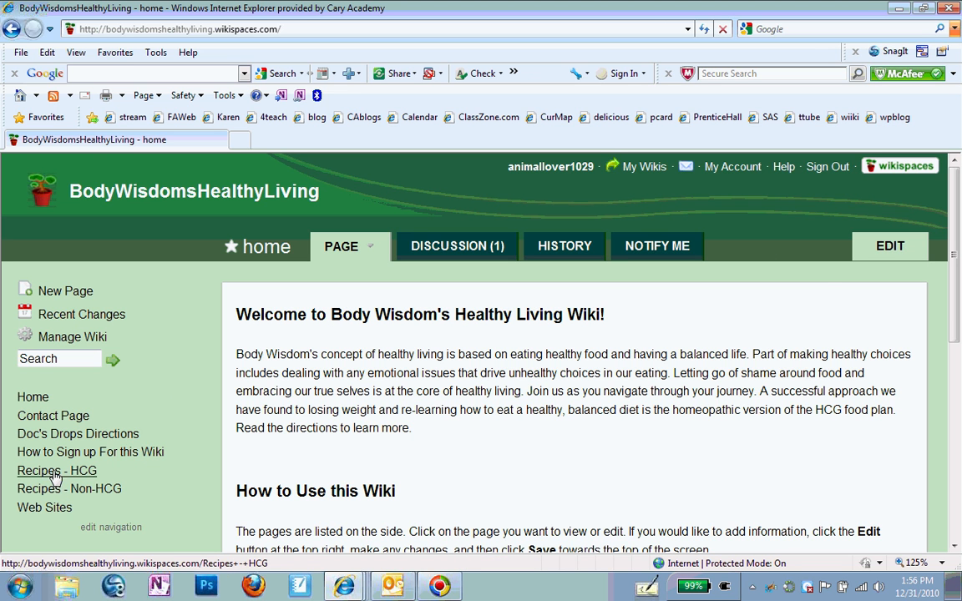
{"action": "left_click", "coordinate": [55, 471]}
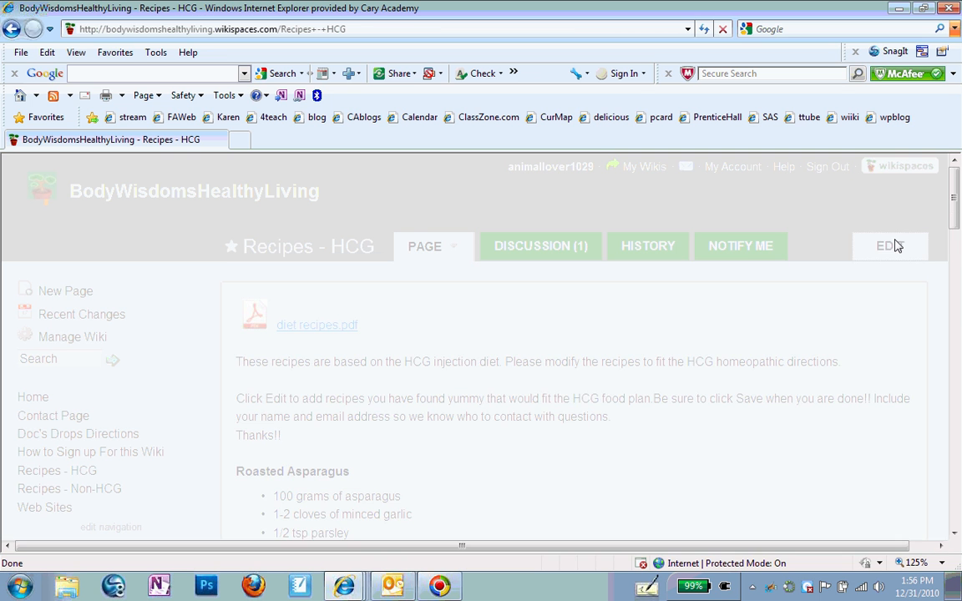
Add the test line 'lskdjflkdsjflksdjf' below Candied Apples on Recipes - HCG and save
{"action": "left_click", "coordinate": [887, 246]}
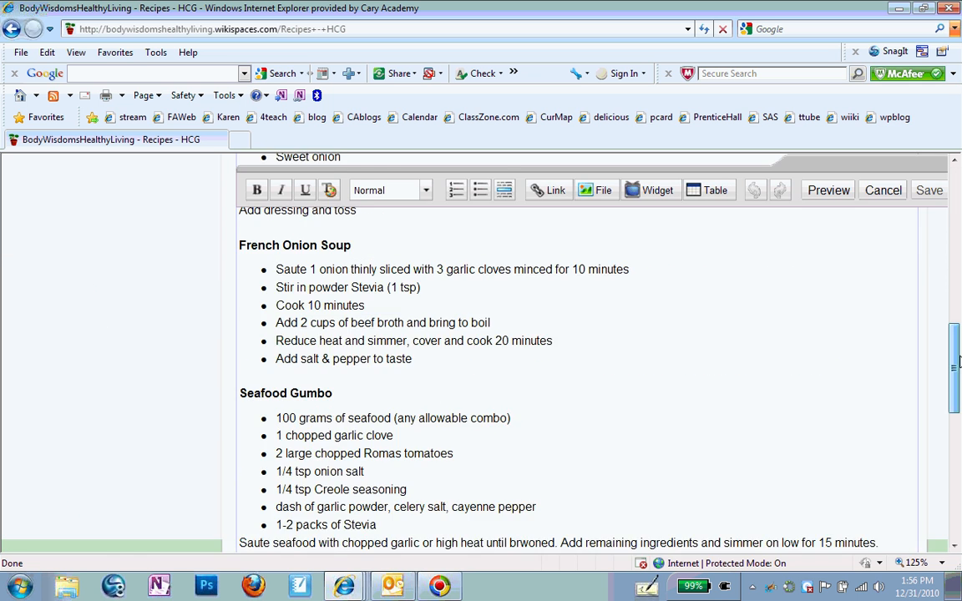
{"action": "scroll", "scroll_direction": "down", "scroll_amount": 3}
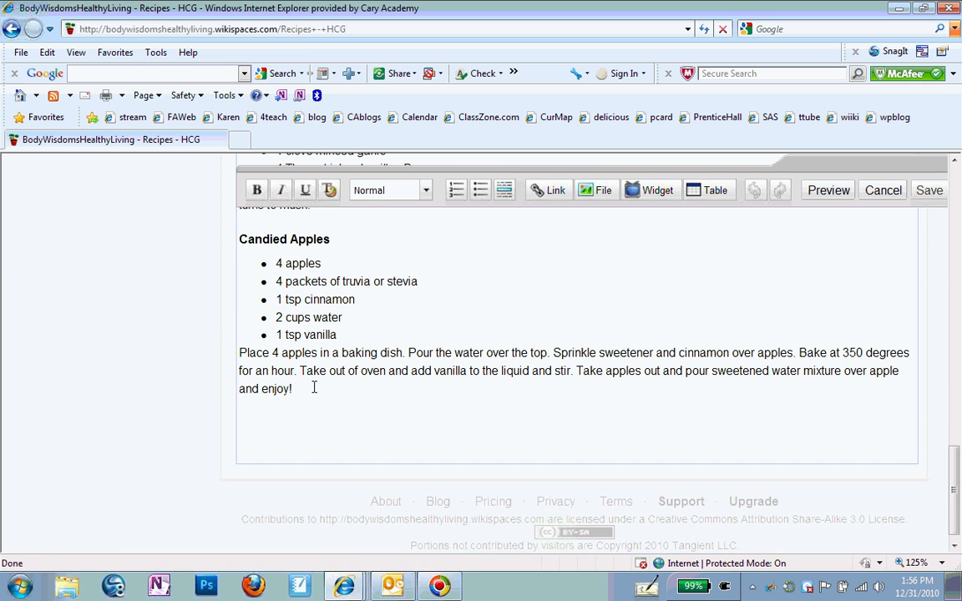
{"action": "type", "text": "lskdjflkdsjflksdjf"}
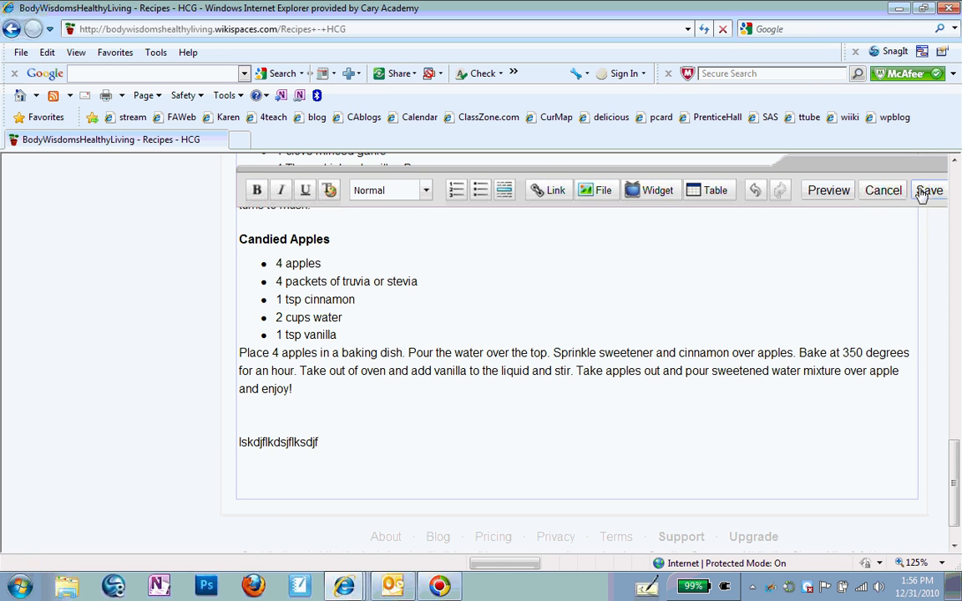
{"action": "left_click", "coordinate": [931, 189]}
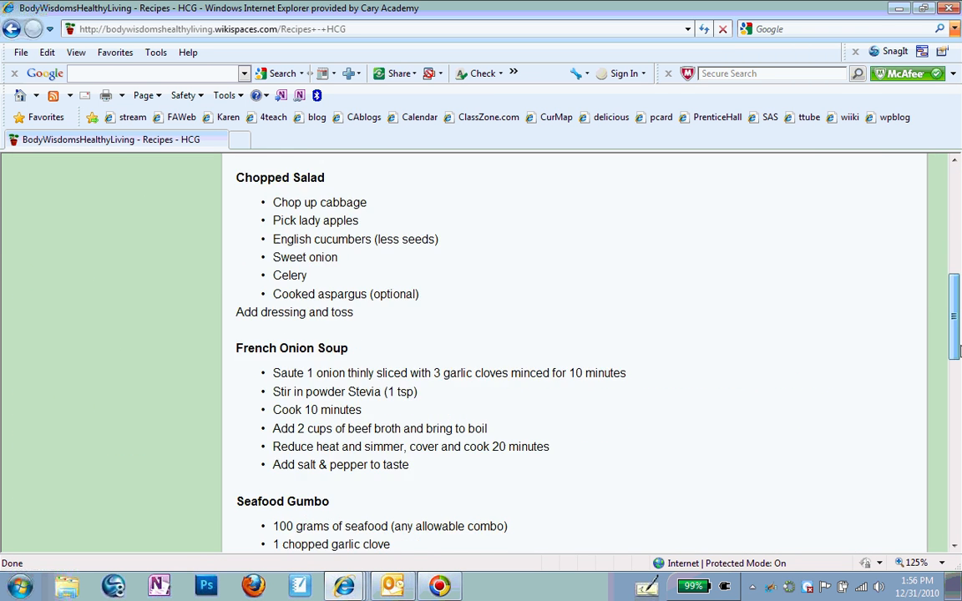
{"action": "scroll", "scroll_direction": "down", "scroll_amount": 3}
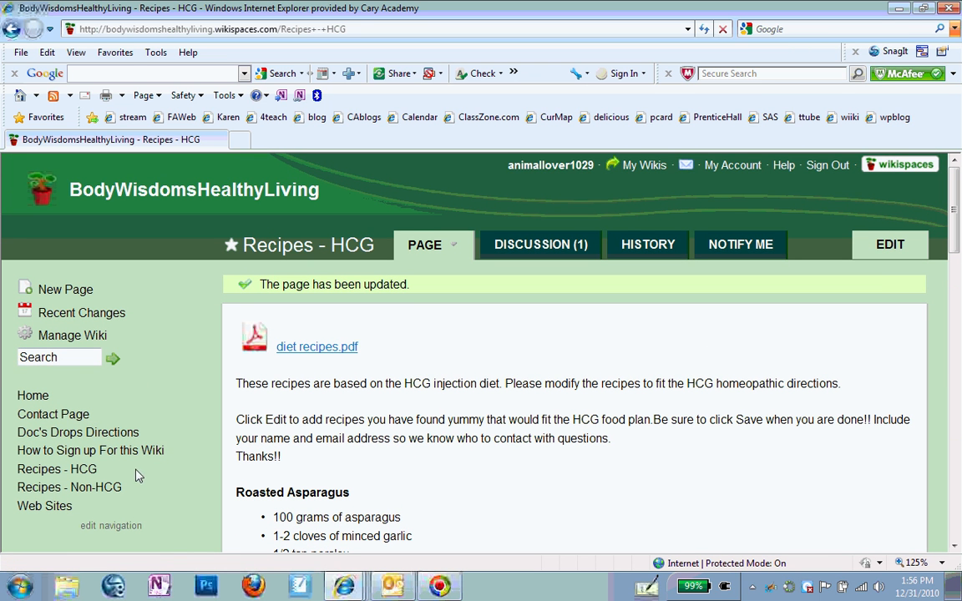
{"action": "mouse_move", "coordinate": [531, 243]}
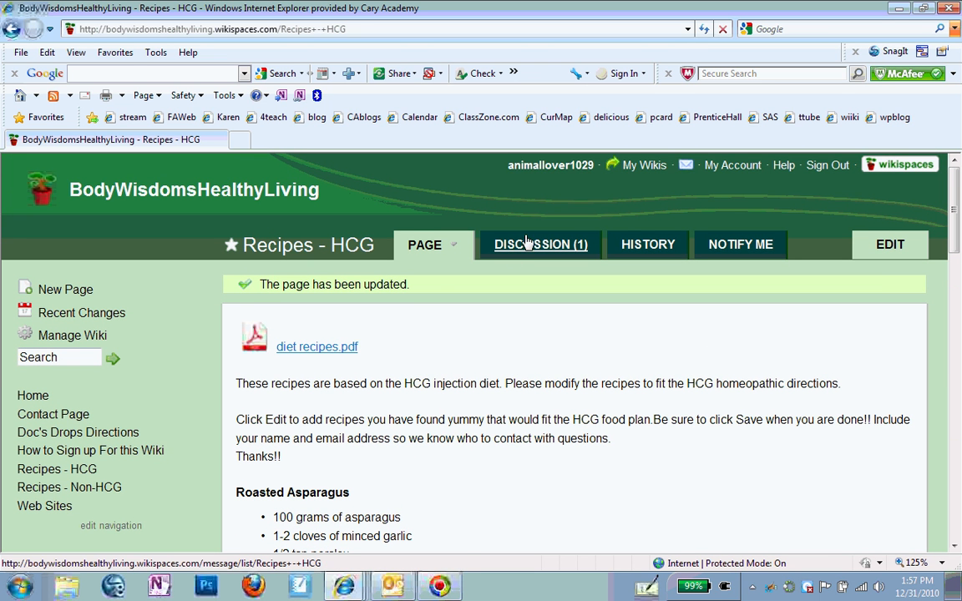
Post a new discussion topic 'Tough day' about sweets calling and resisting chocolate
{"action": "left_click", "coordinate": [540, 244]}
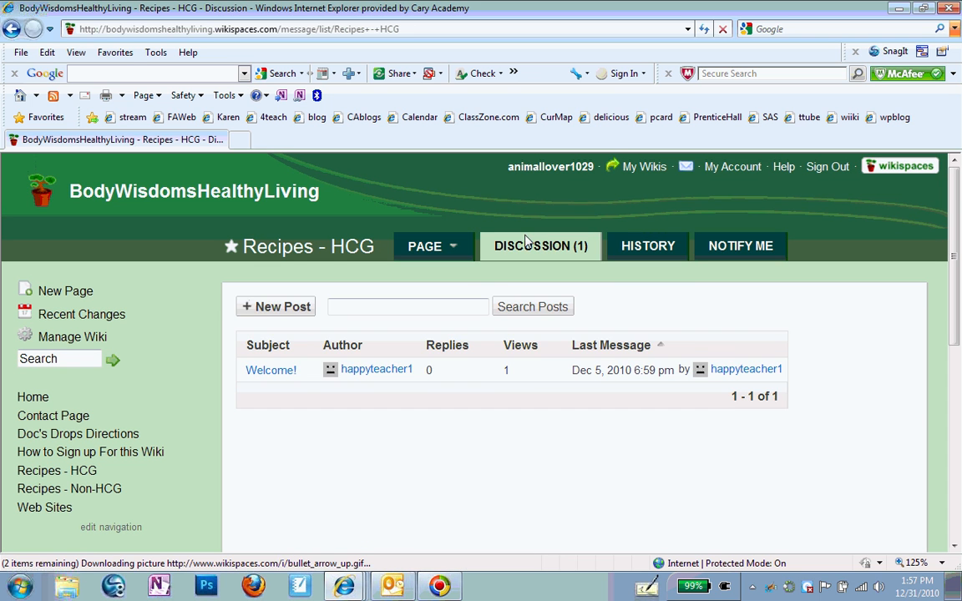
{"action": "mouse_move", "coordinate": [276, 307]}
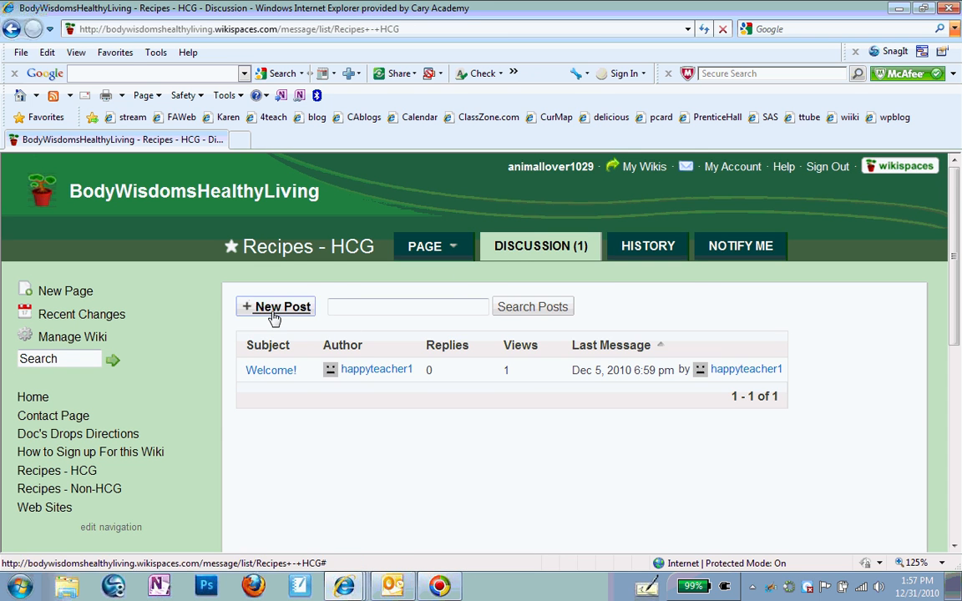
{"action": "left_click", "coordinate": [275, 306]}
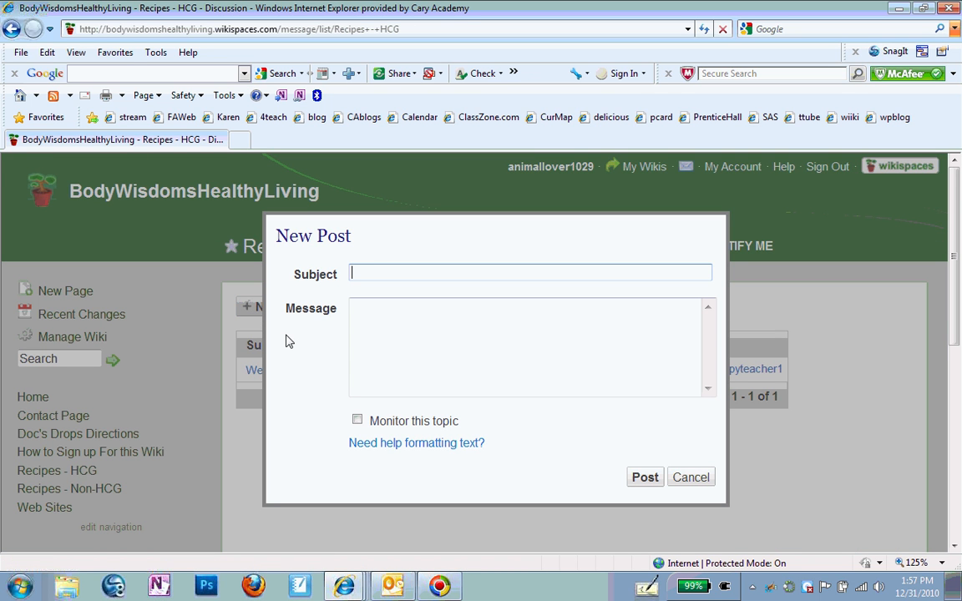
{"action": "type", "text": "Touch"}
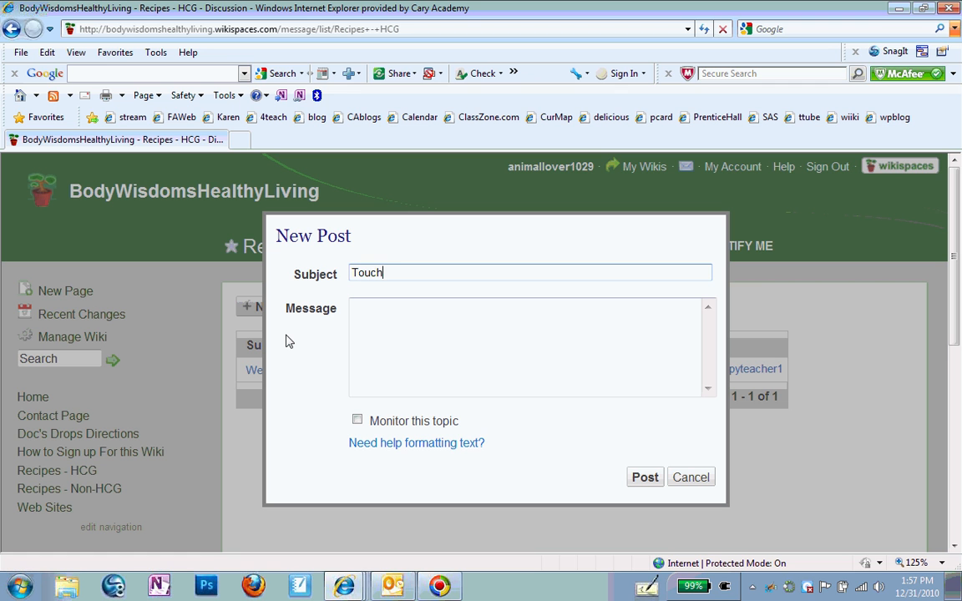
{"action": "type", "text": "Tough day"}
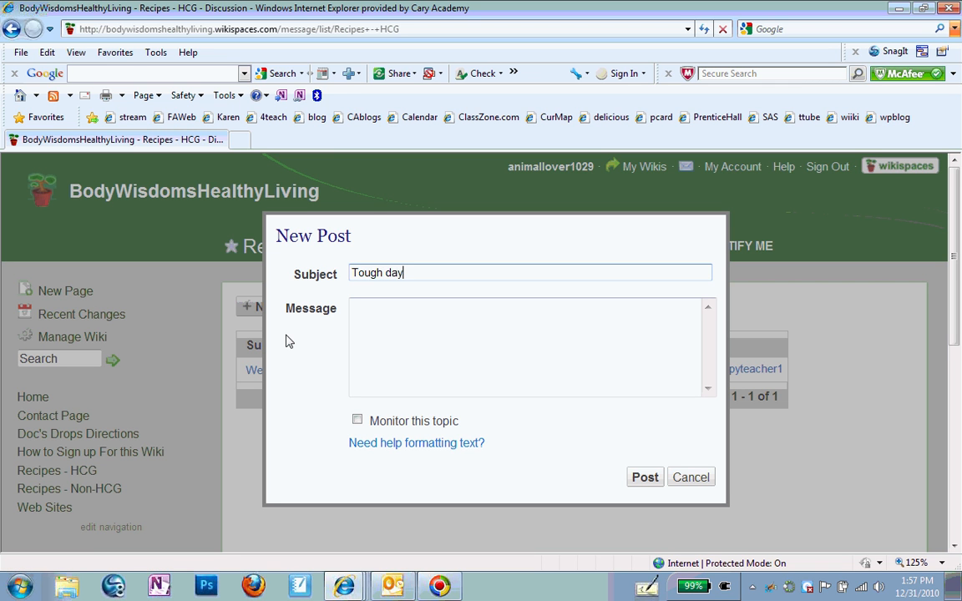
{"action": "left_click", "coordinate": [526, 347]}
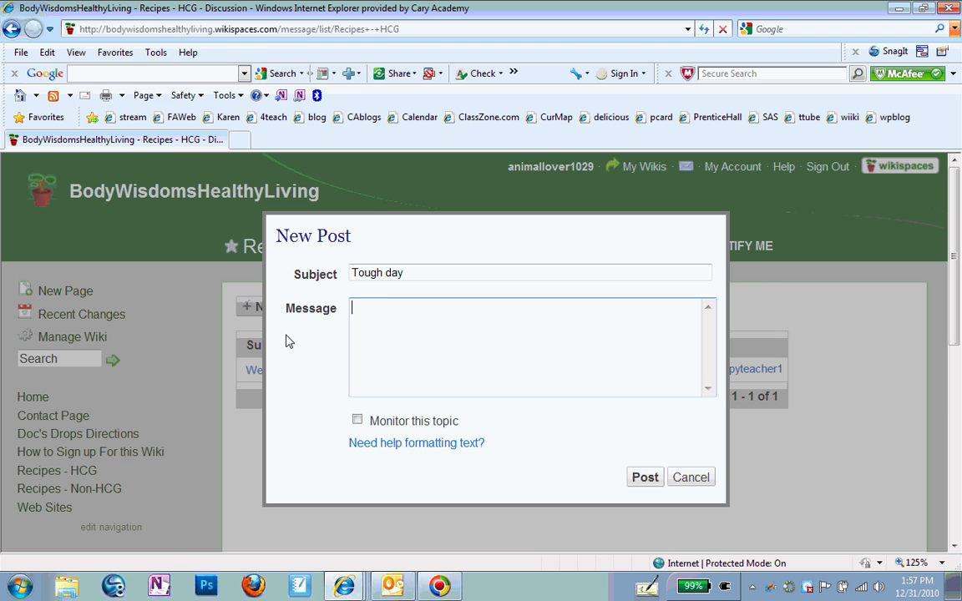
{"action": "type", "text": "Sweets are really calling"}
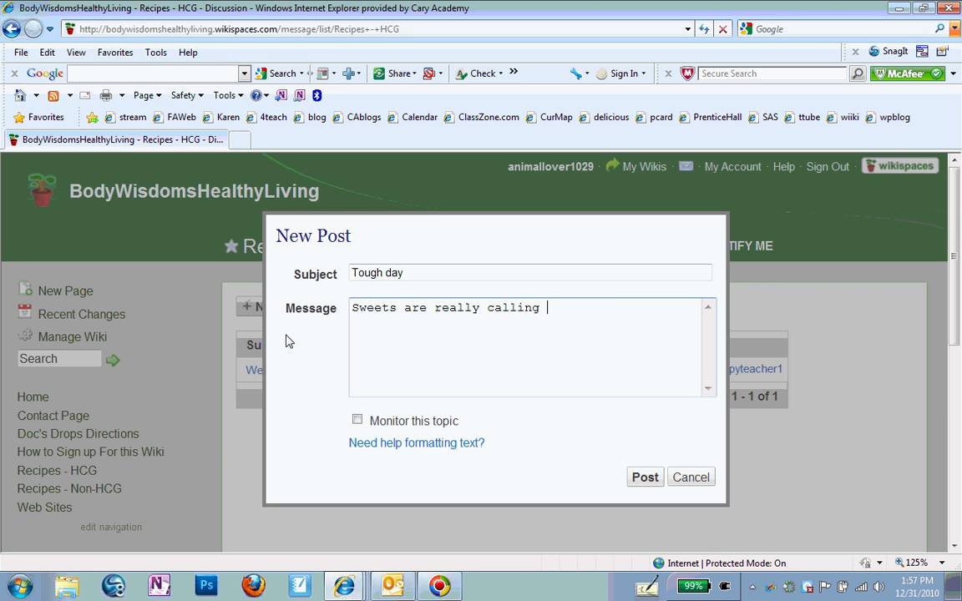
{"action": "type", "text": "me and it's a"}
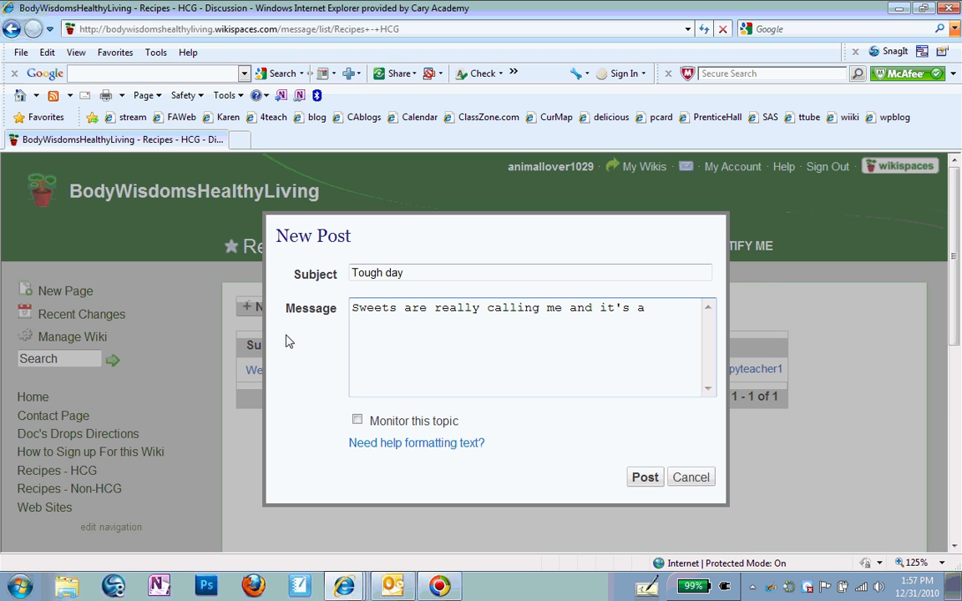
{"action": "type", "text": "all I can do not to"}
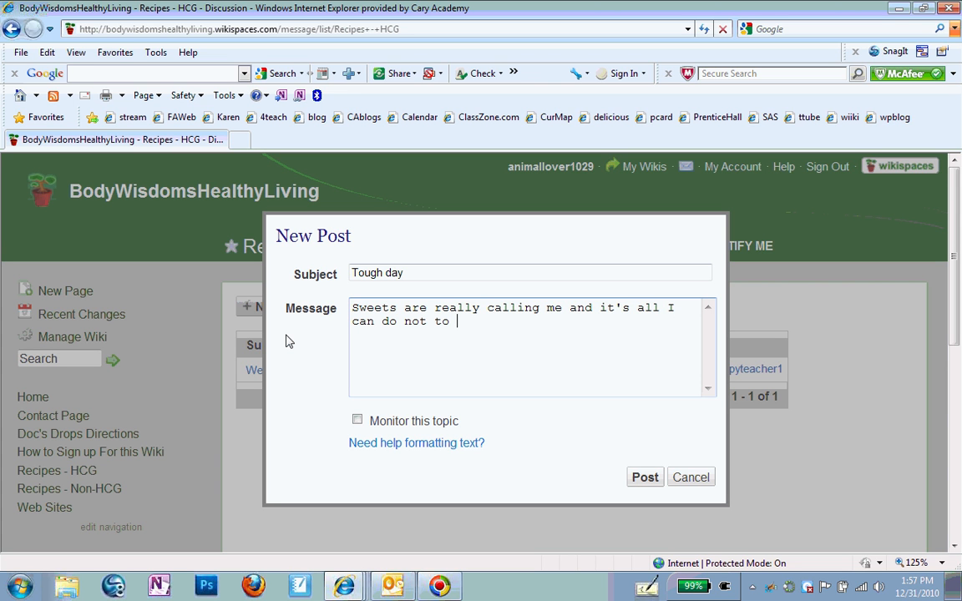
{"action": "type", "text": "eat choc"}
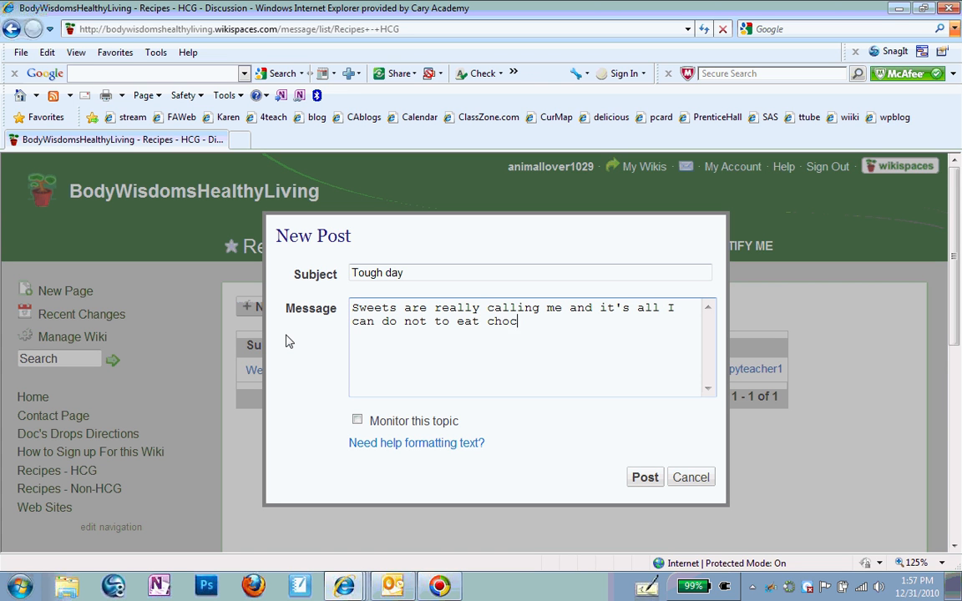
{"action": "type", "text": "olate."}
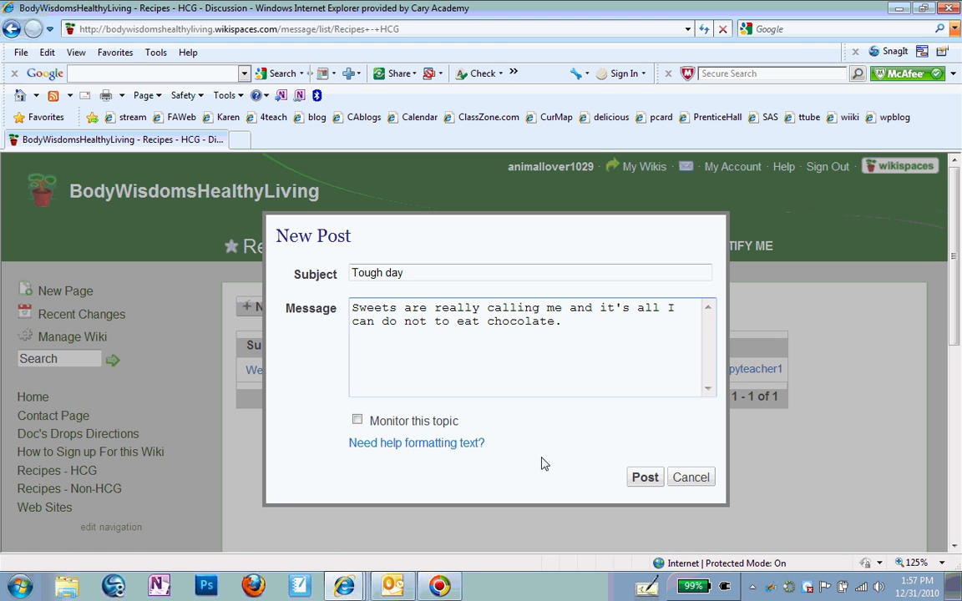
{"action": "left_click", "coordinate": [644, 477]}
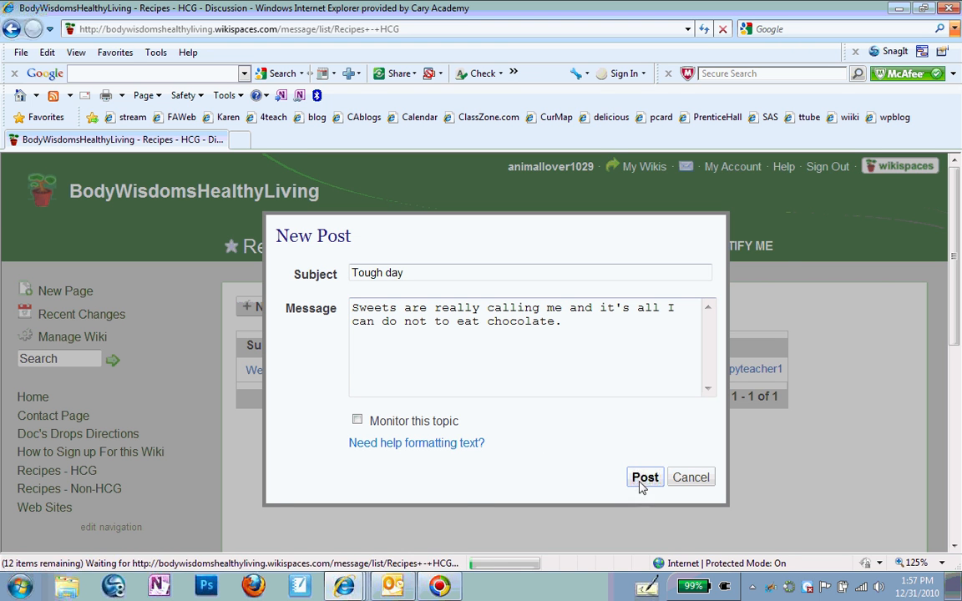
{"action": "left_click", "coordinate": [644, 477]}
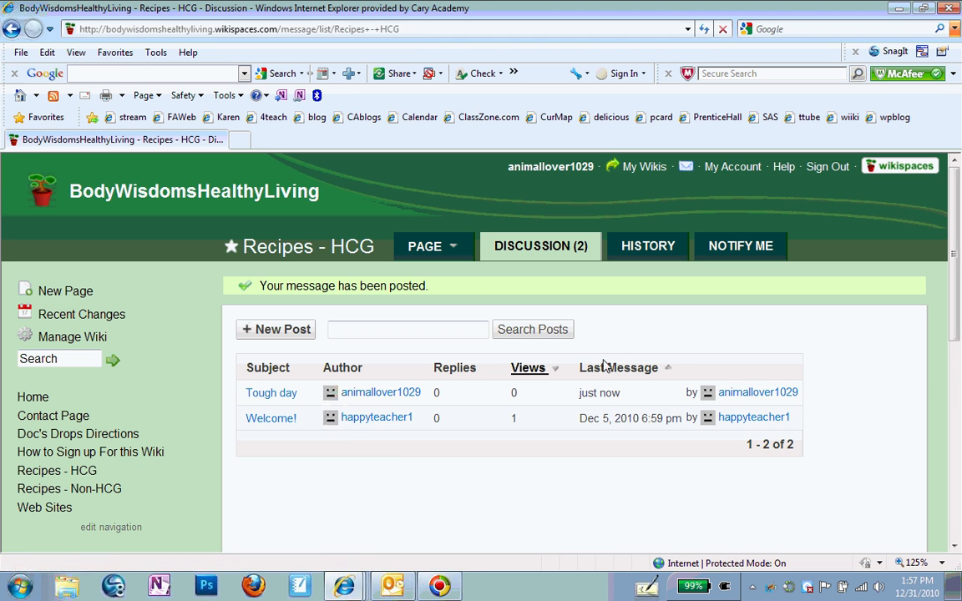
{"action": "mouse_move", "coordinate": [395, 393]}
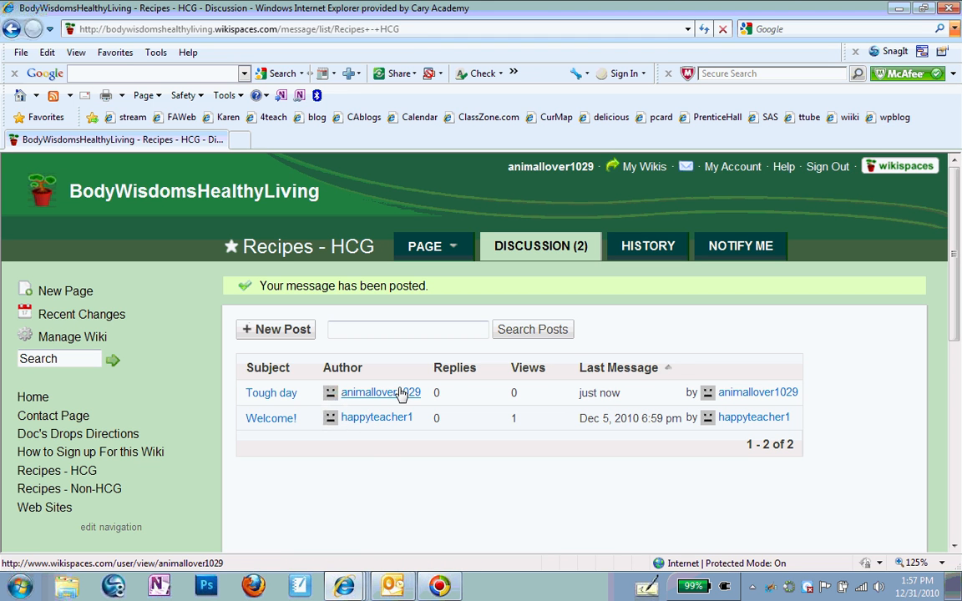
{"action": "mouse_move", "coordinate": [362, 400]}
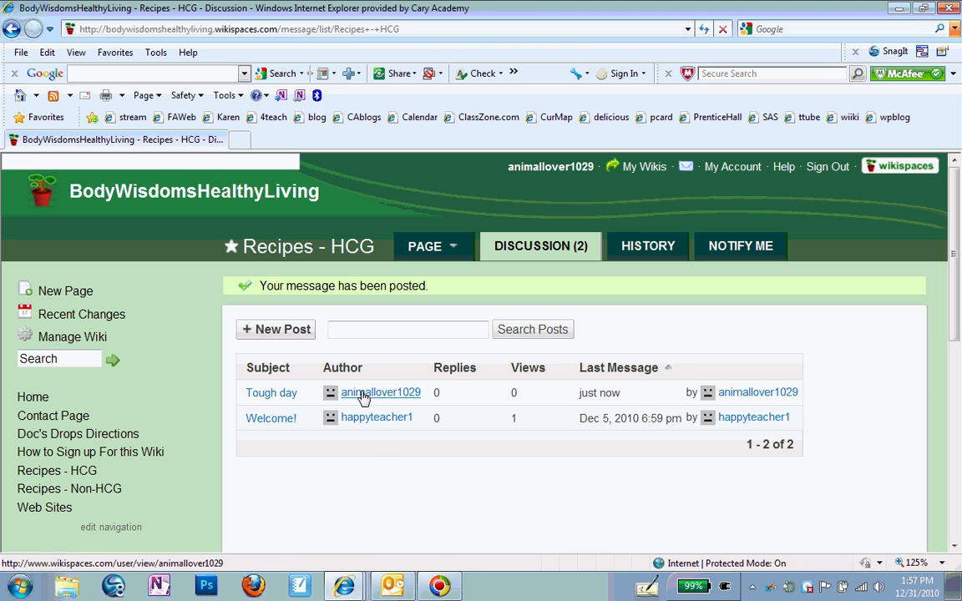
Preview the author's profile popup, then open the Tough day topic
{"action": "left_click", "coordinate": [379, 392]}
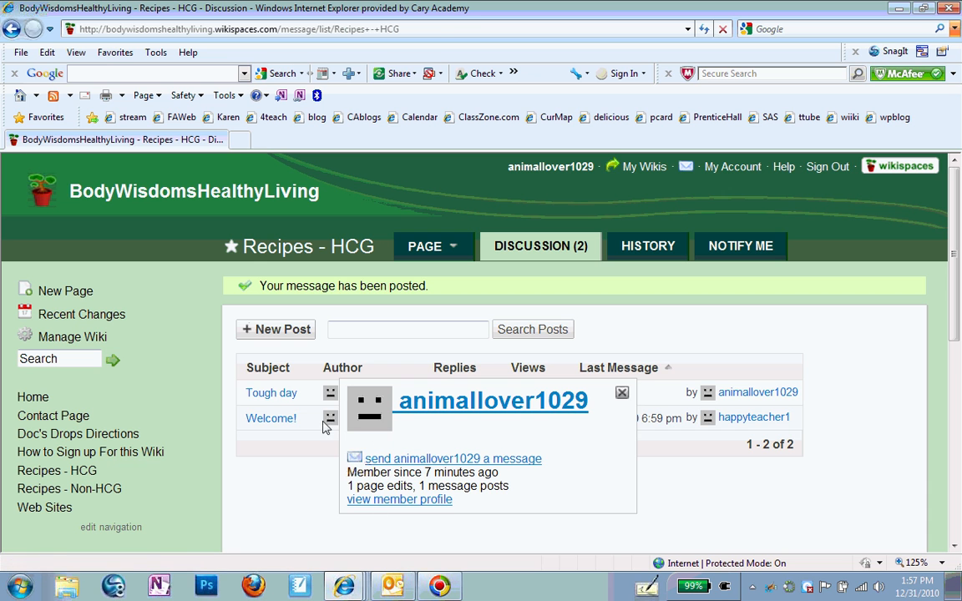
{"action": "left_click", "coordinate": [270, 393]}
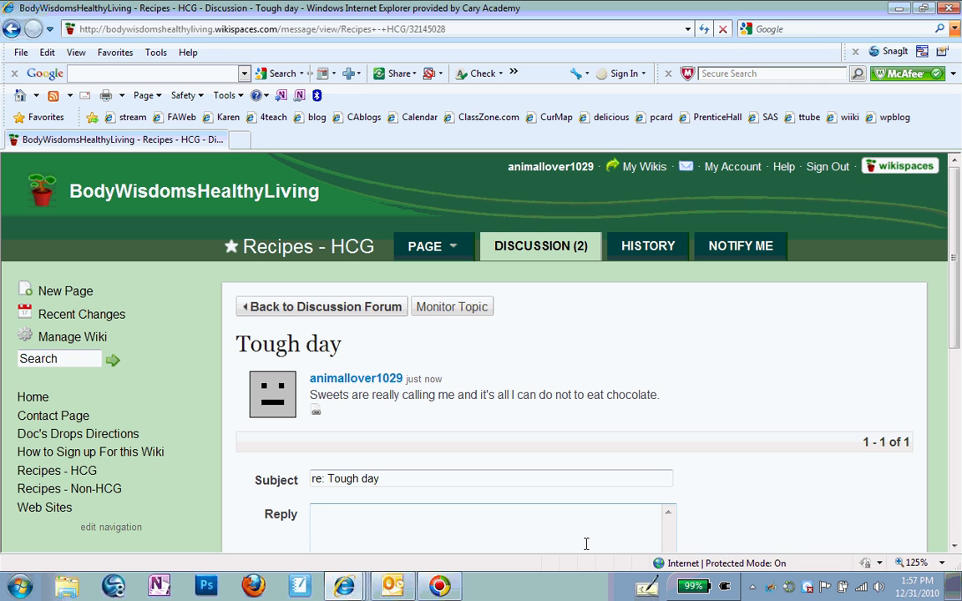
Post the reply 'I hear you. Yesterday was like for me.' under Tough day
{"action": "type", "text": "I hear you."}
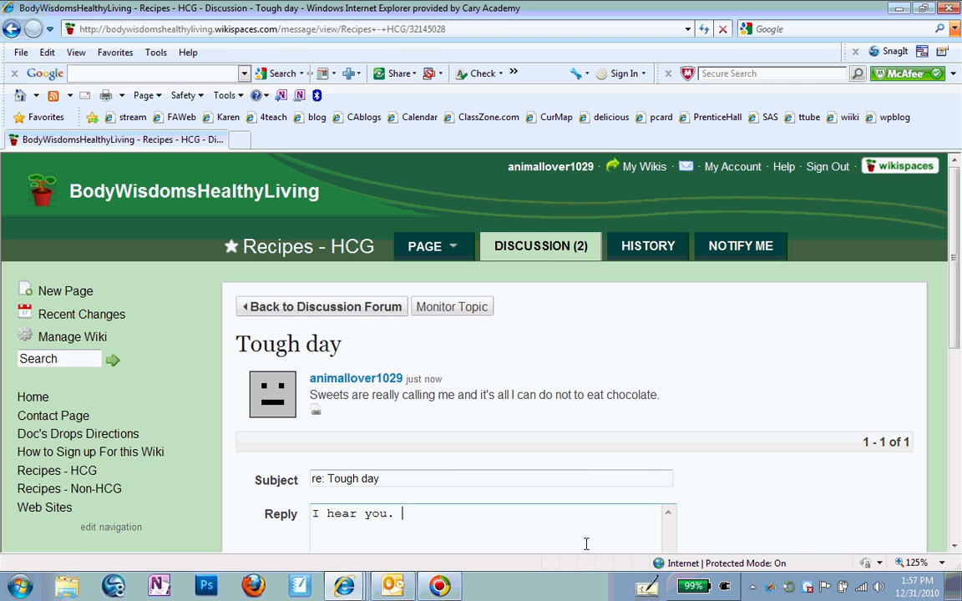
{"action": "type", "text": "Yesterday was like for m"}
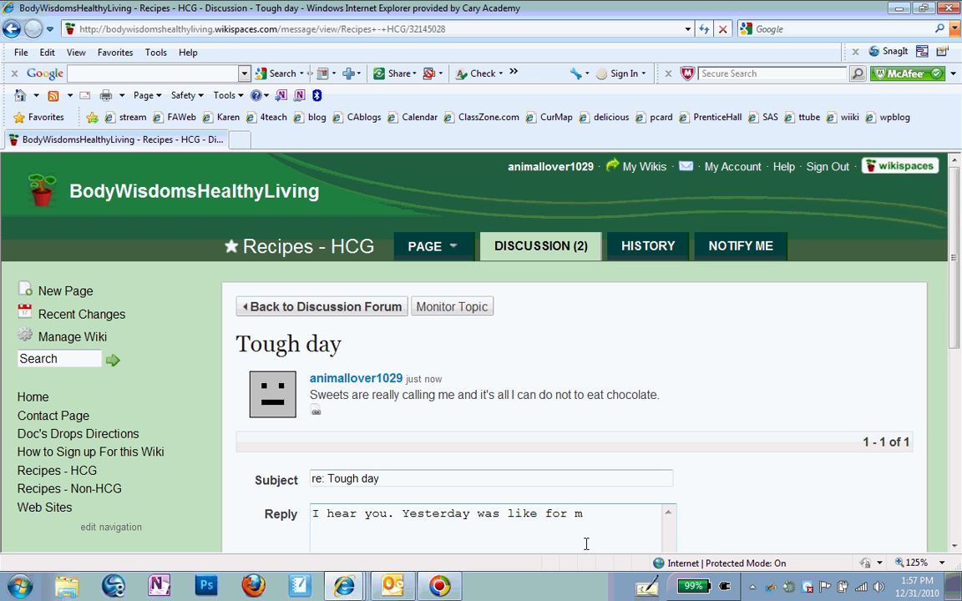
{"action": "type", "text": "e."}
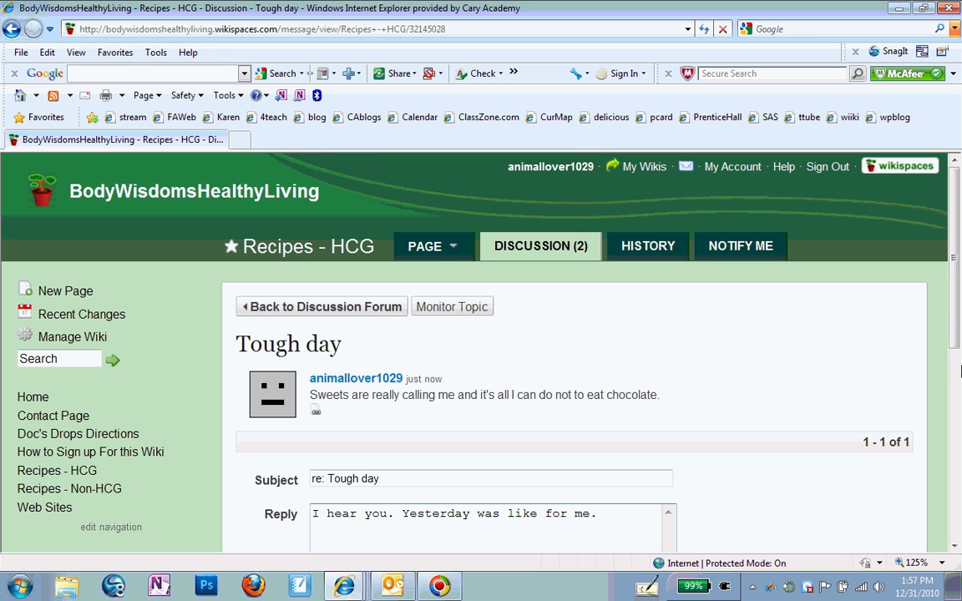
{"action": "scroll", "scroll_direction": "down", "scroll_amount": 3}
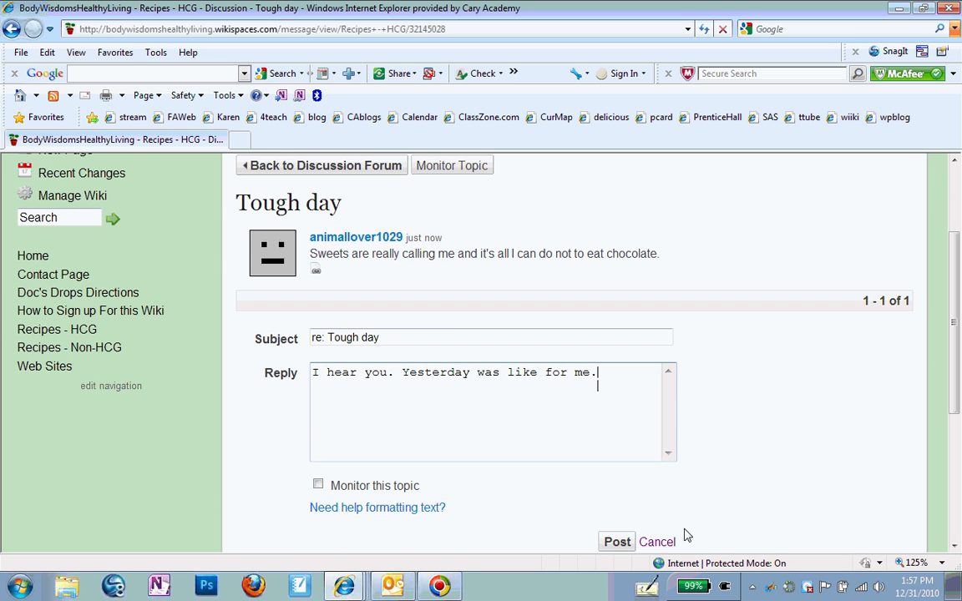
{"action": "left_click", "coordinate": [615, 541]}
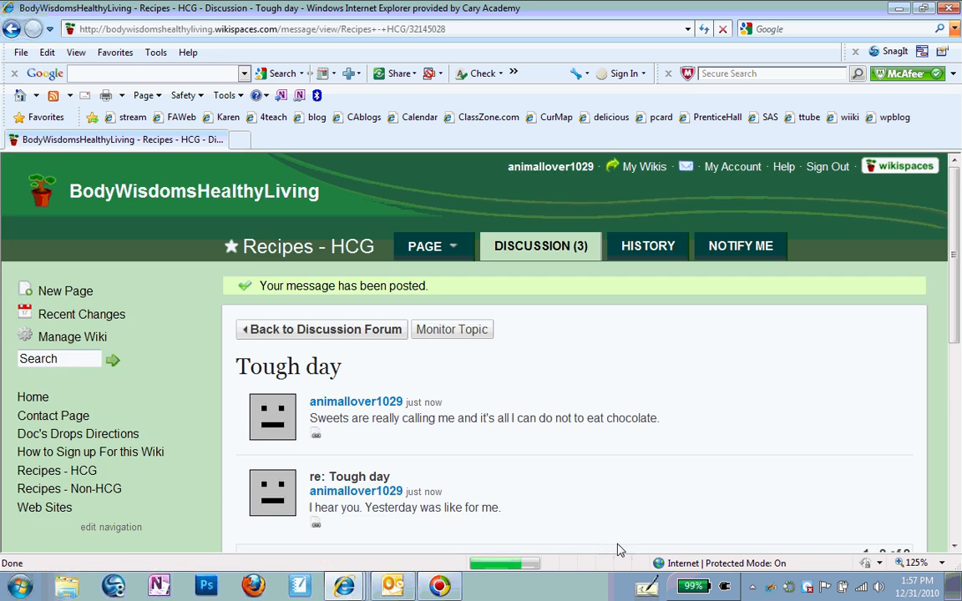
{"action": "mouse_move", "coordinate": [444, 399]}
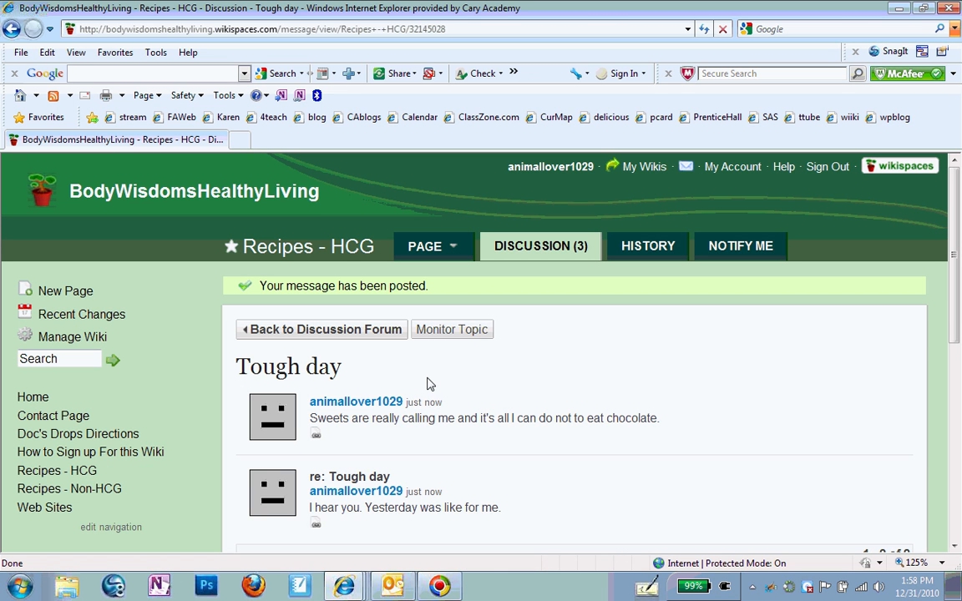
{"action": "mouse_move", "coordinate": [424, 375]}
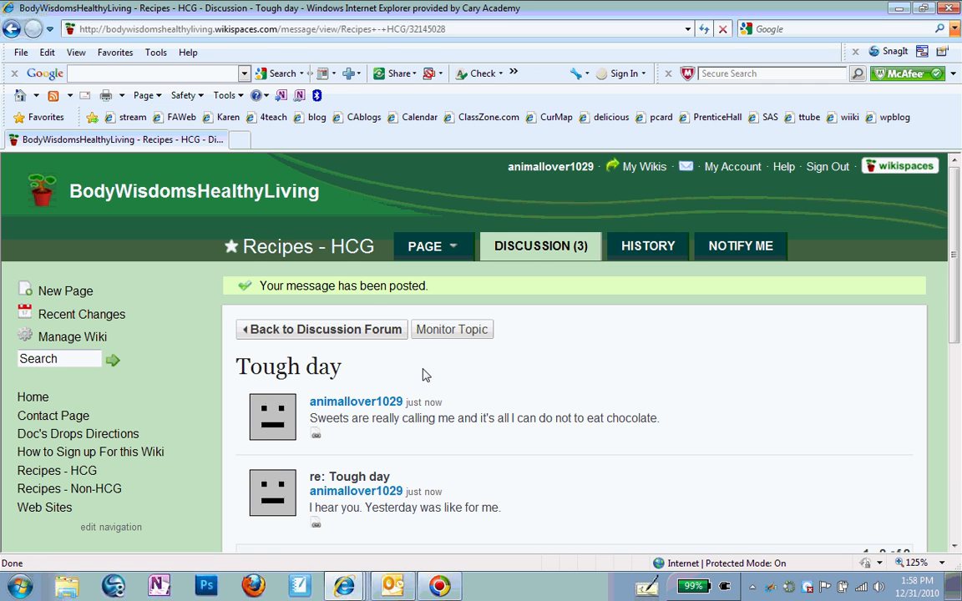
{"action": "mouse_move", "coordinate": [804, 384]}
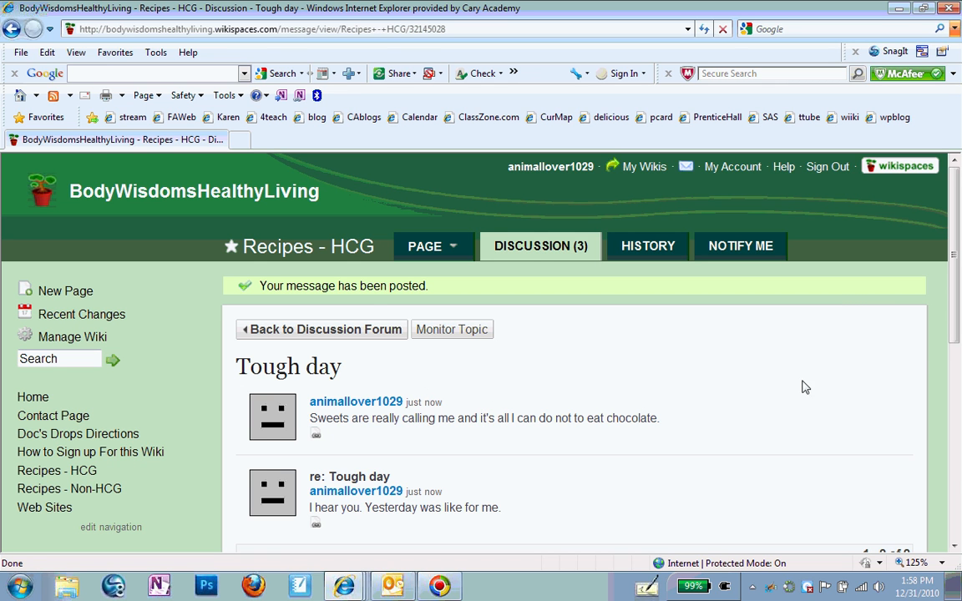
{"action": "mouse_move", "coordinate": [956, 345]}
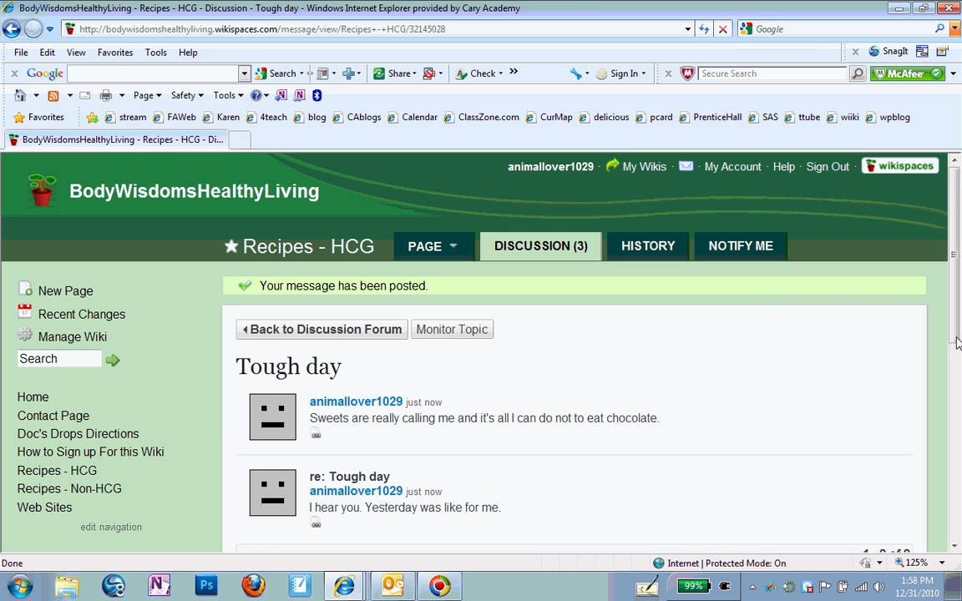
{"action": "mouse_move", "coordinate": [575, 328]}
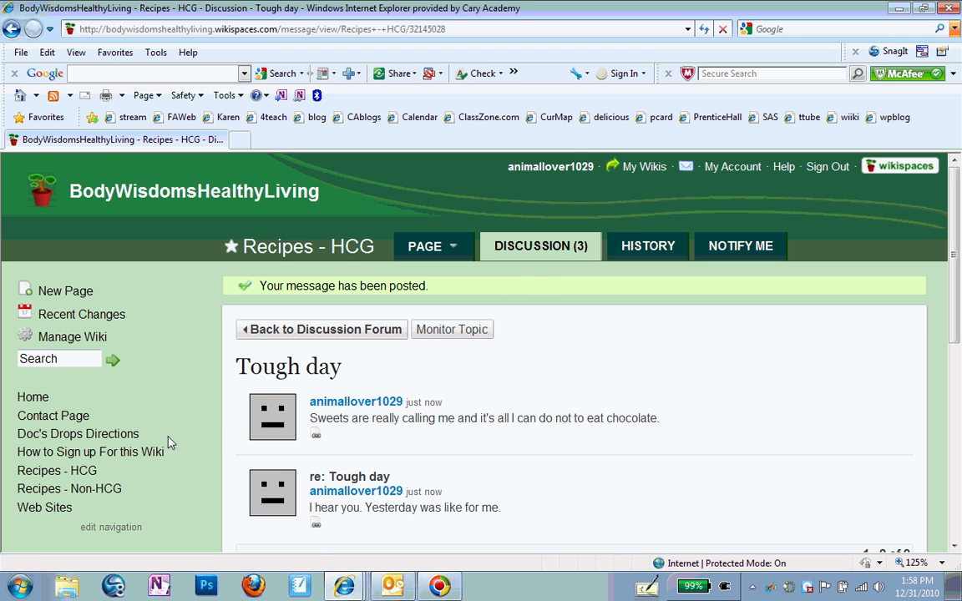
{"action": "mouse_move", "coordinate": [713, 342]}
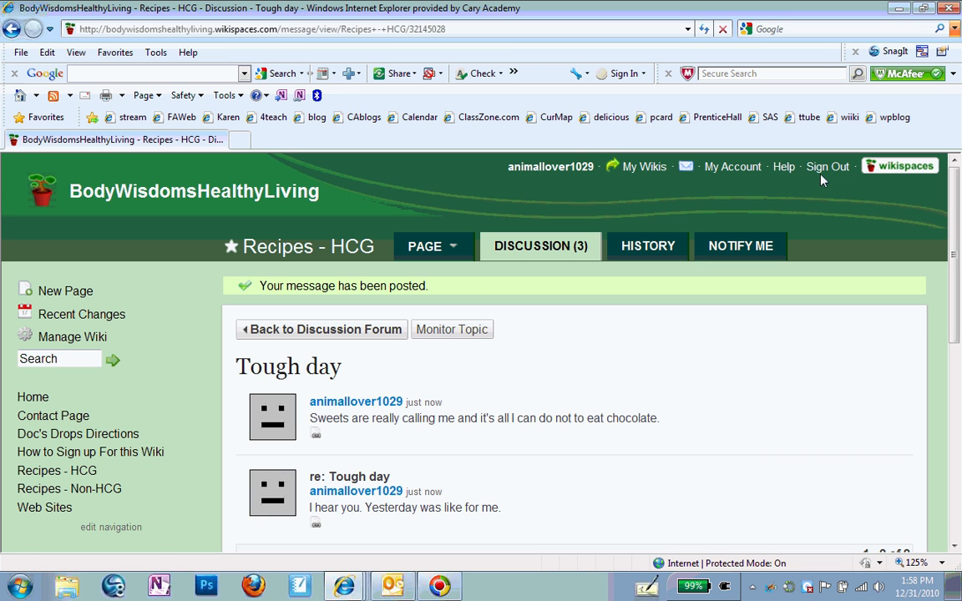
{"action": "mouse_move", "coordinate": [829, 167]}
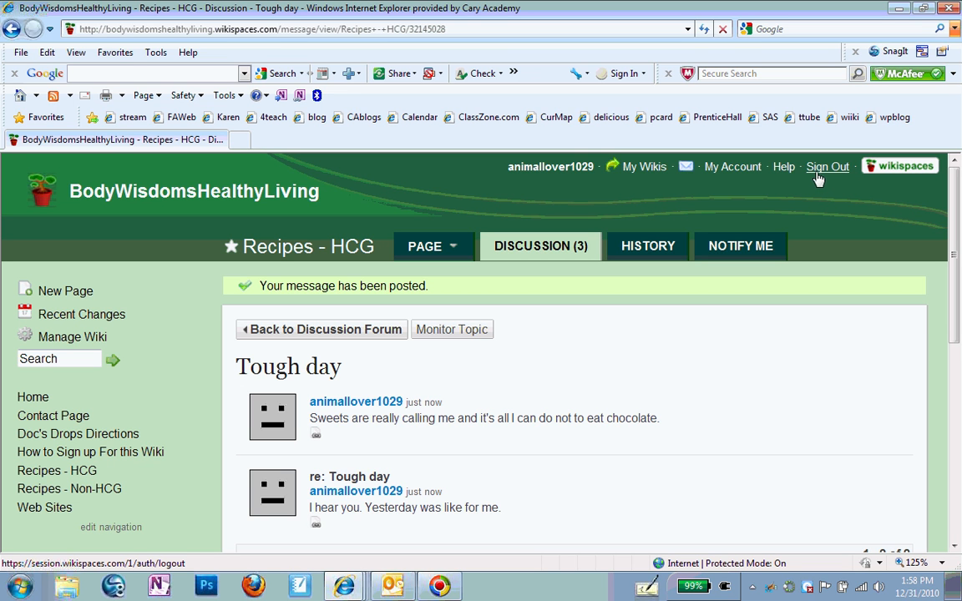